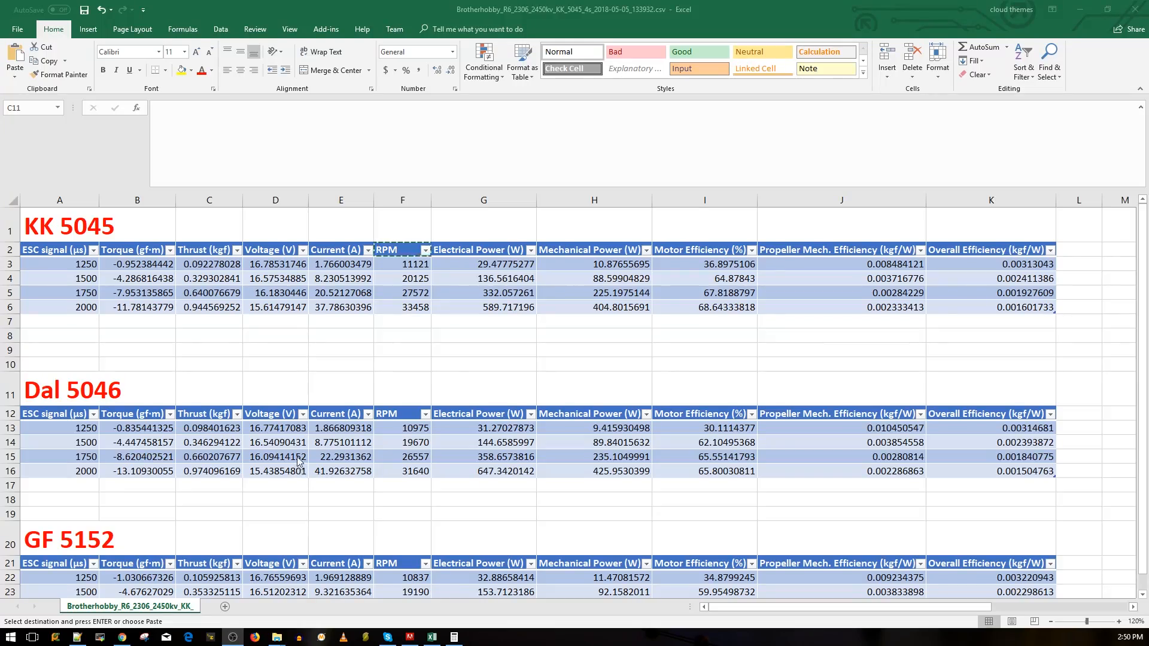
pyautogui.moveTo(254, 442)
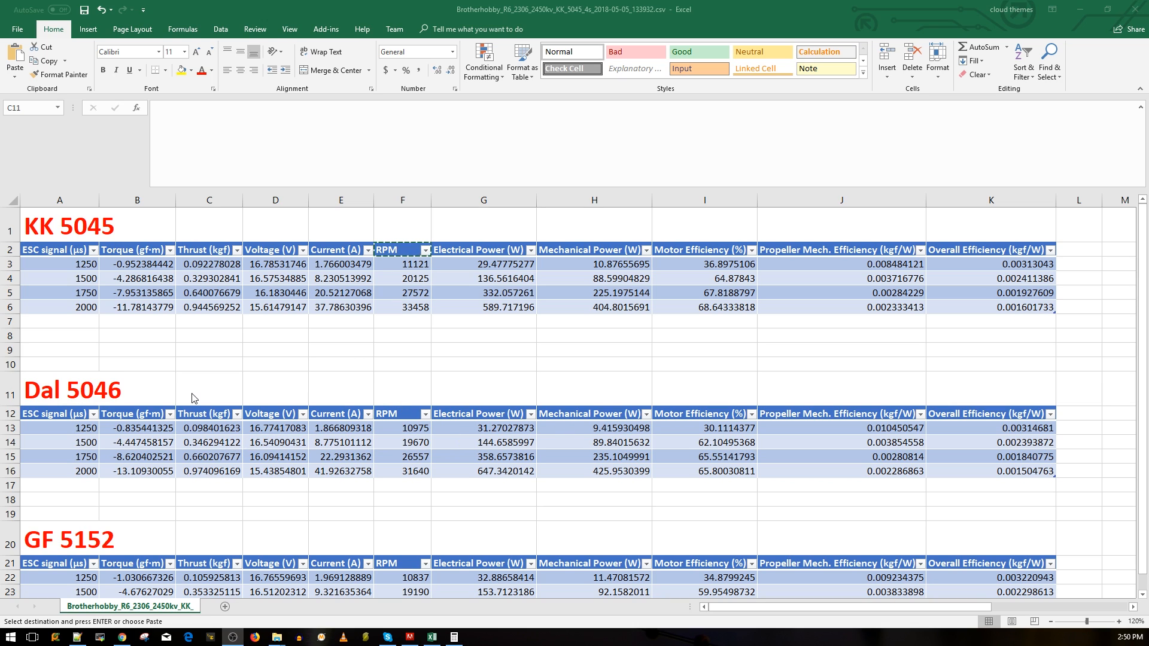
pyautogui.click(209, 388)
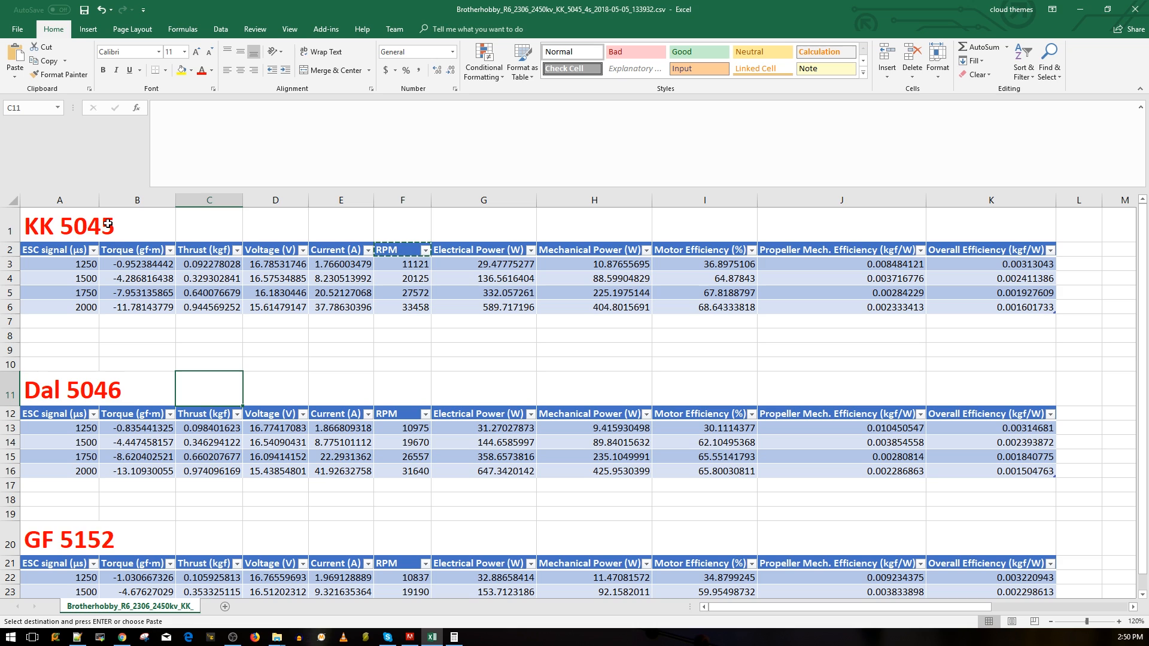
pyautogui.click(137, 387)
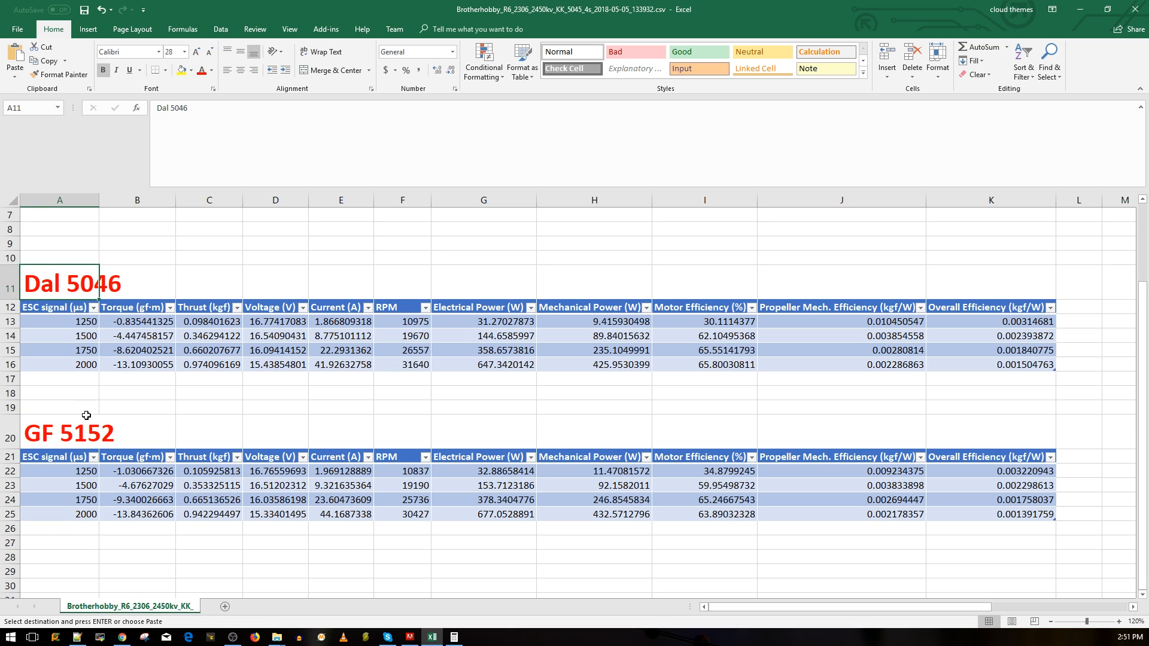
pyautogui.click(60, 433)
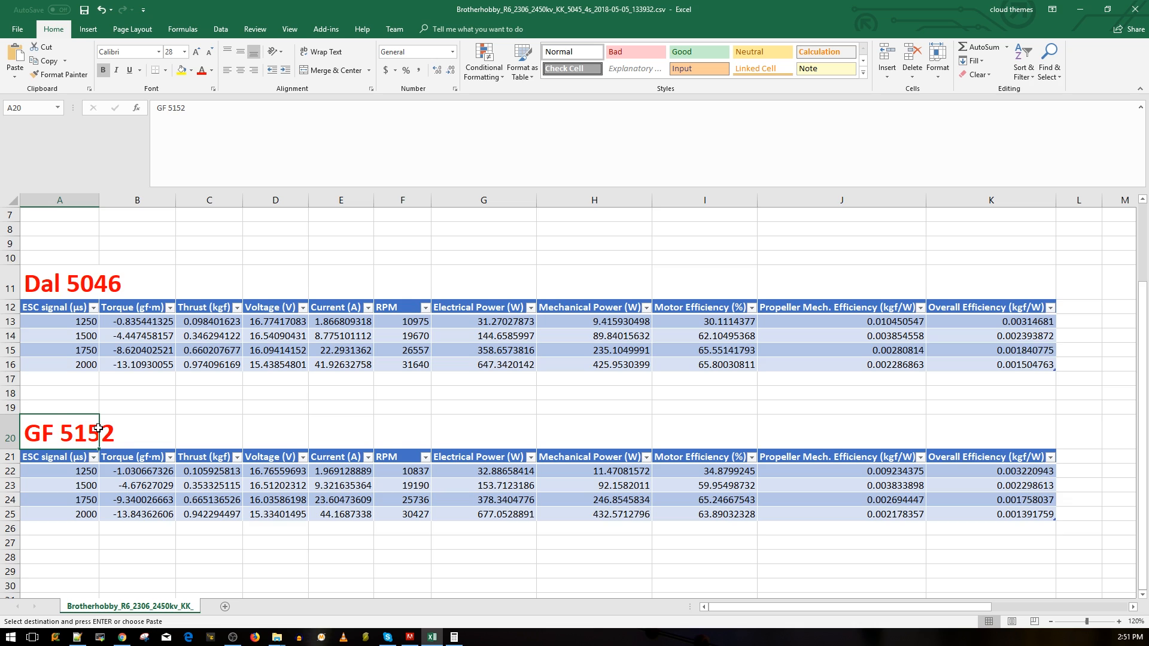
pyautogui.scroll(3)
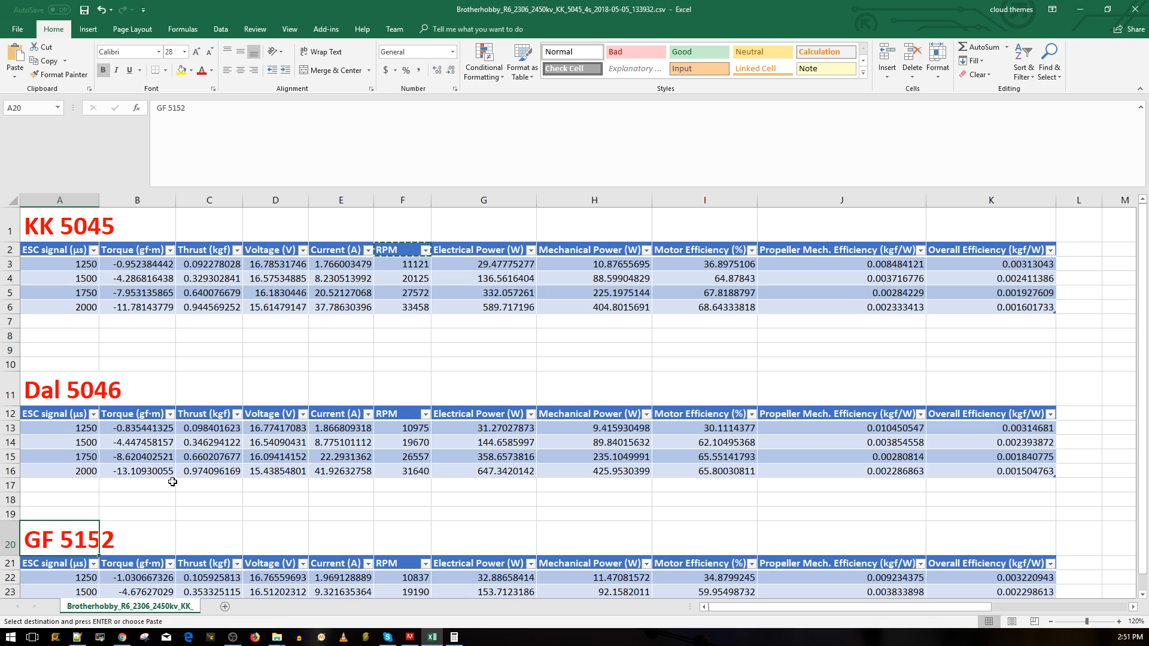
pyautogui.moveTo(441, 372)
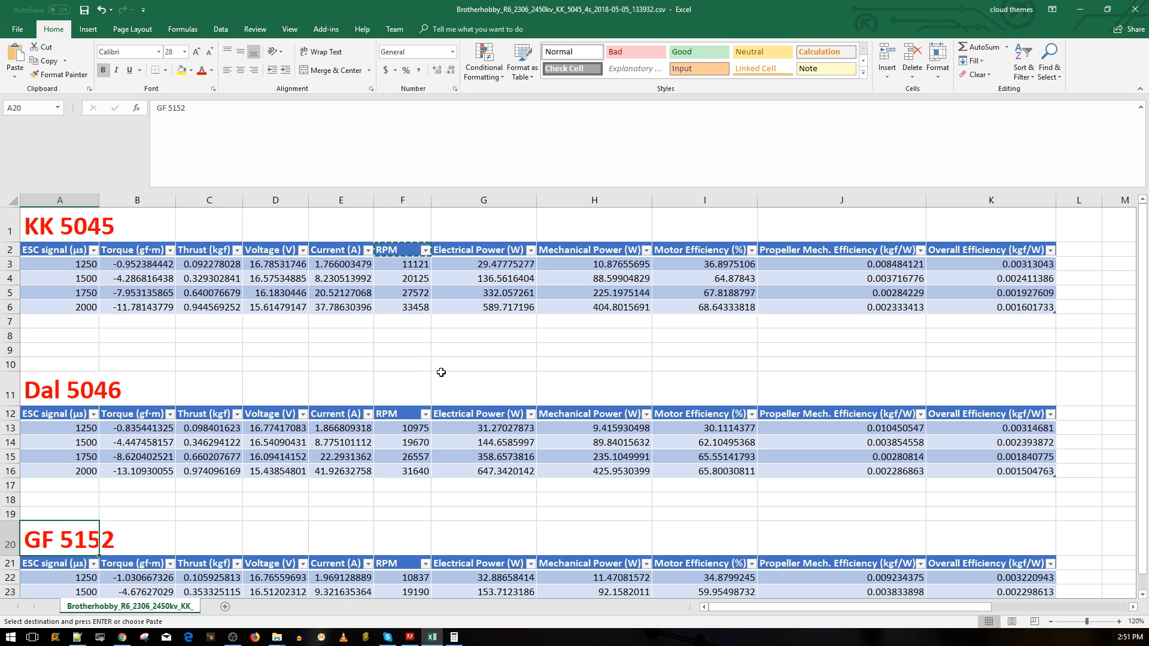
pyautogui.moveTo(283, 358)
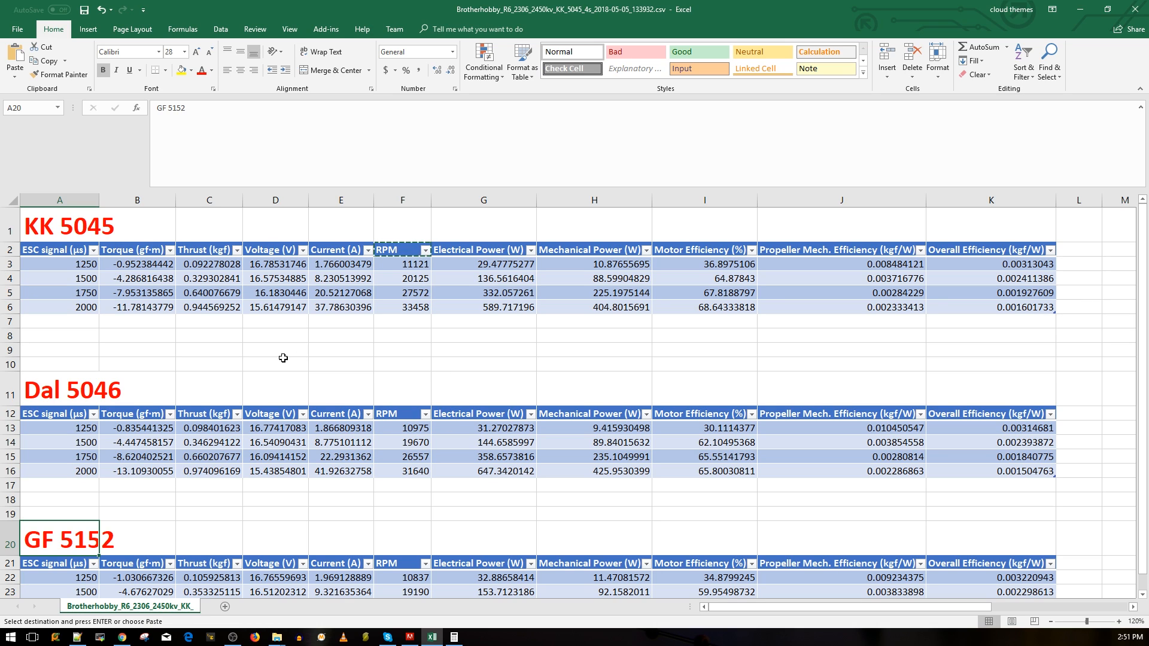
pyautogui.moveTo(236, 433)
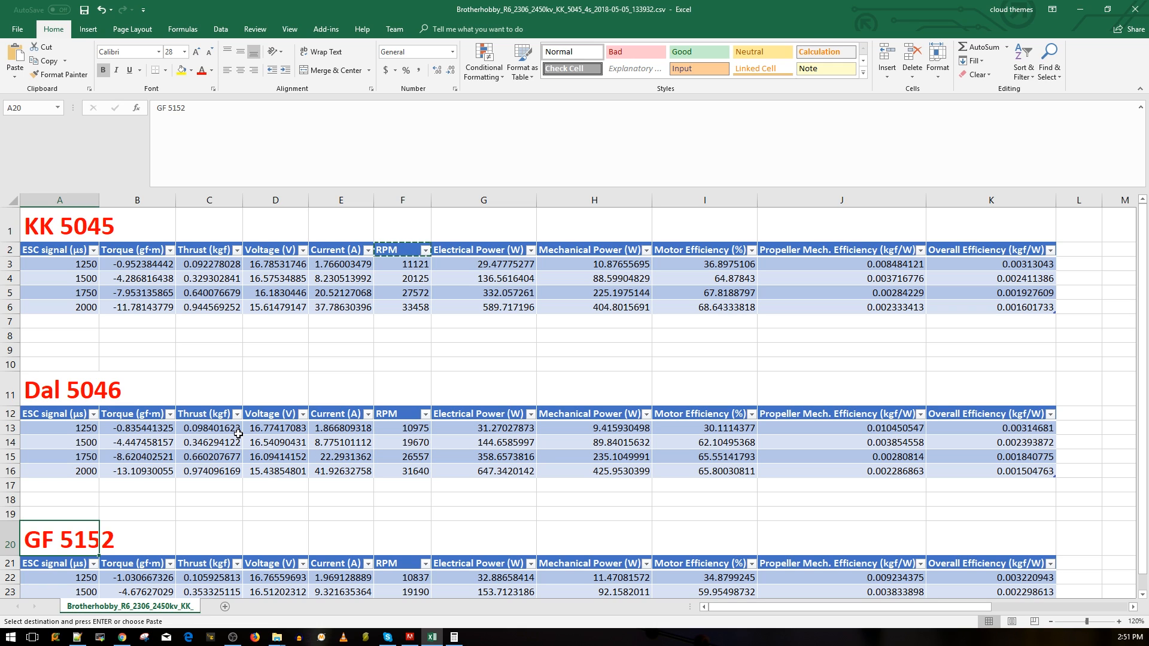
pyautogui.moveTo(326, 395)
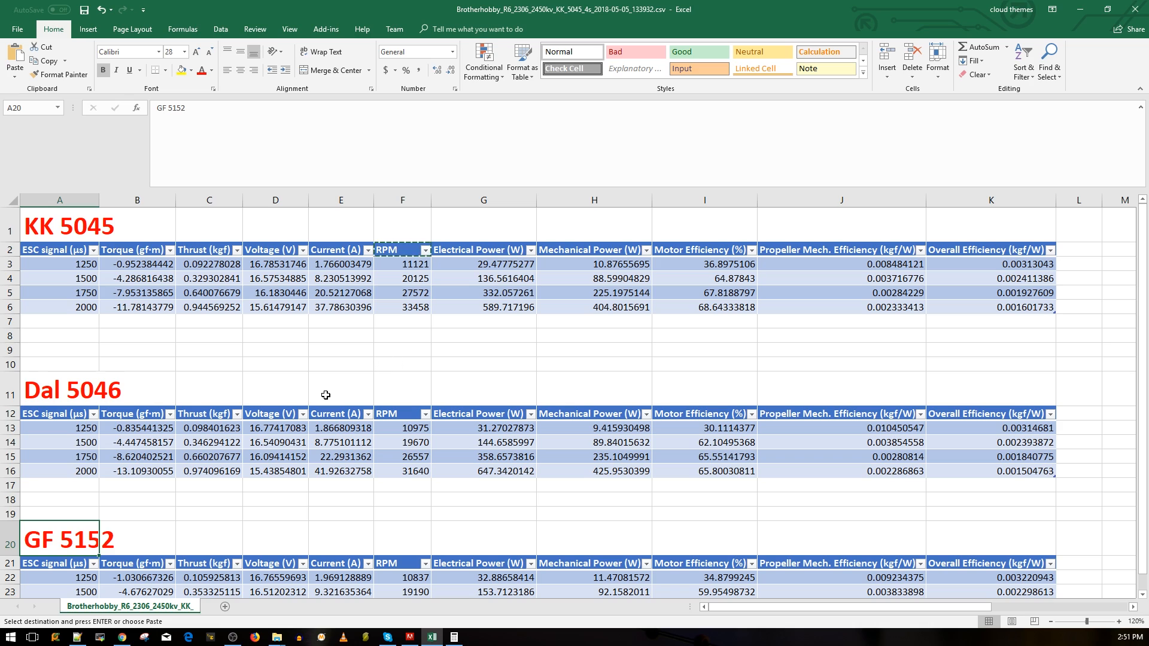
pyautogui.click(209, 307)
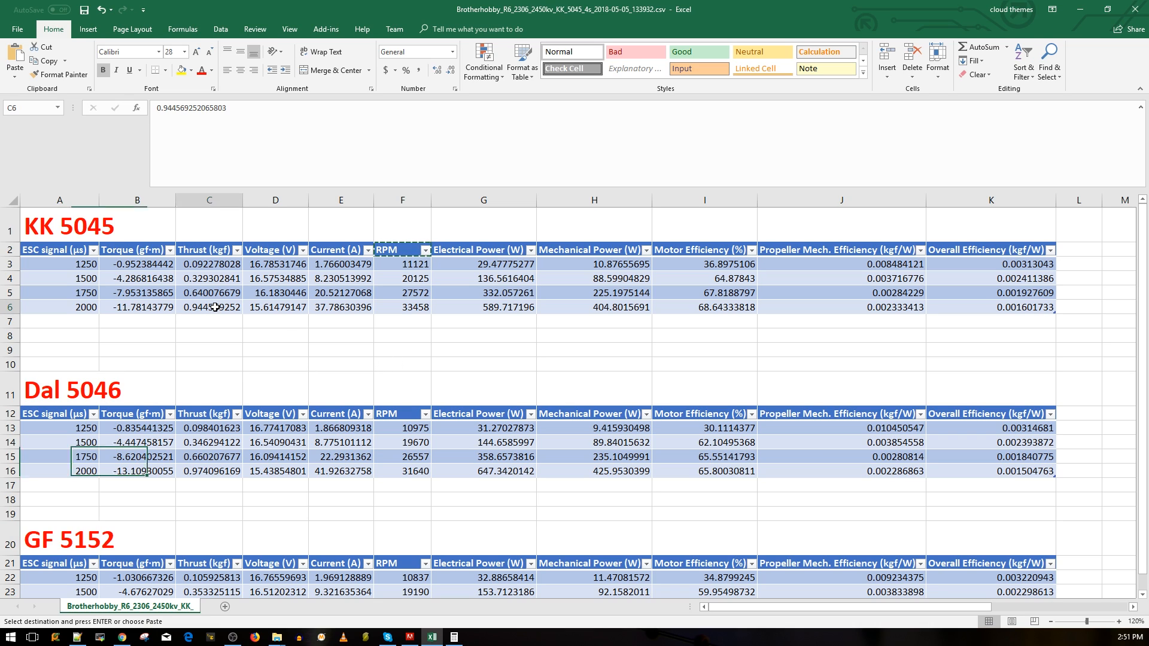
pyautogui.click(208, 307)
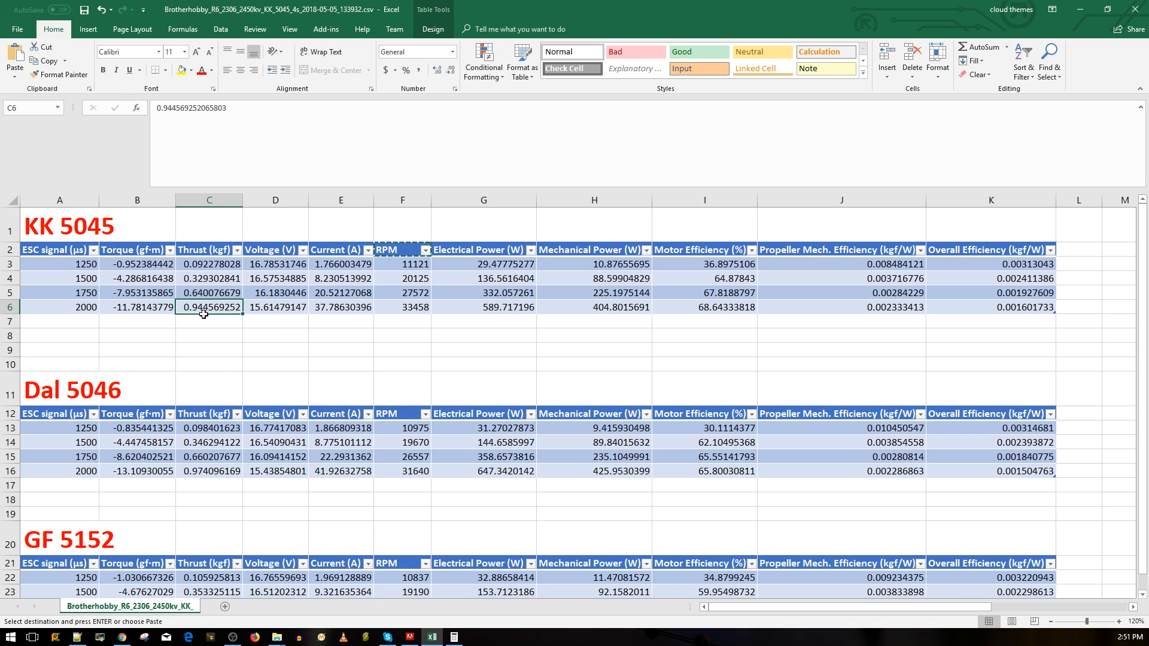
pyautogui.click(137, 308)
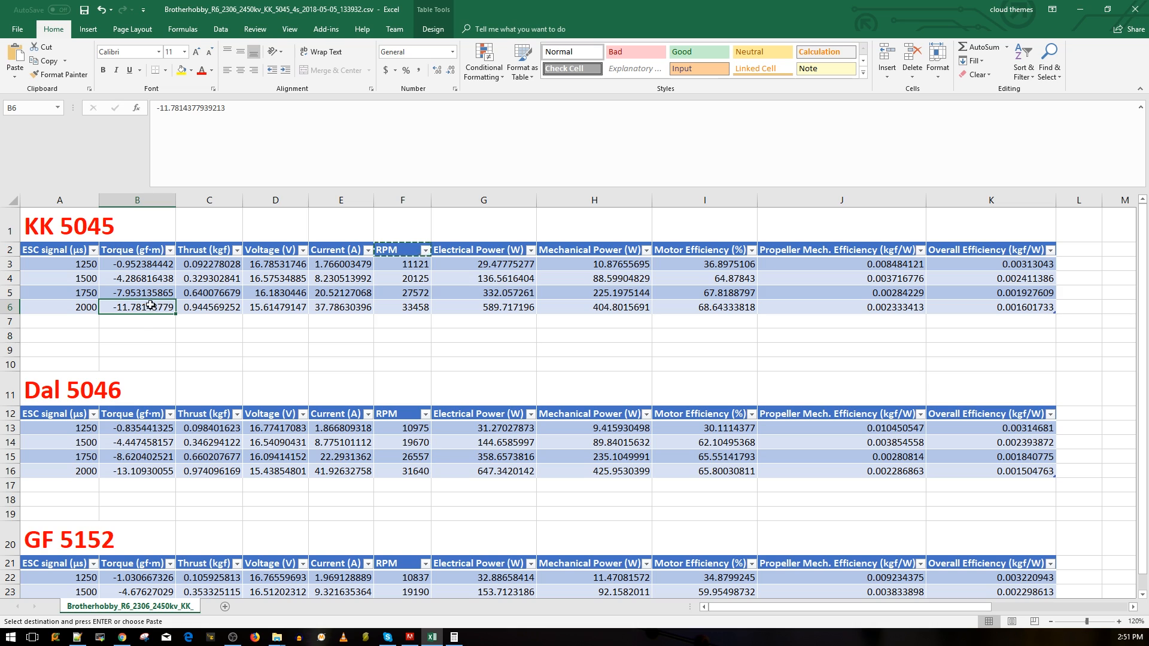
pyautogui.moveTo(137, 318)
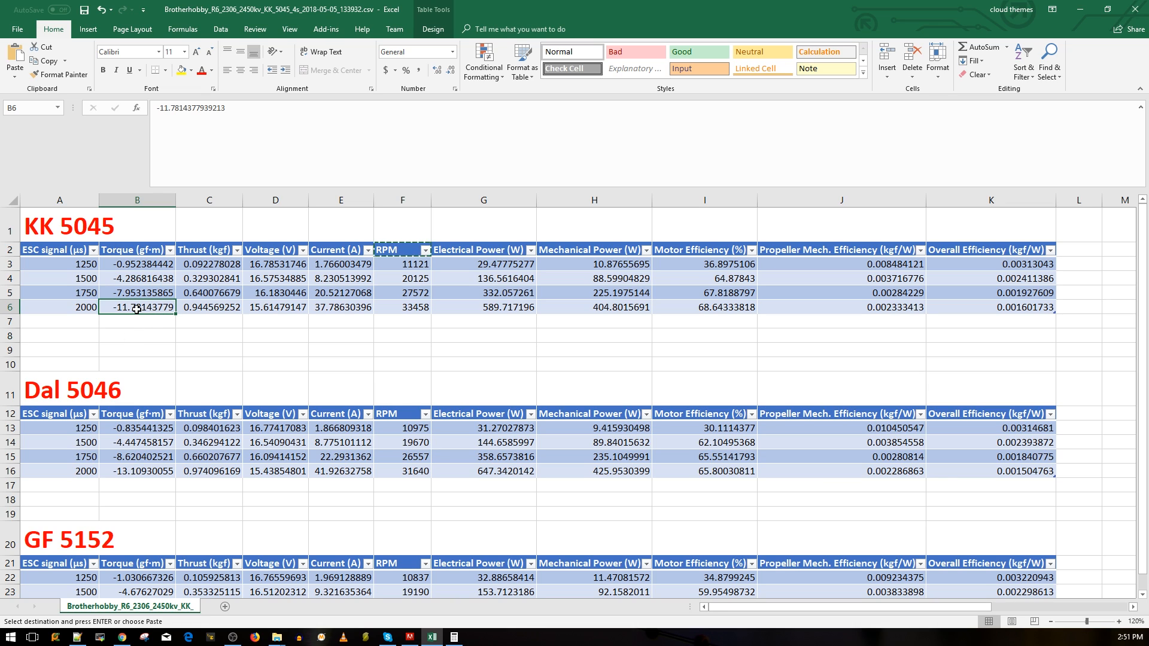
pyautogui.click(340, 308)
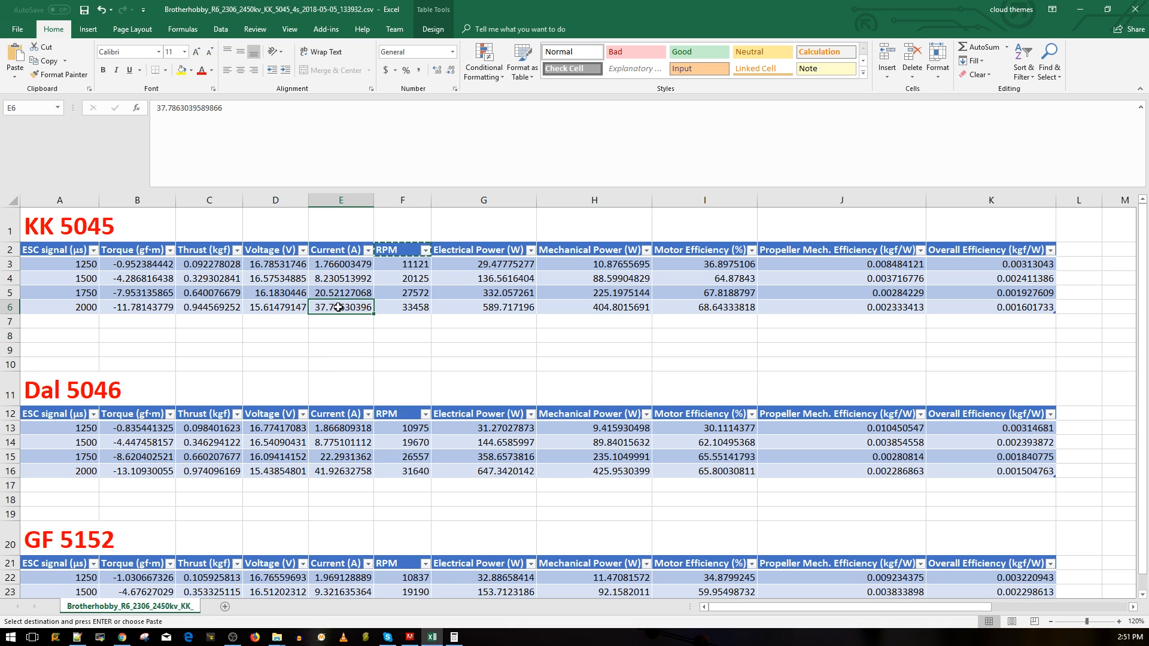
pyautogui.click(209, 307)
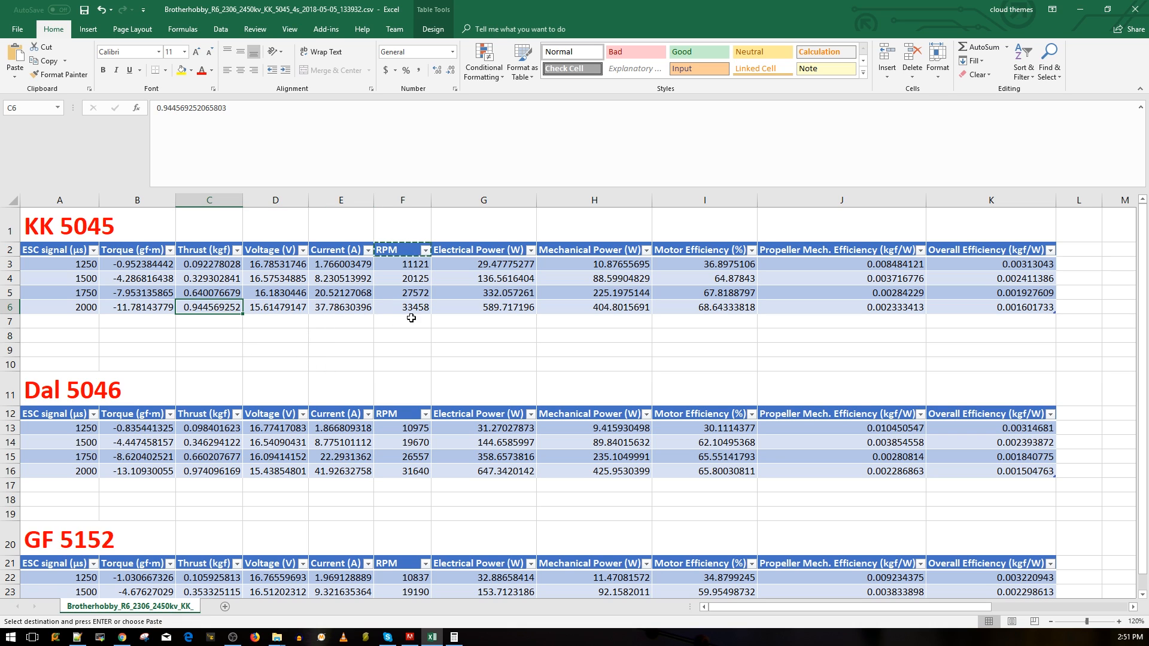
pyautogui.click(402, 308)
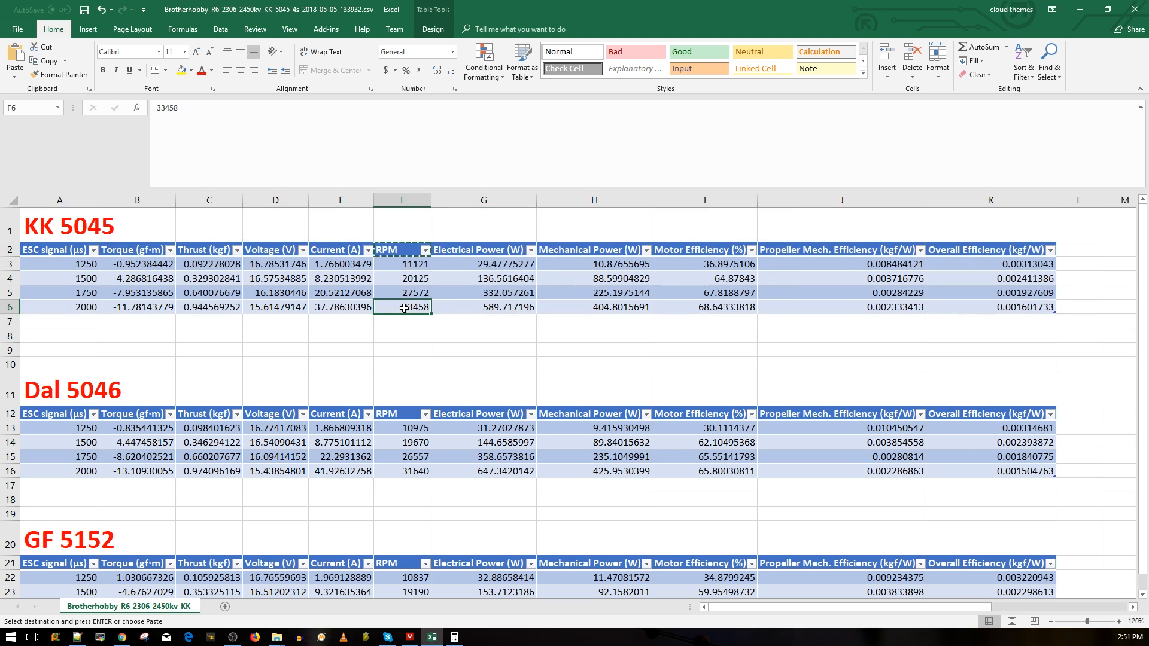
pyautogui.moveTo(360, 373)
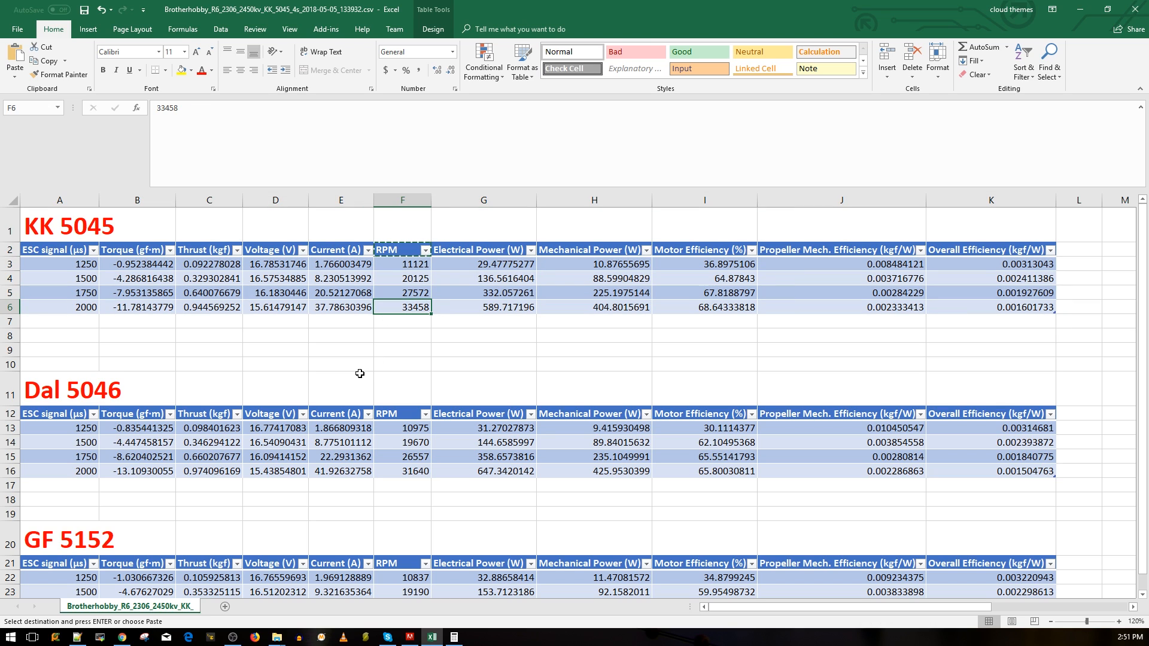
pyautogui.moveTo(399, 331)
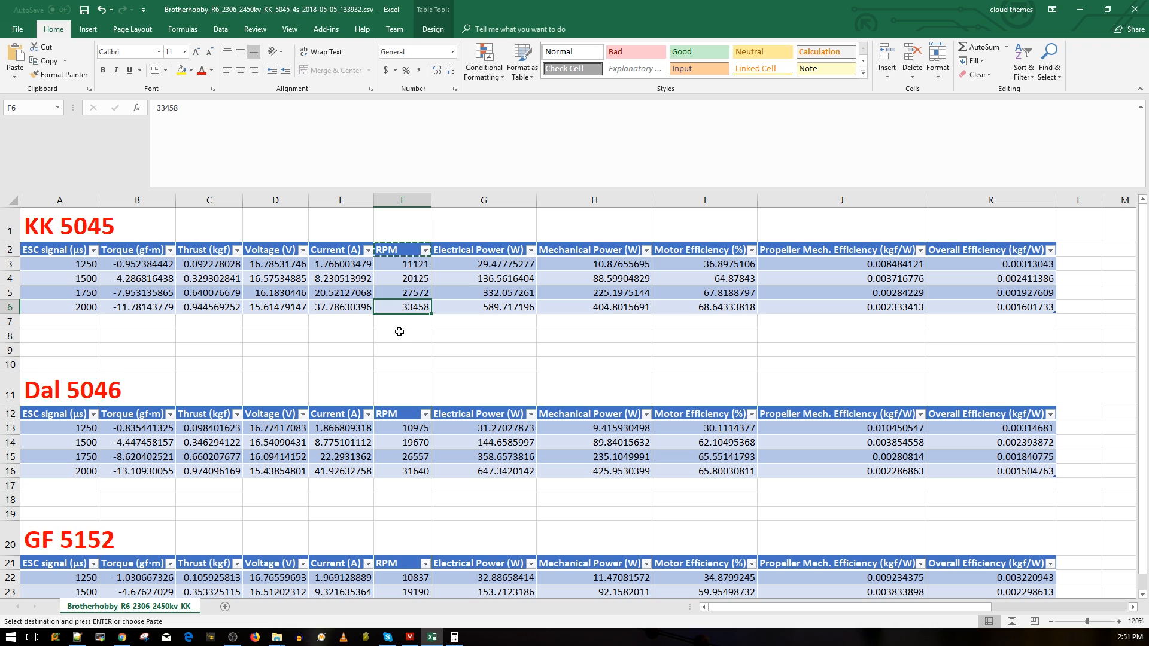
pyautogui.click(402, 336)
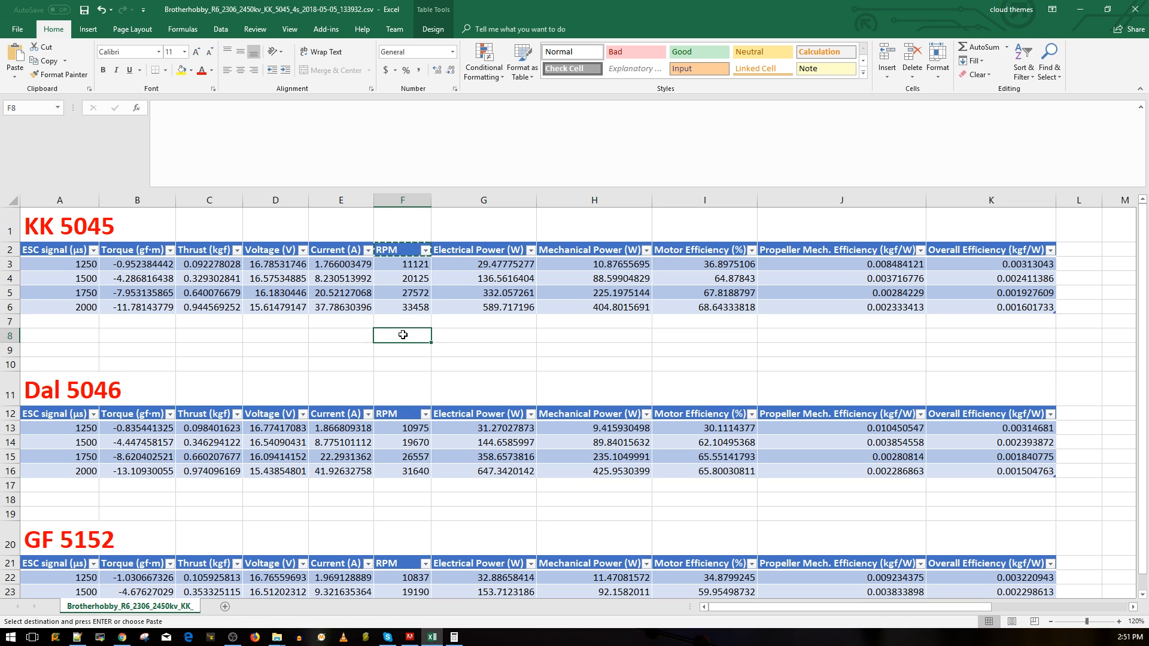
pyautogui.click(340, 263)
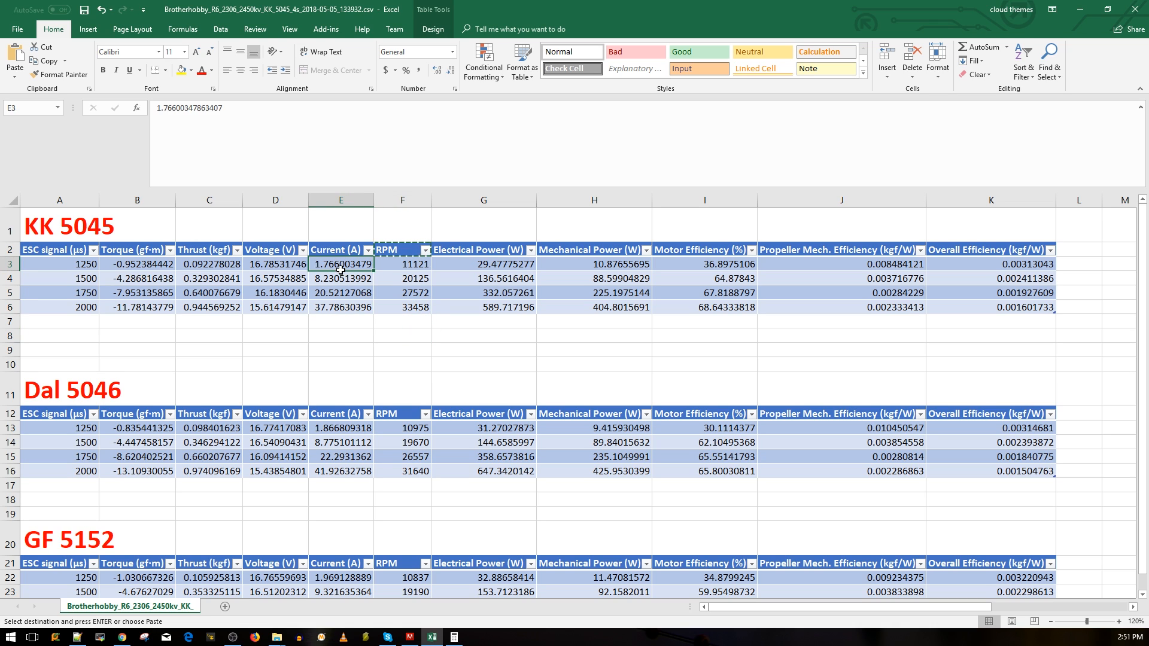
pyautogui.click(402, 307)
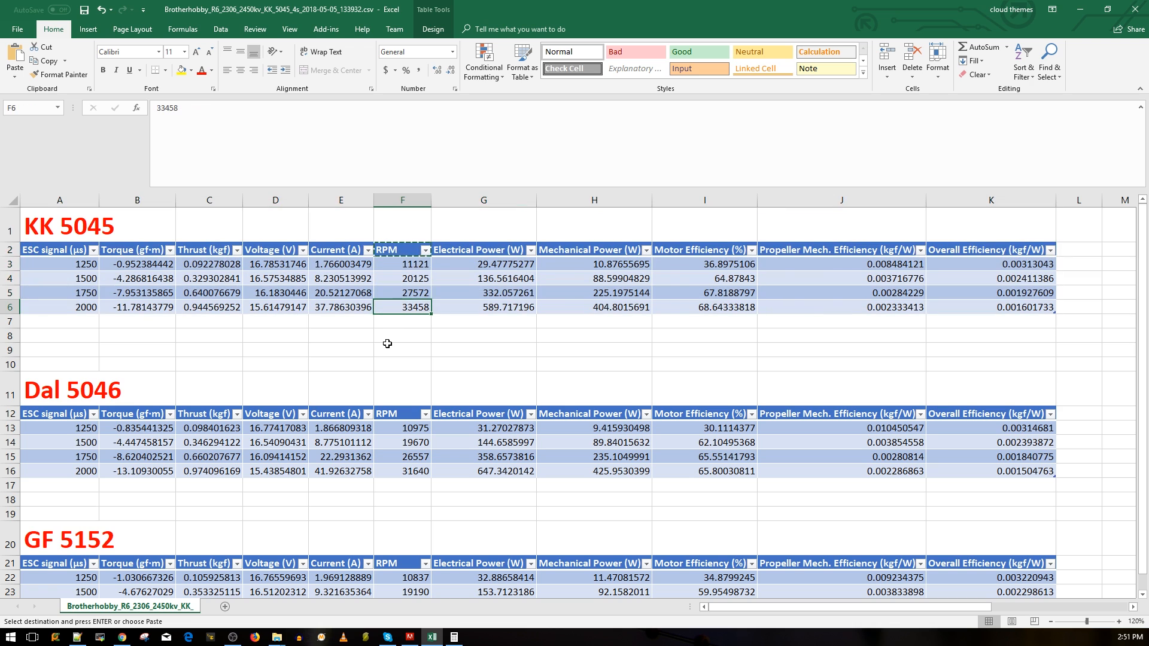
pyautogui.moveTo(367, 319)
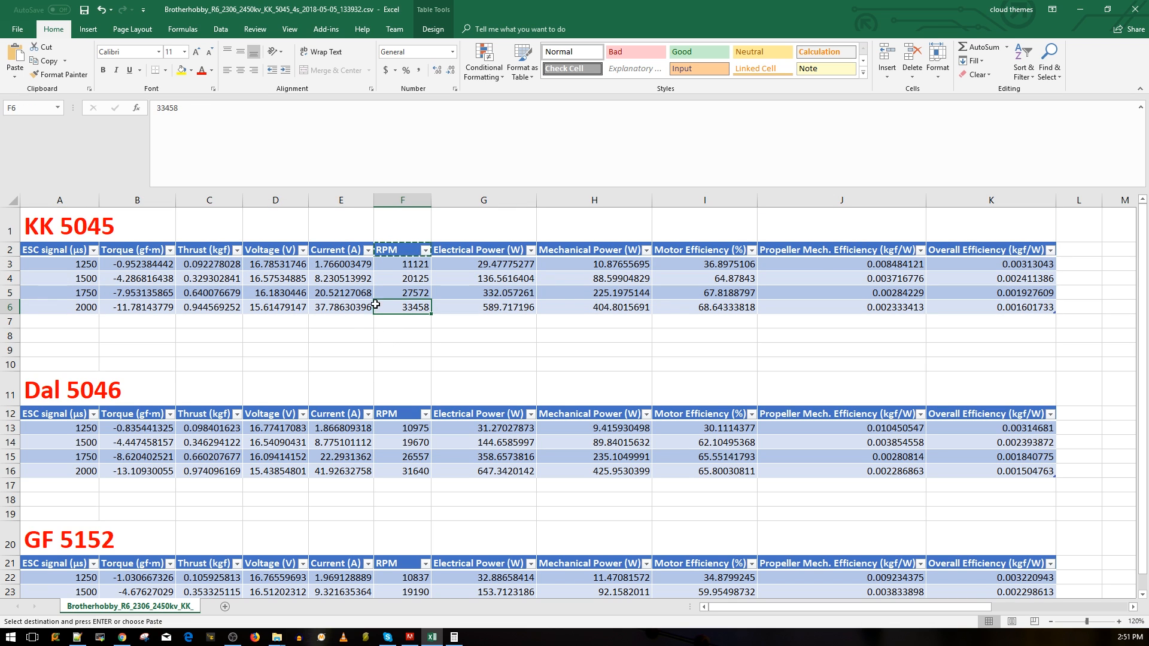
pyautogui.click(340, 306)
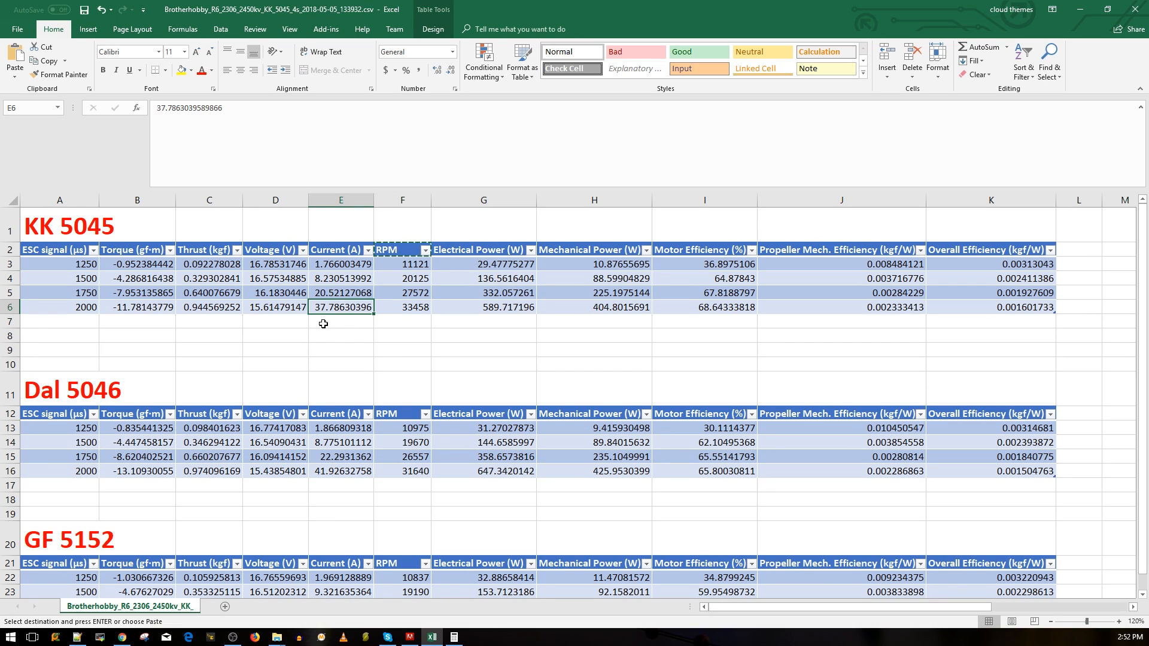
pyautogui.click(209, 308)
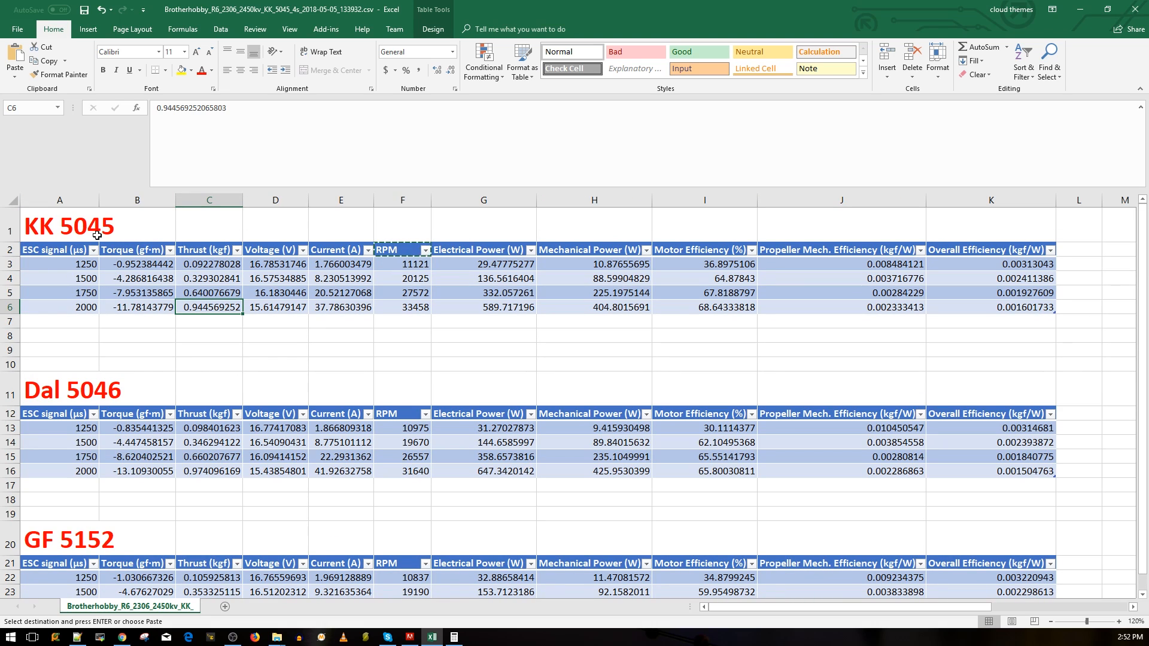
pyautogui.scroll(-3)
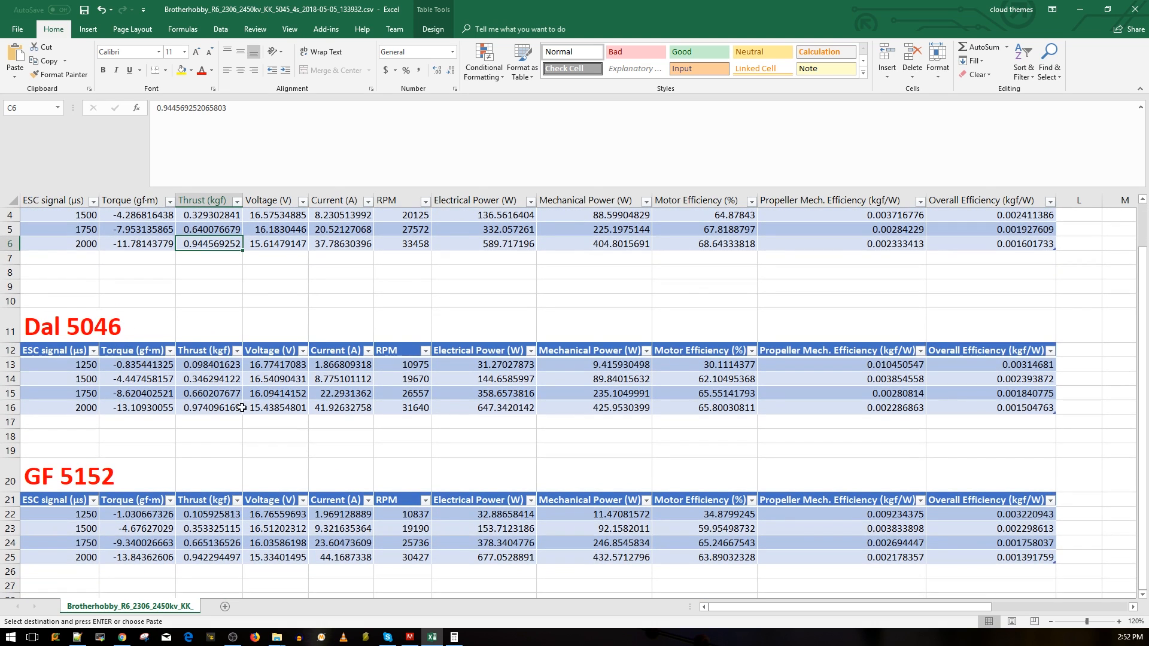
pyautogui.scroll(3)
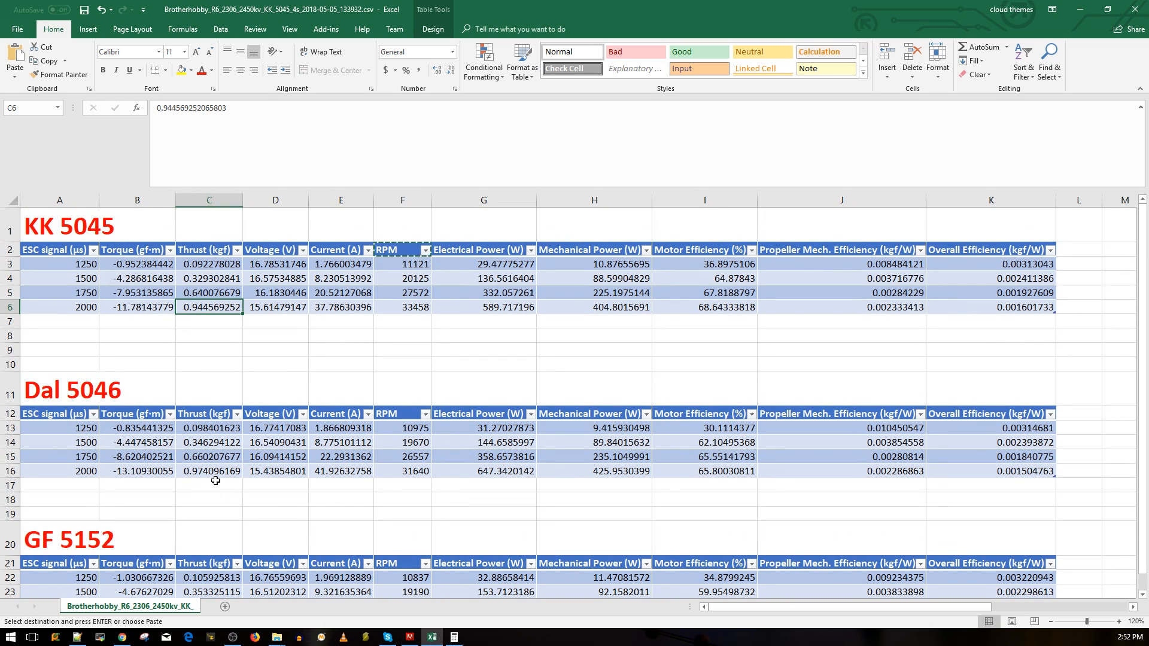
pyautogui.moveTo(211, 478)
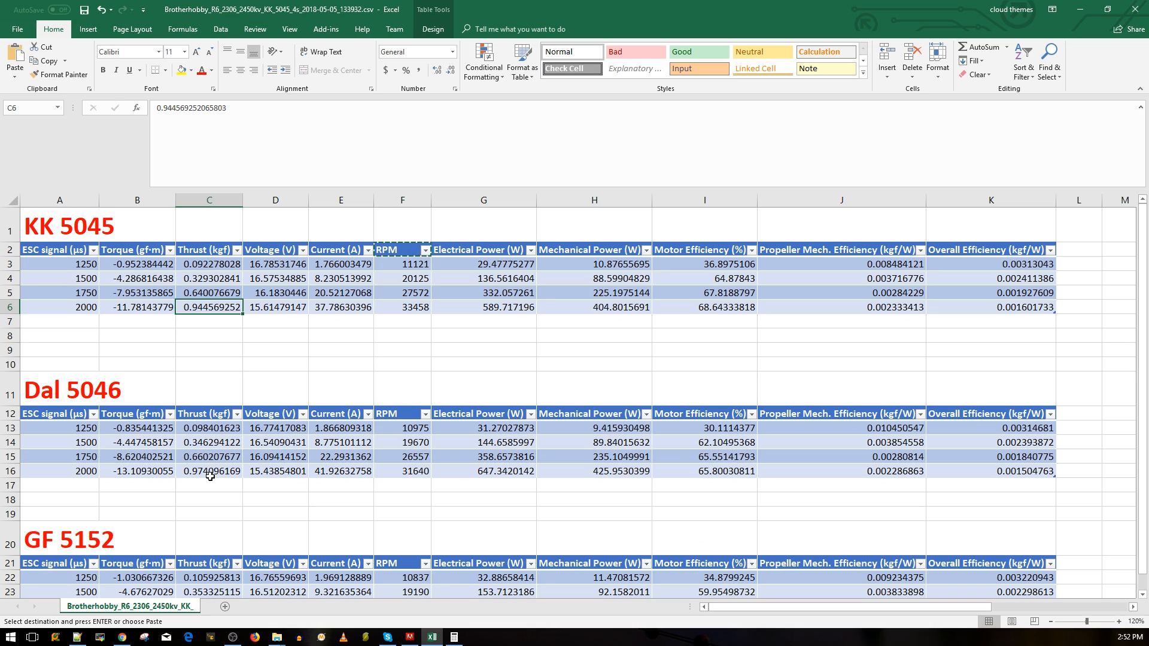
pyautogui.click(209, 470)
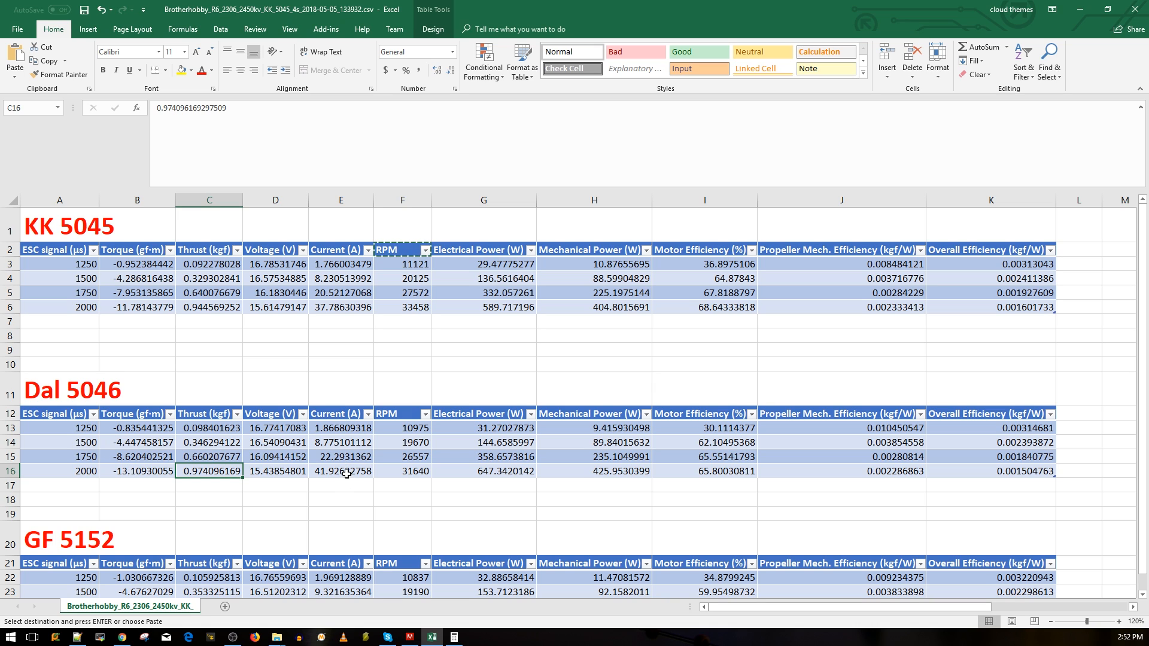
pyautogui.click(340, 472)
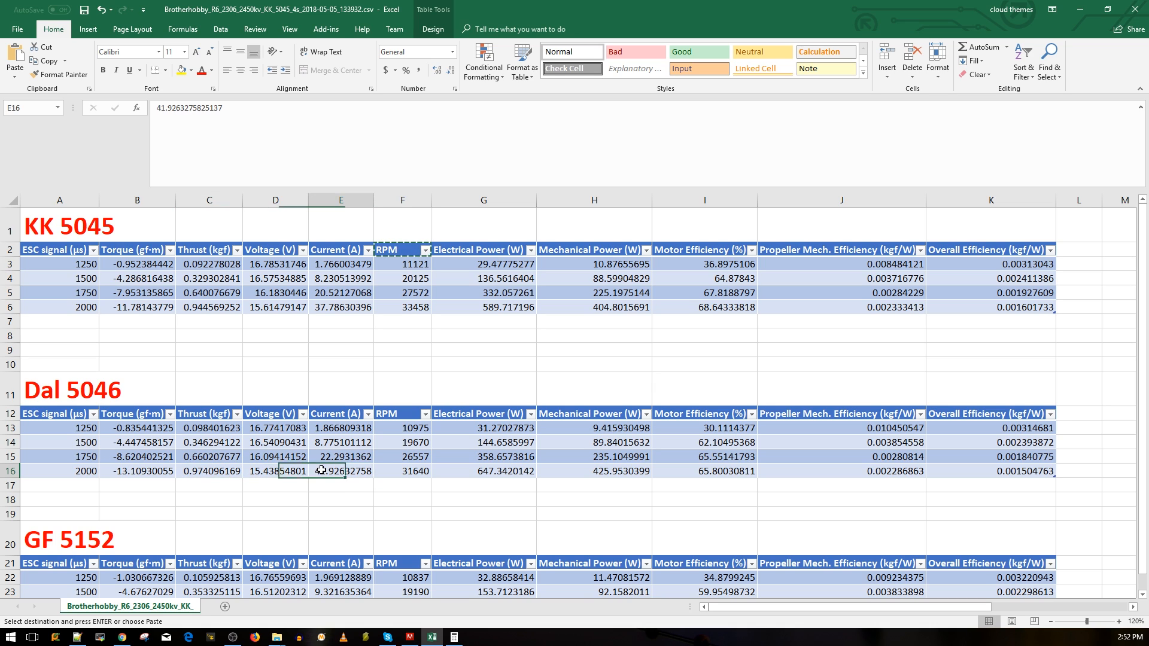
pyautogui.click(208, 471)
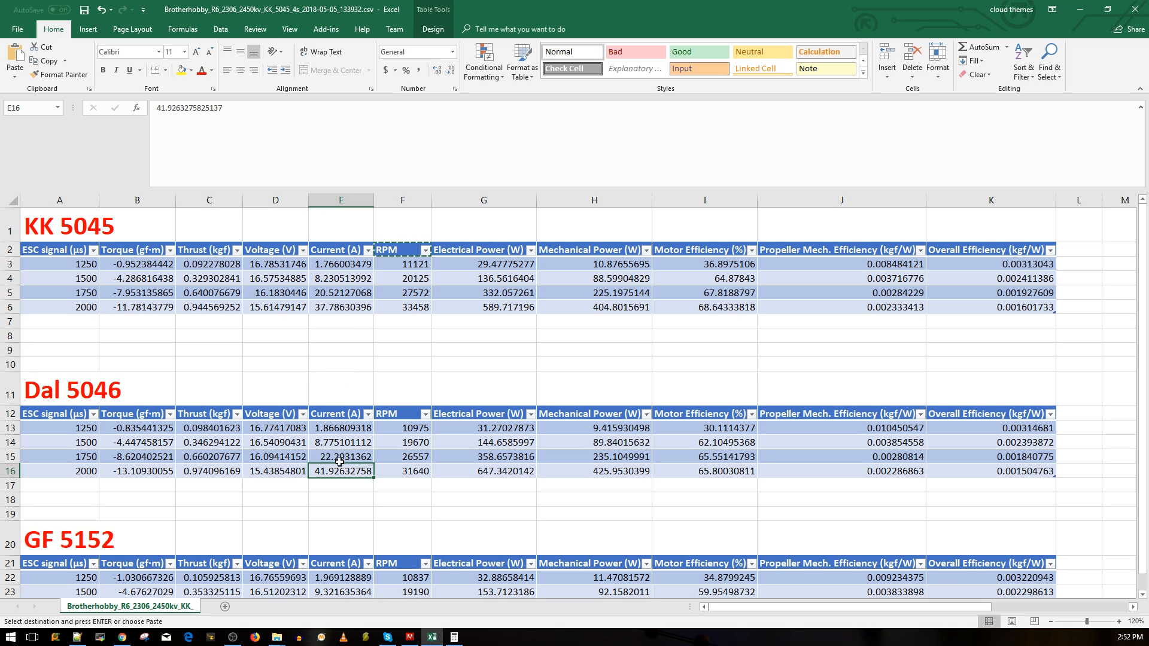
pyautogui.click(340, 441)
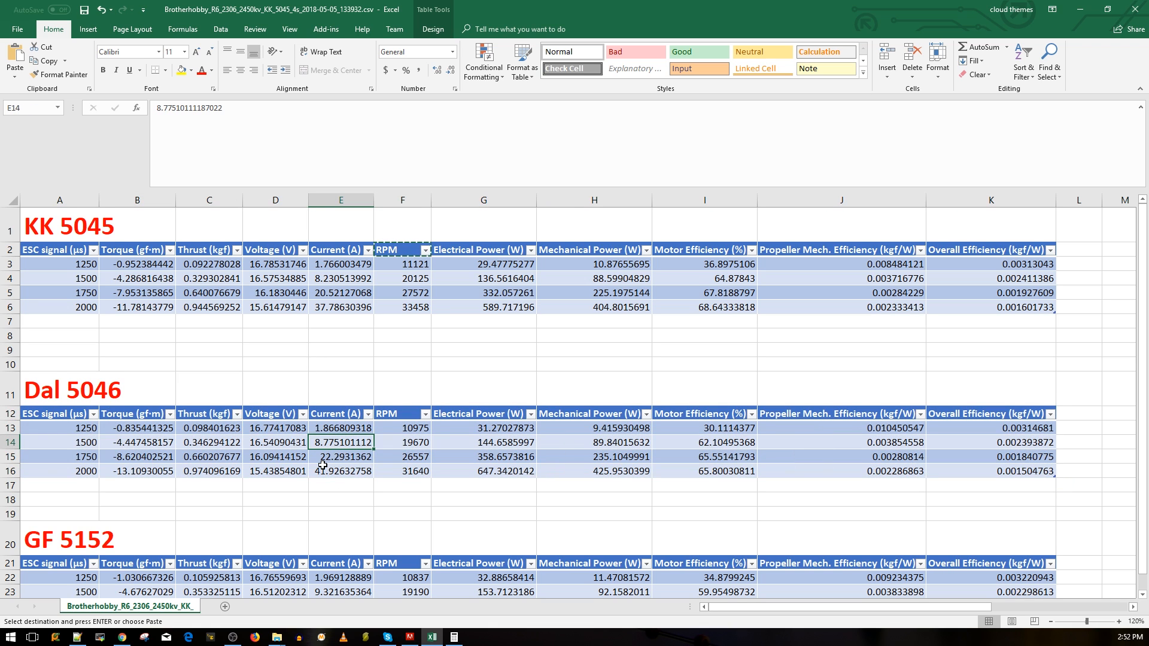
pyautogui.scroll(-3)
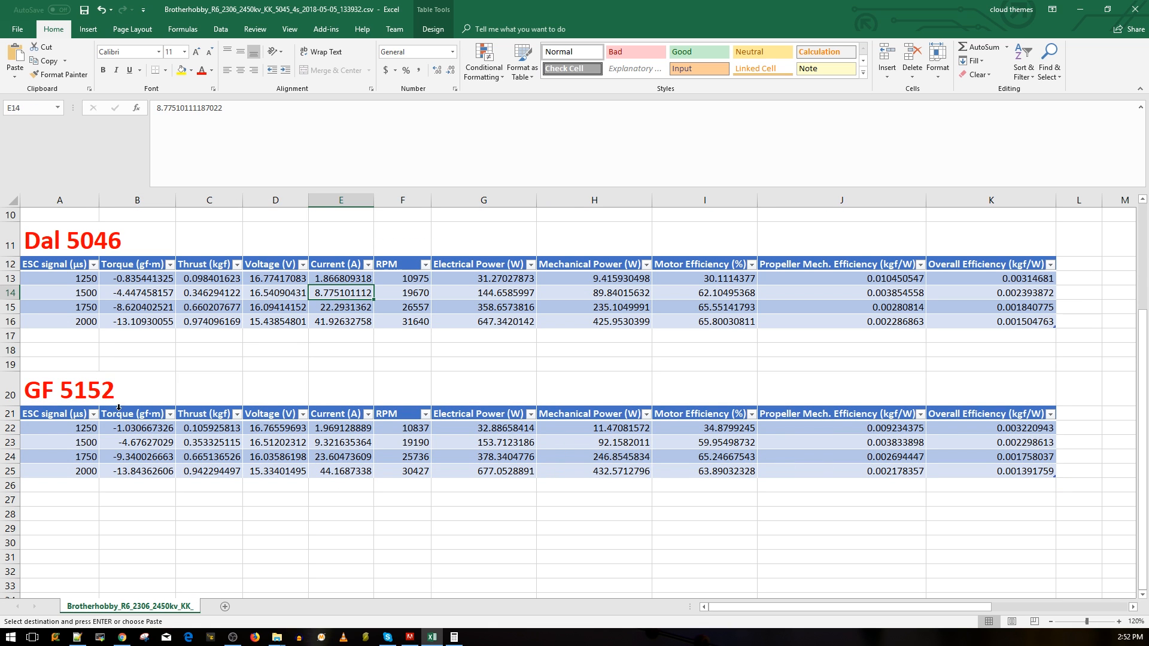
pyautogui.scroll(3)
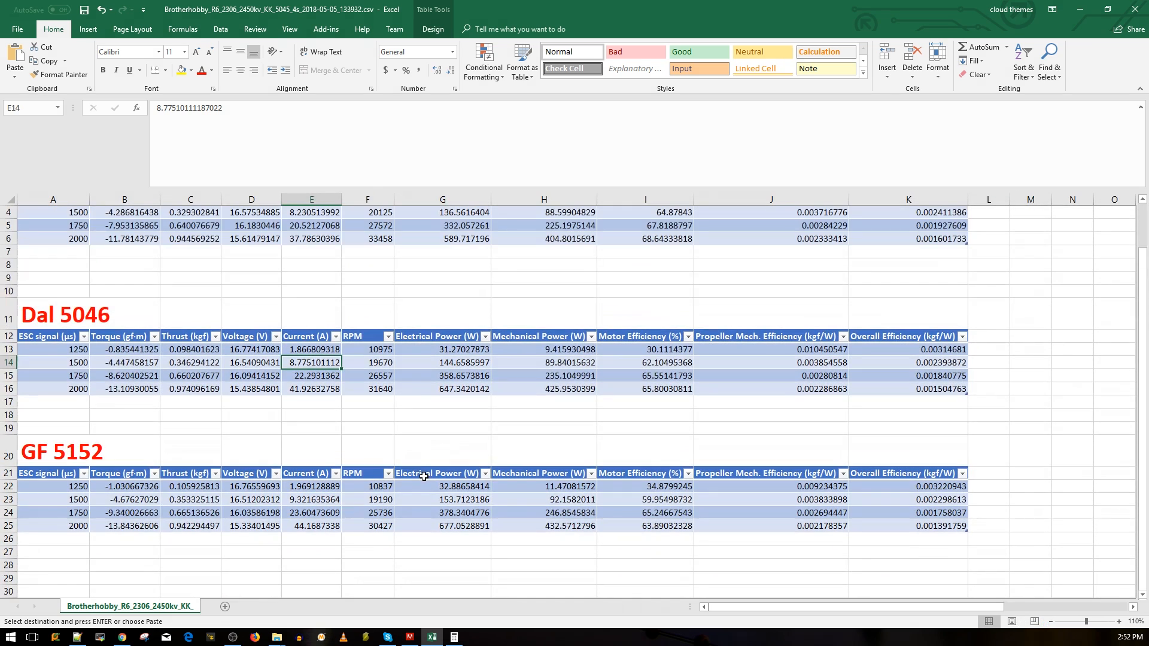
pyautogui.click(311, 526)
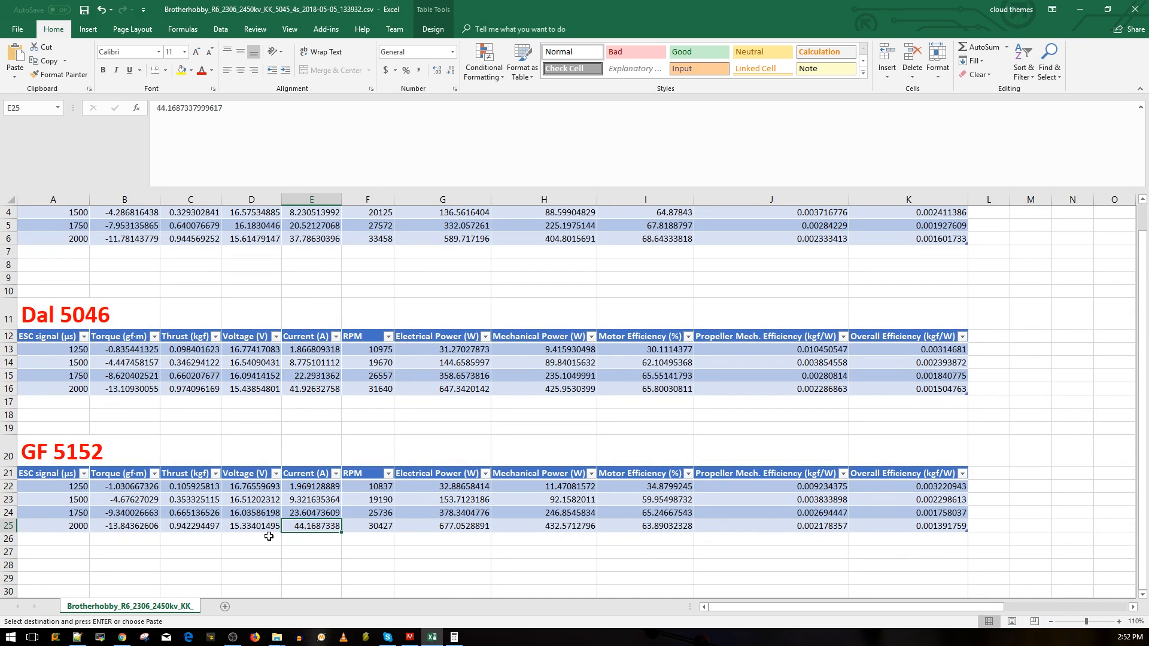
pyautogui.moveTo(303, 445)
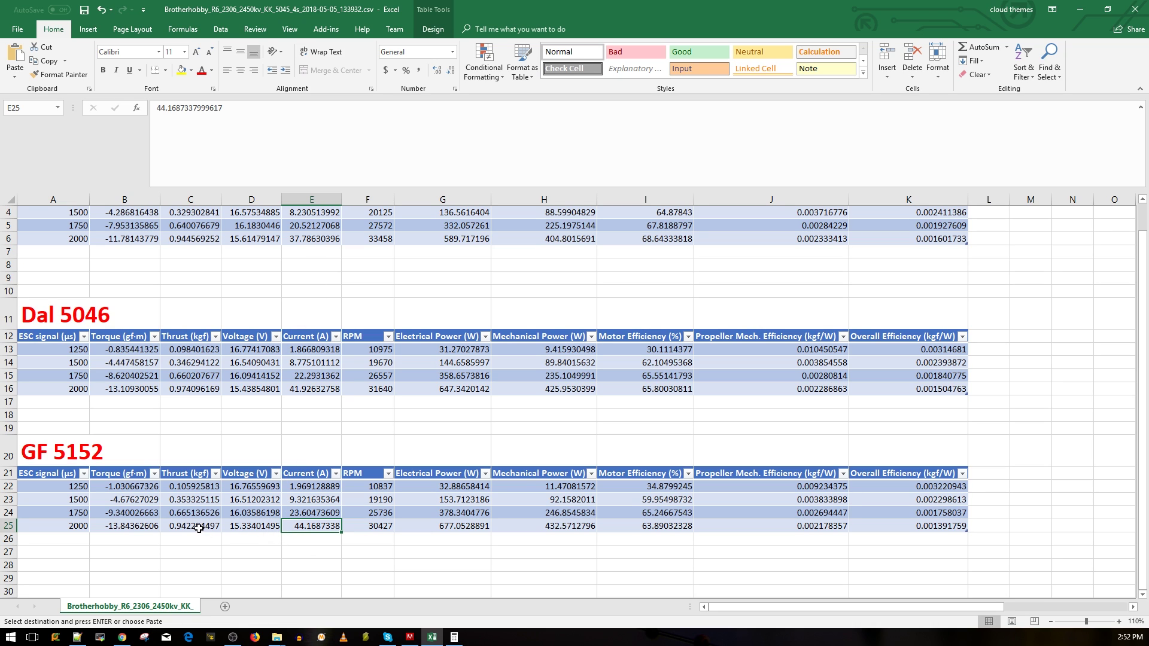
pyautogui.click(190, 526)
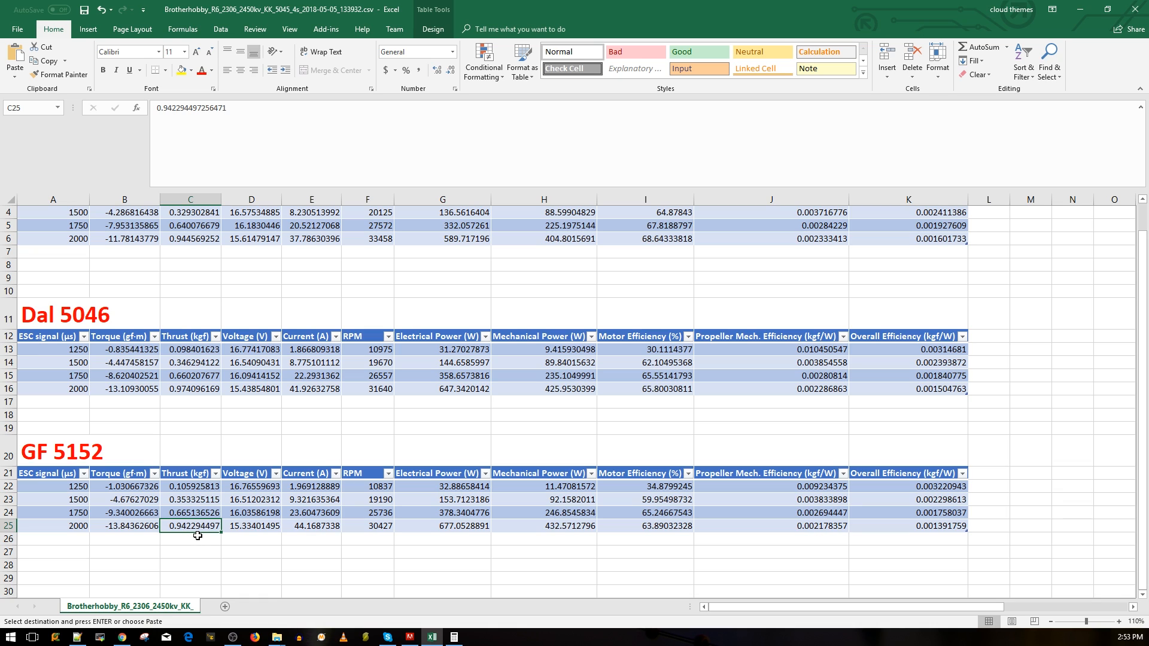
pyautogui.click(312, 525)
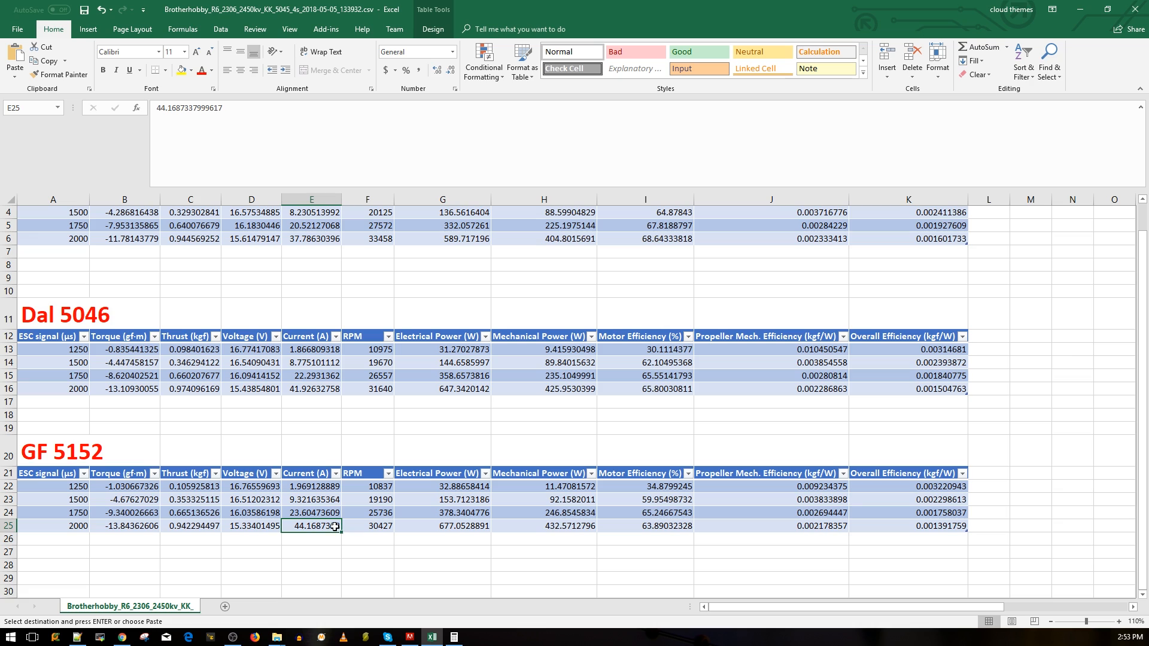
pyautogui.click(191, 527)
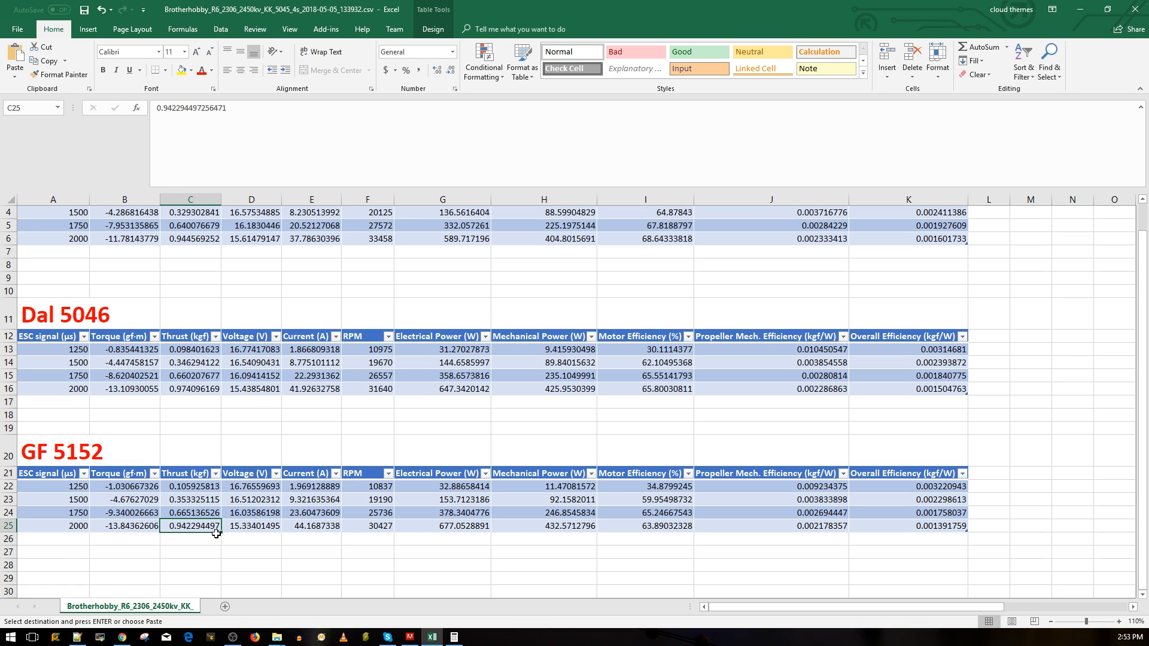
pyautogui.moveTo(236, 546)
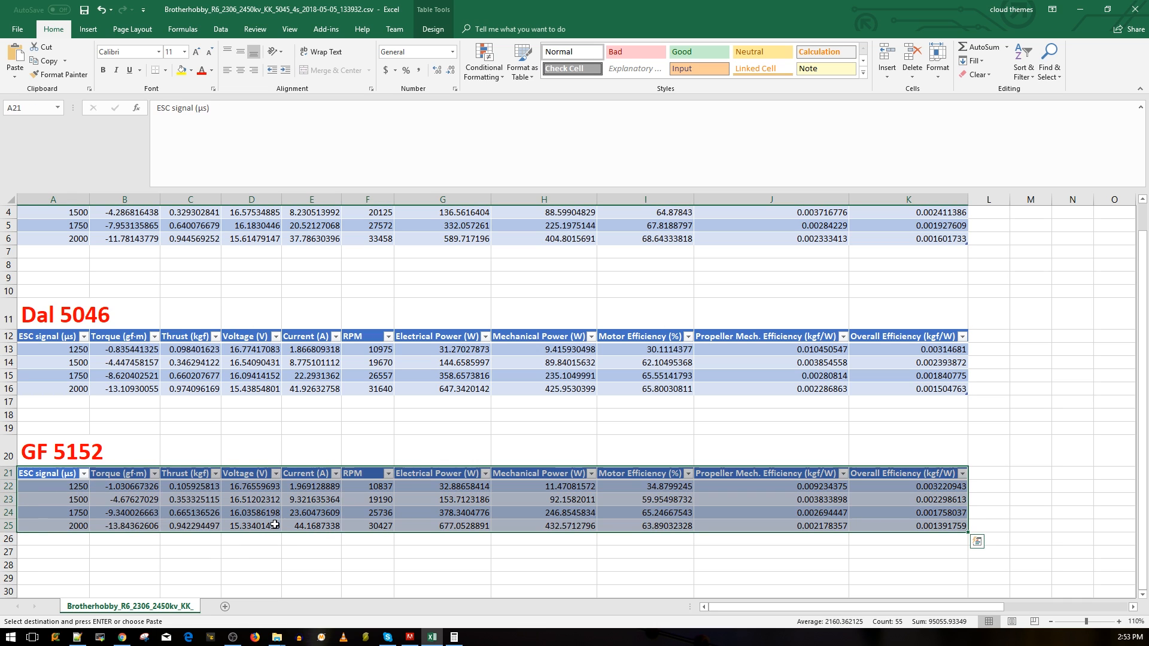
pyautogui.click(124, 446)
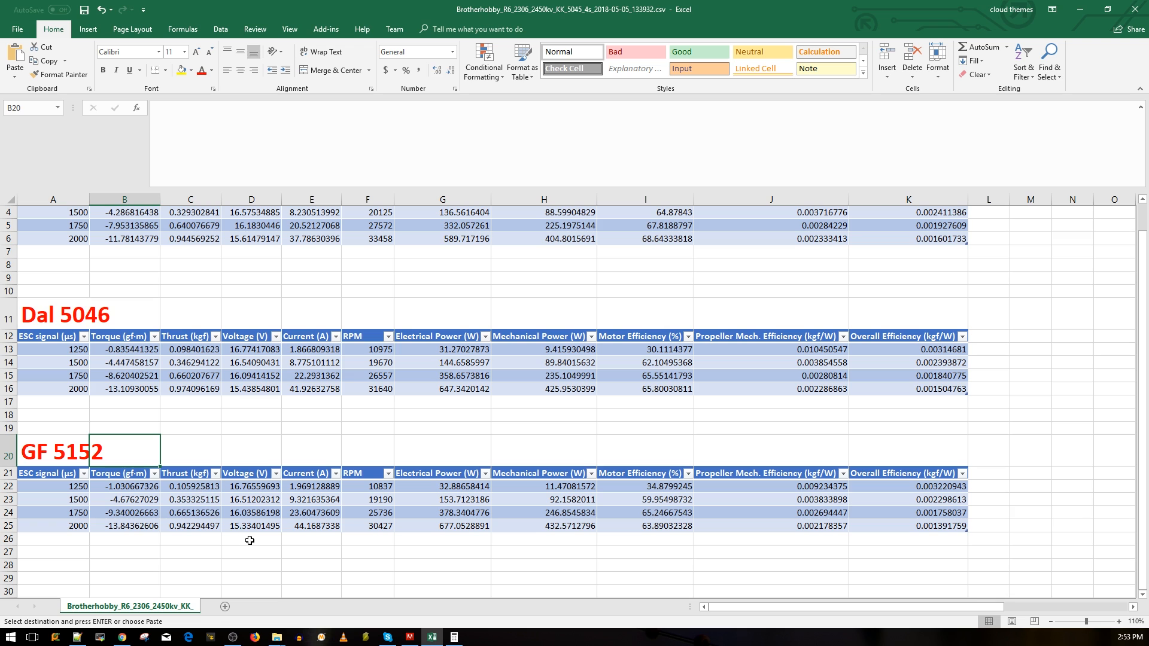
pyautogui.click(368, 540)
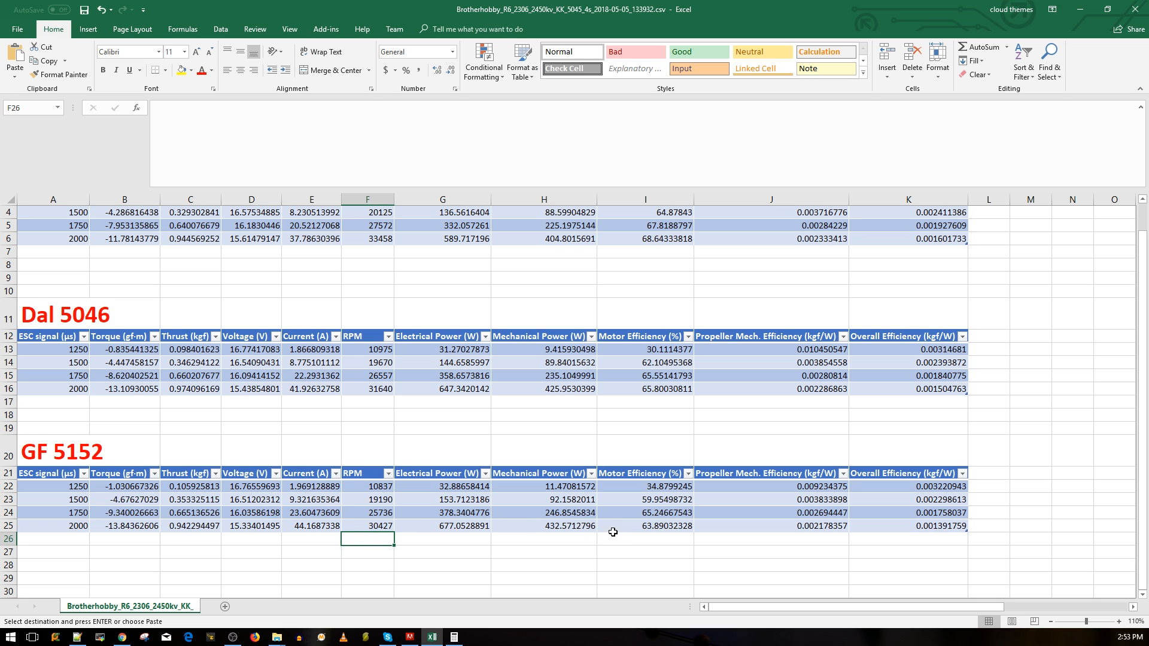
pyautogui.scroll(3)
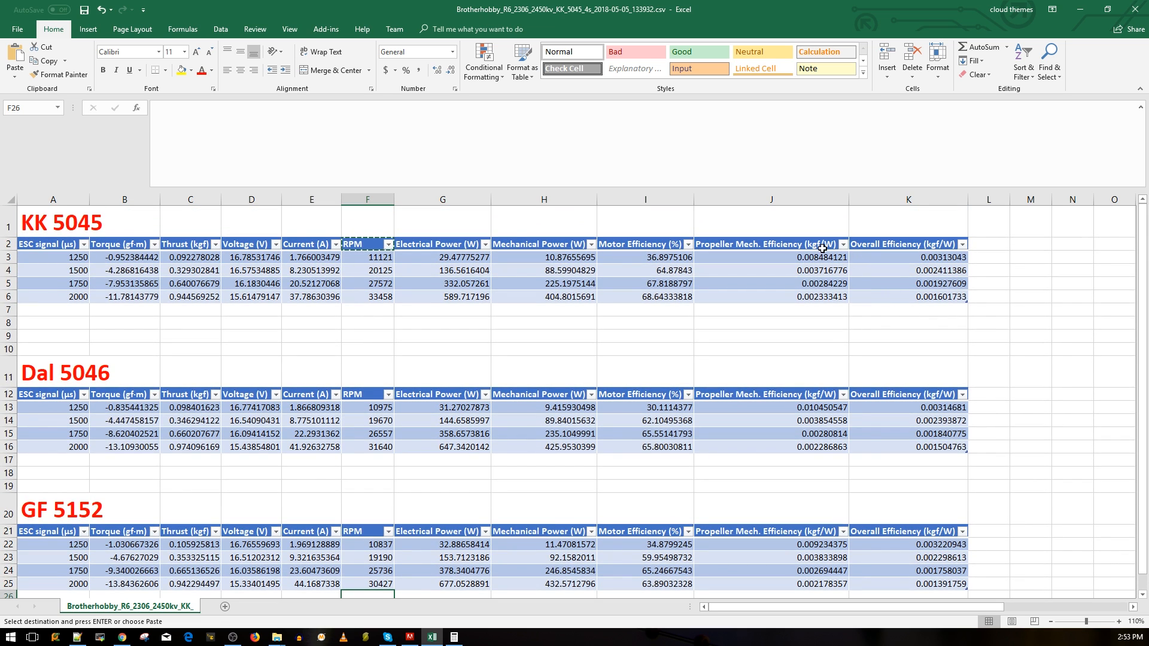
pyautogui.scroll(-3)
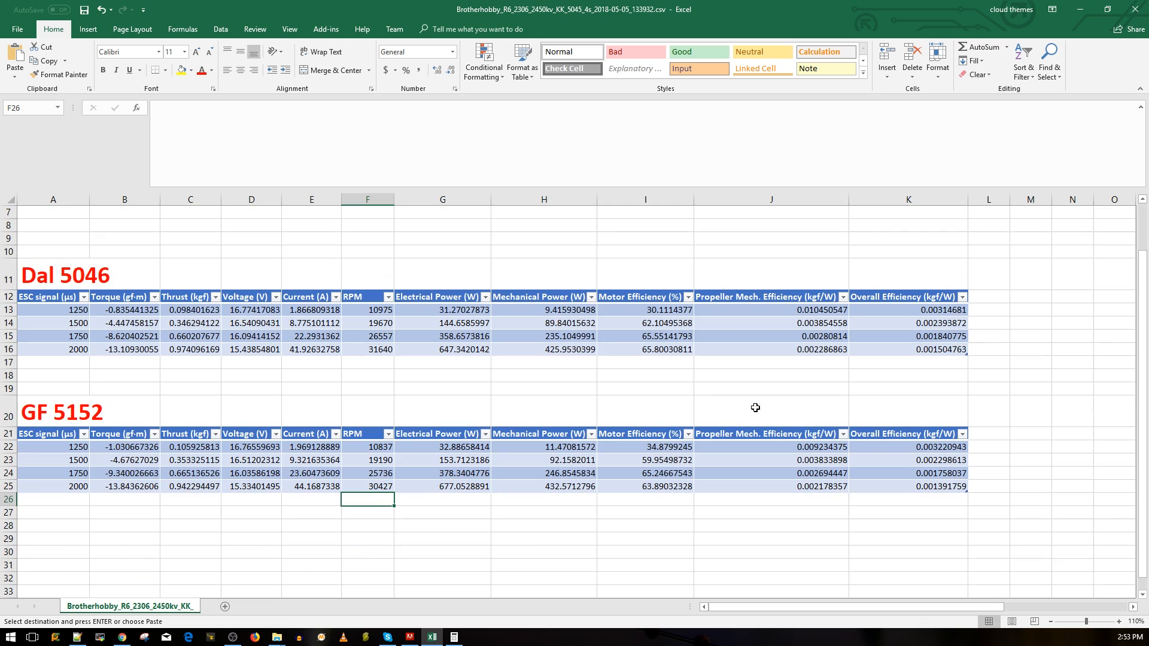
pyautogui.scroll(3)
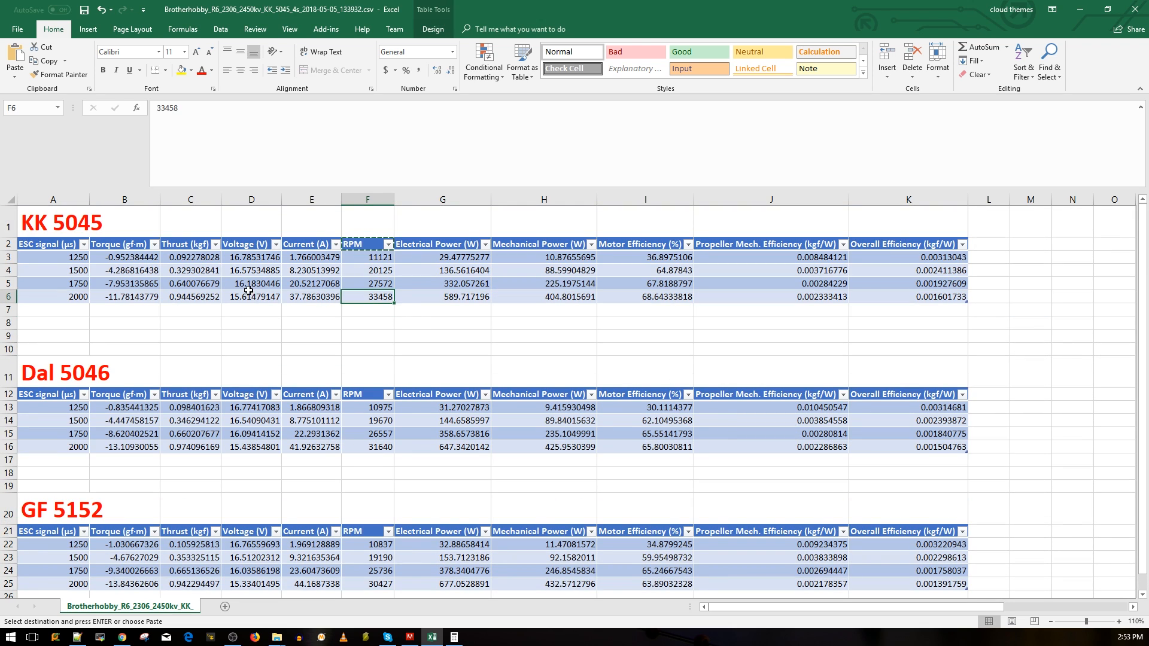
pyautogui.click(123, 296)
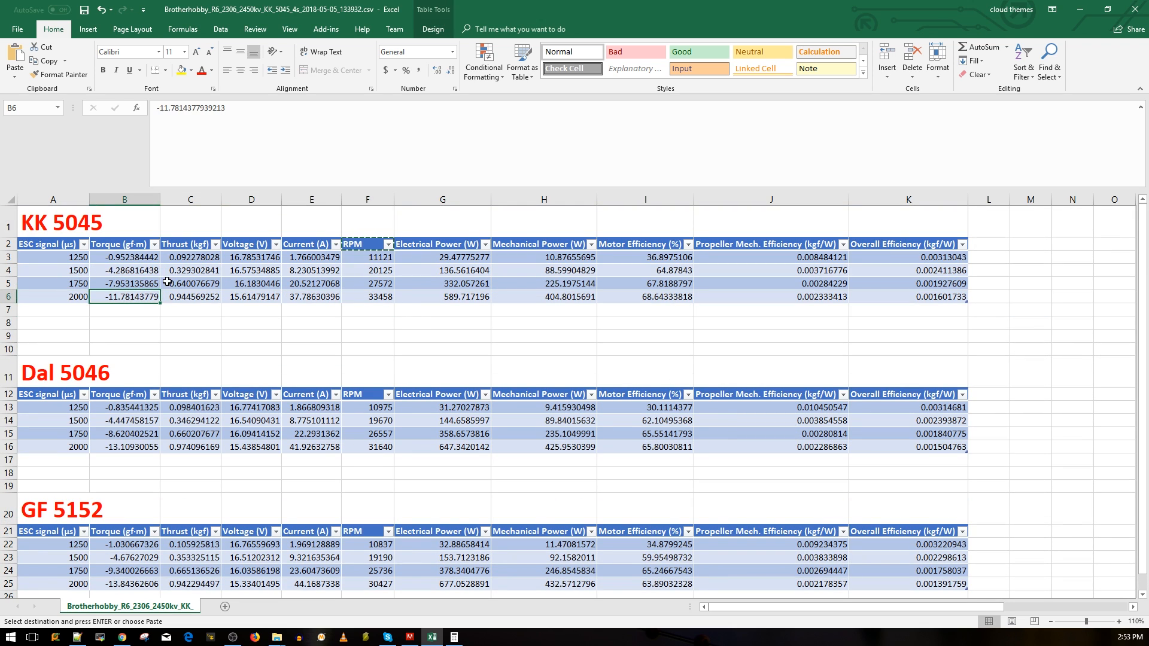
pyautogui.click(191, 283)
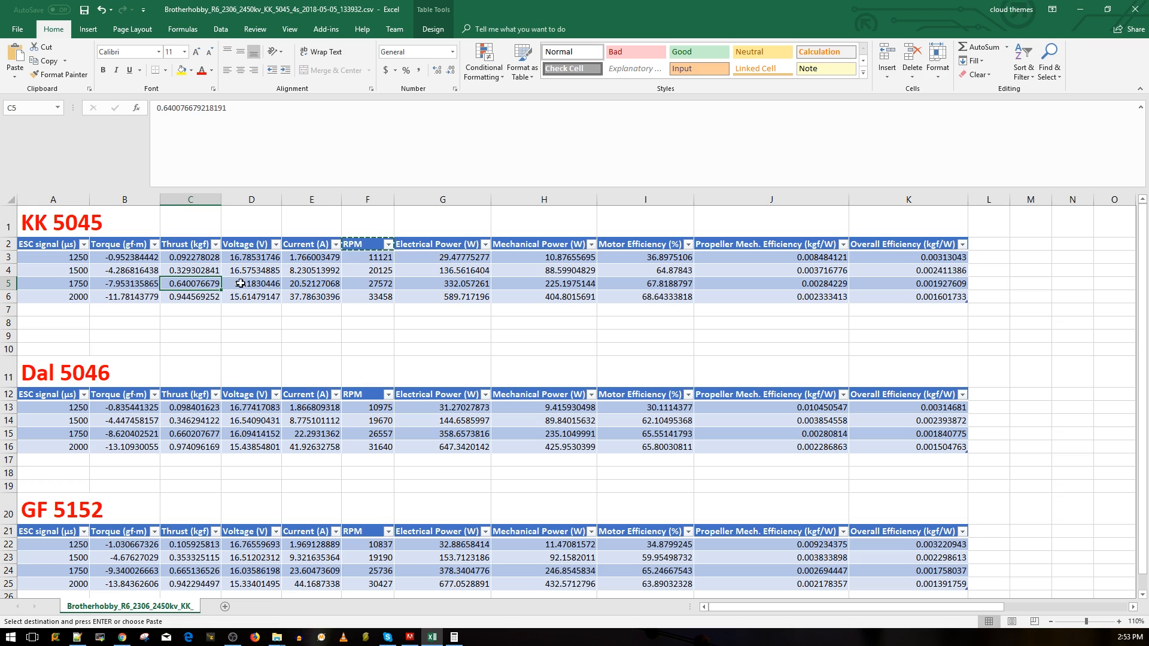
pyautogui.click(312, 284)
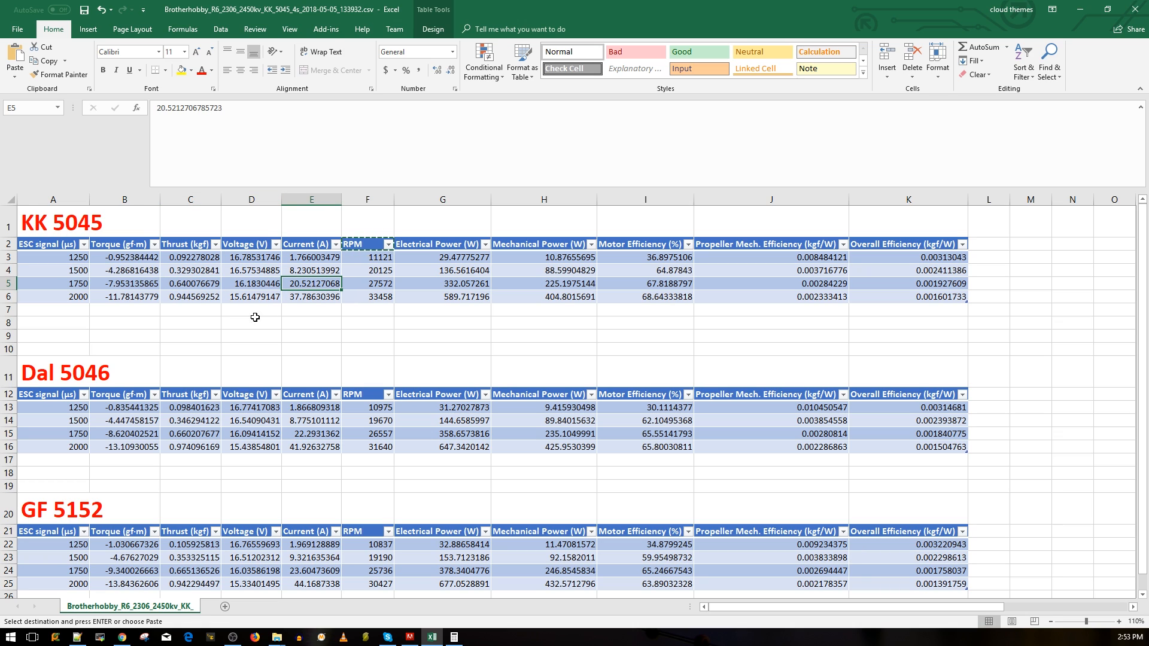
pyautogui.moveTo(313, 286)
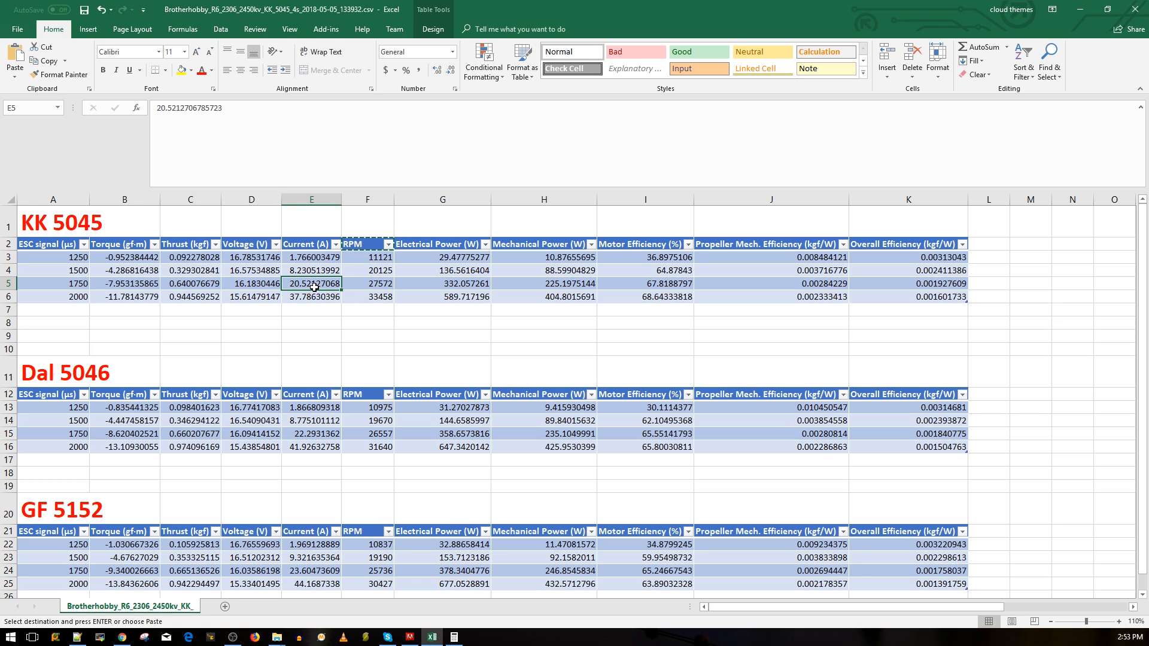
pyautogui.moveTo(239, 285)
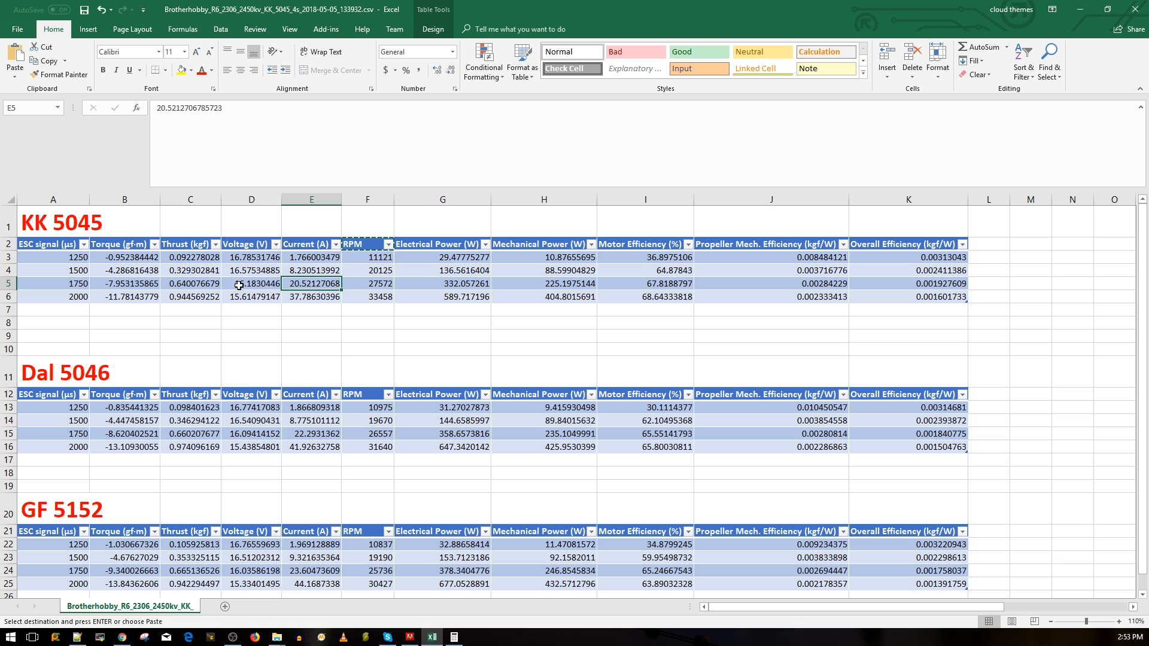
pyautogui.click(190, 284)
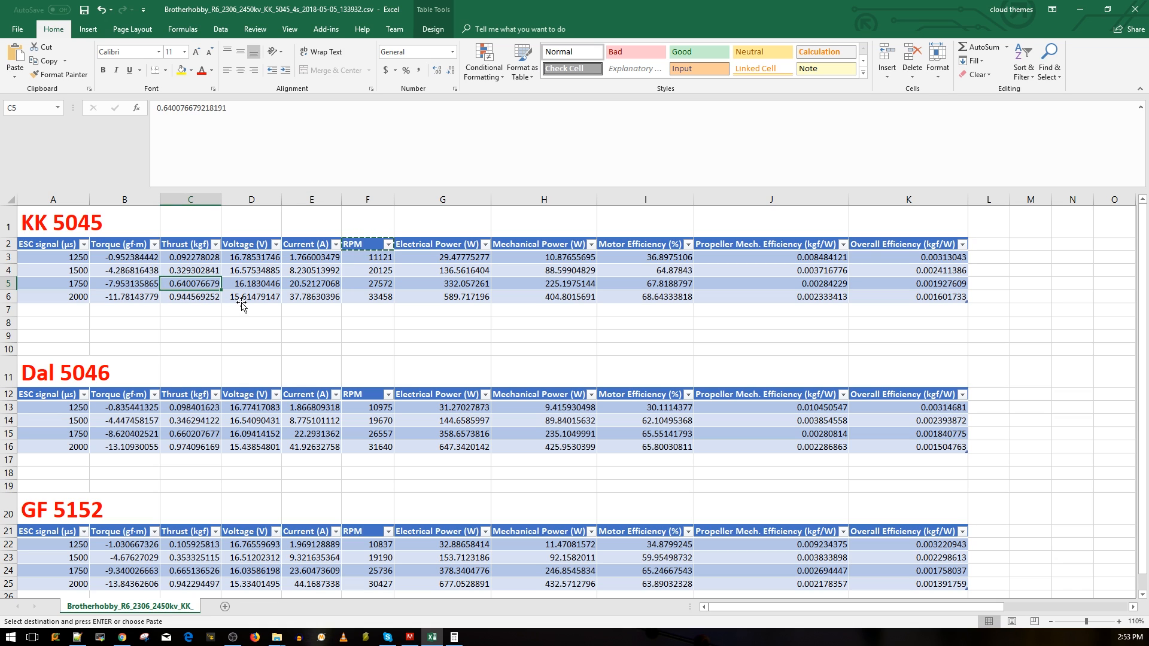
pyautogui.moveTo(135, 282)
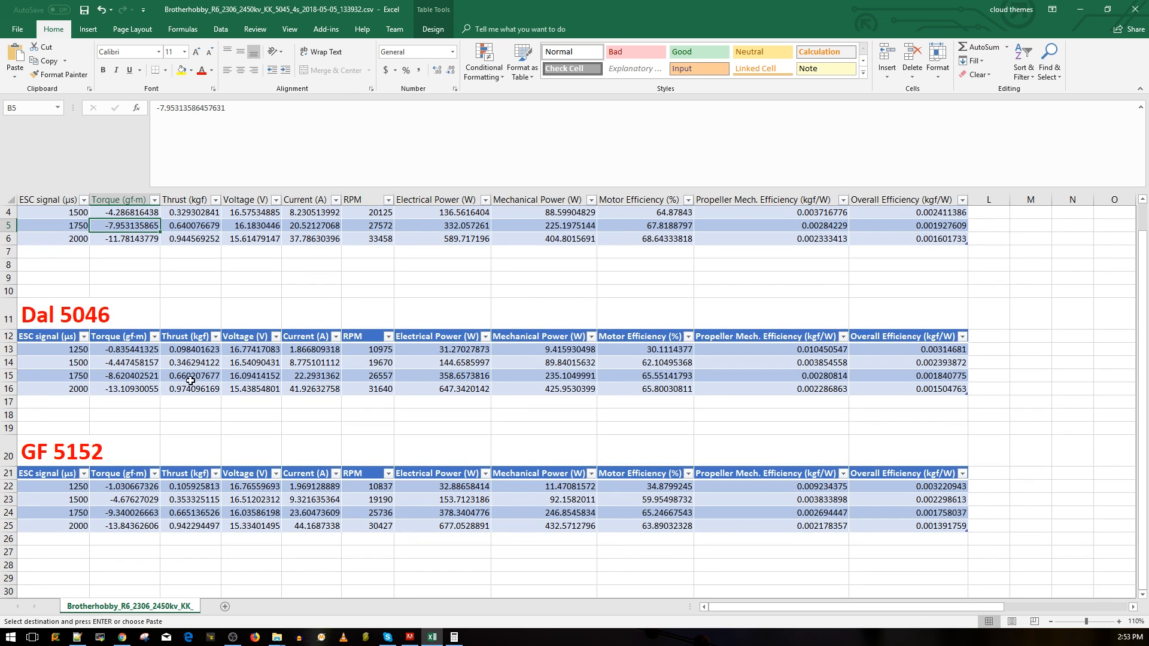
pyautogui.click(191, 374)
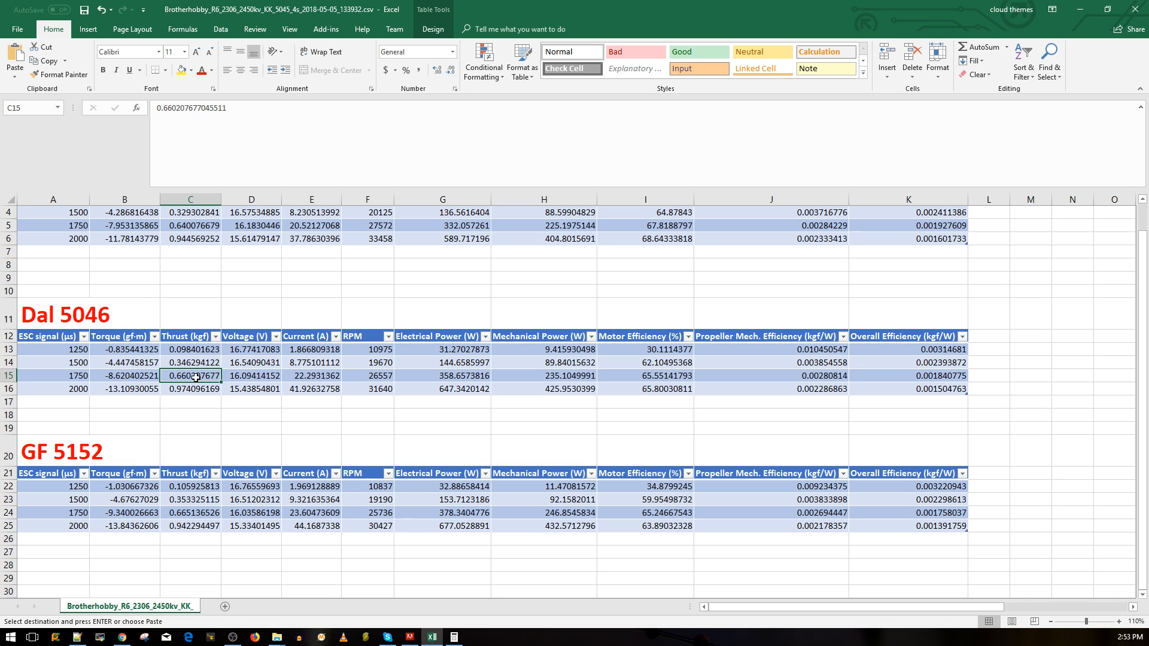
pyautogui.click(311, 374)
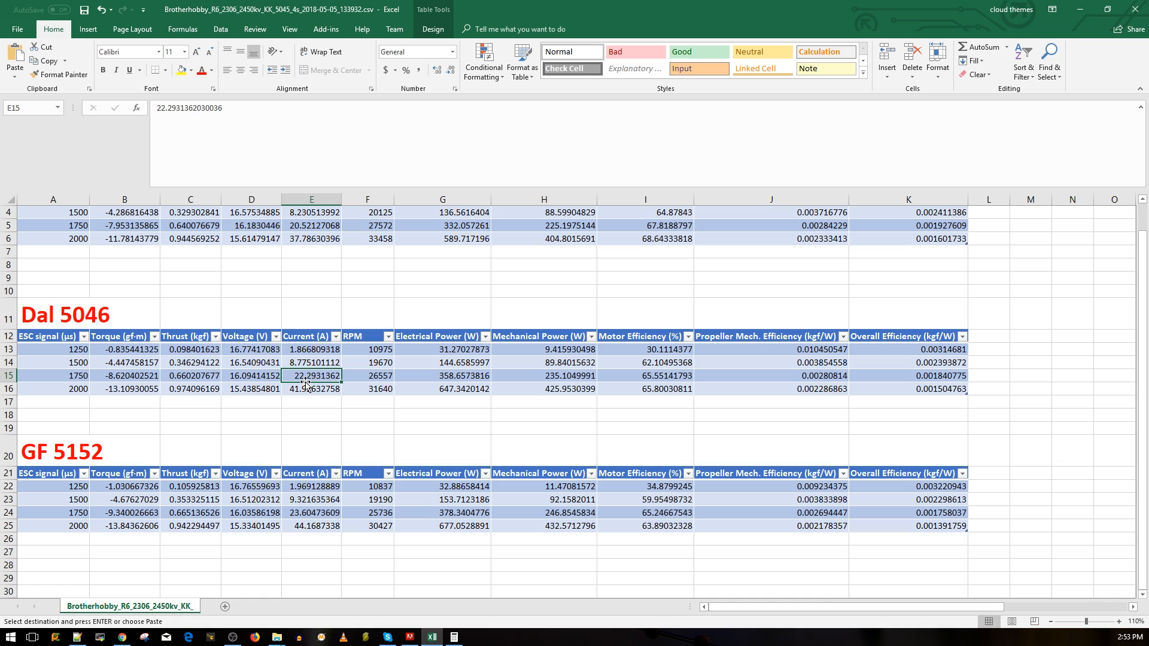
pyautogui.moveTo(299, 325)
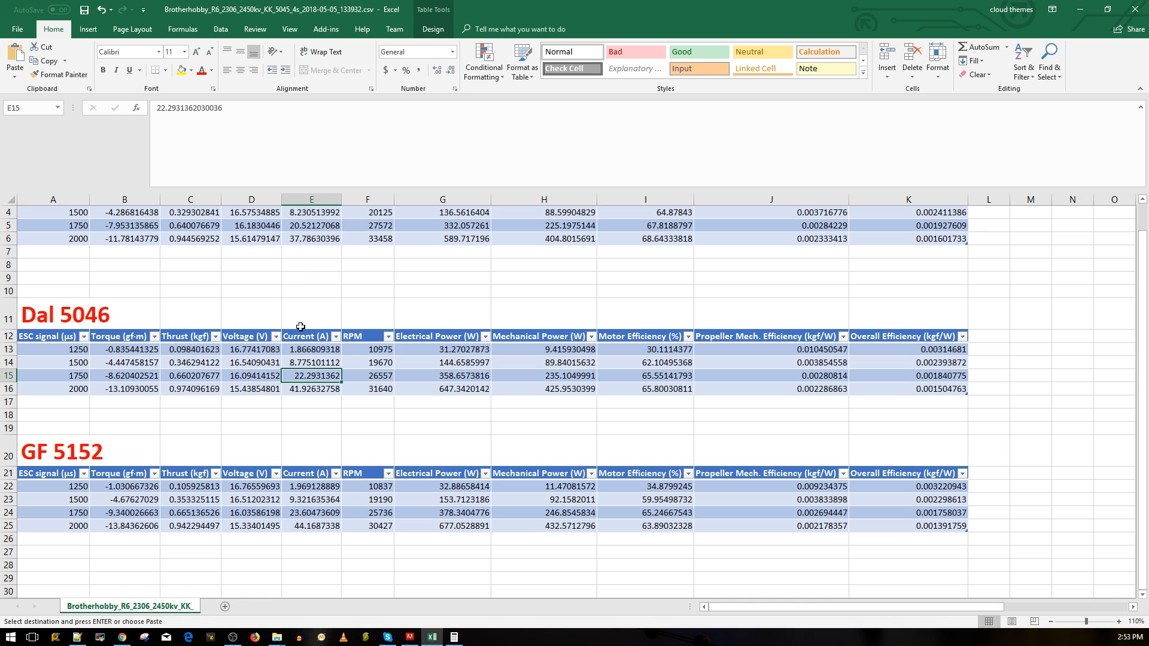
pyautogui.moveTo(286, 291)
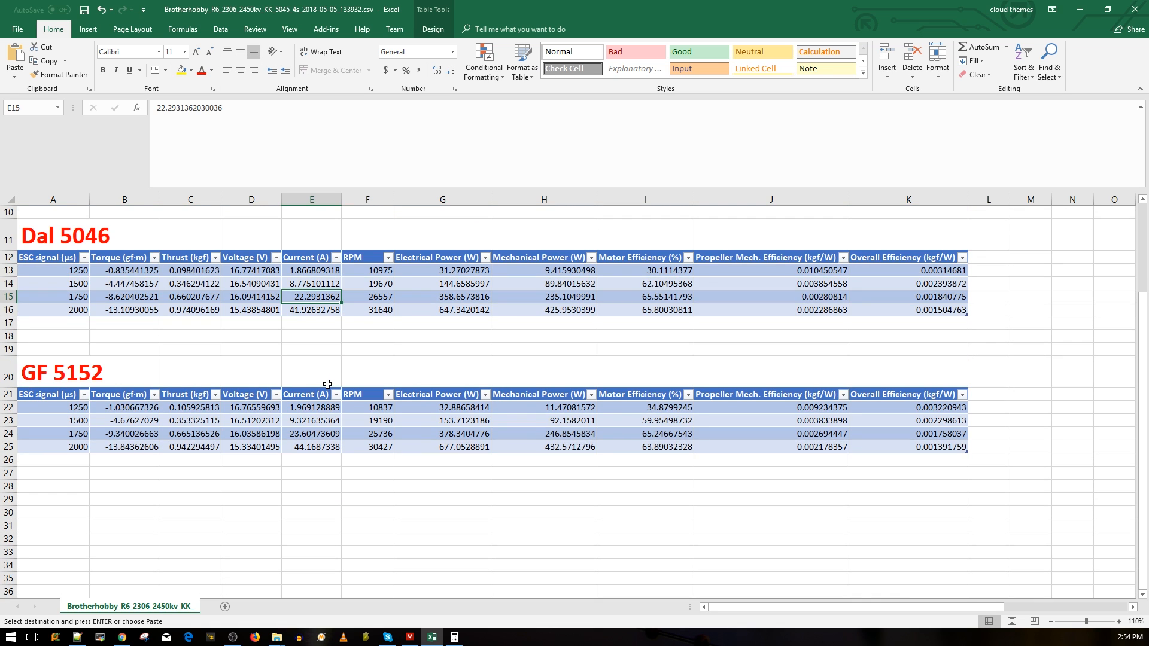
pyautogui.scroll(3)
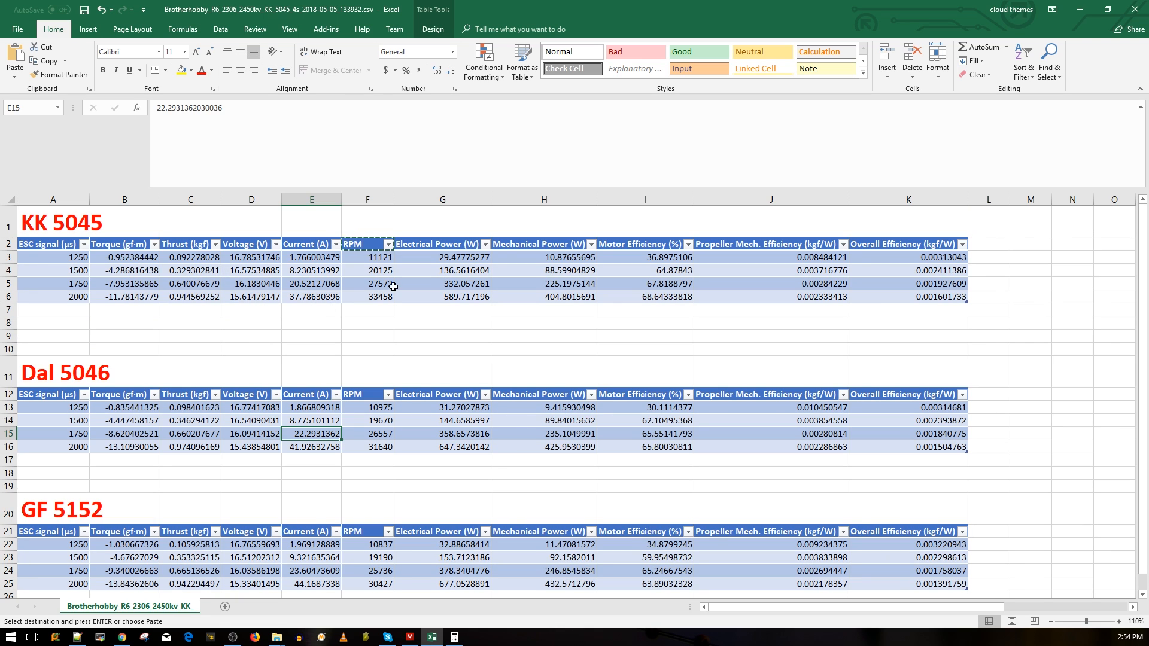
pyautogui.click(312, 284)
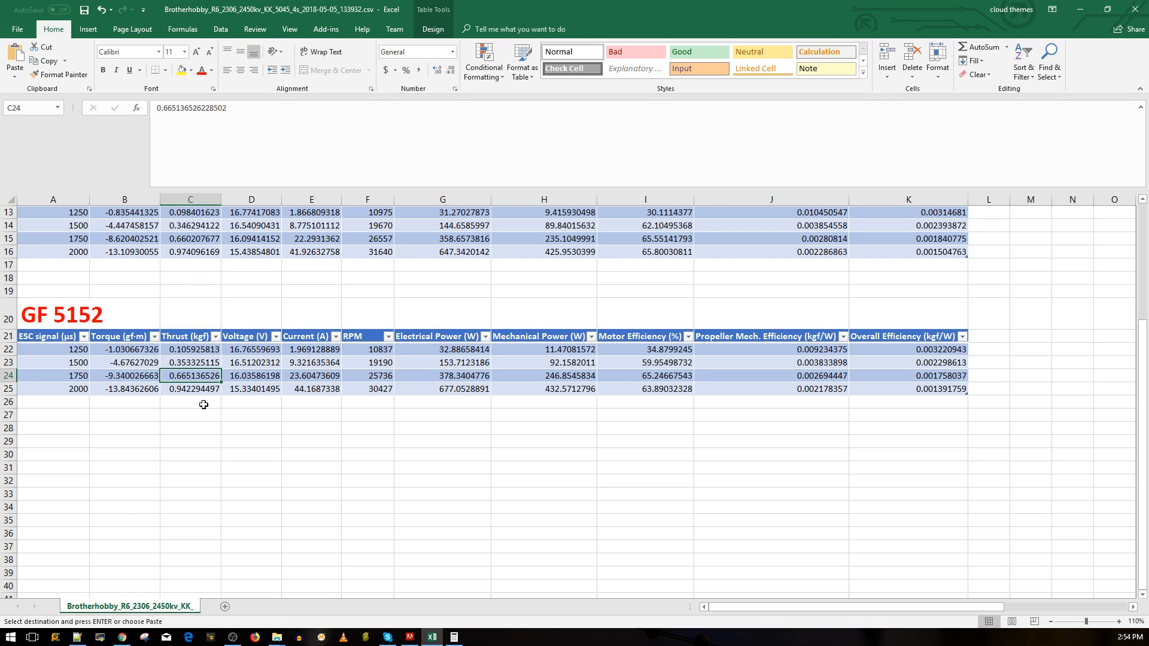
pyautogui.moveTo(167, 297)
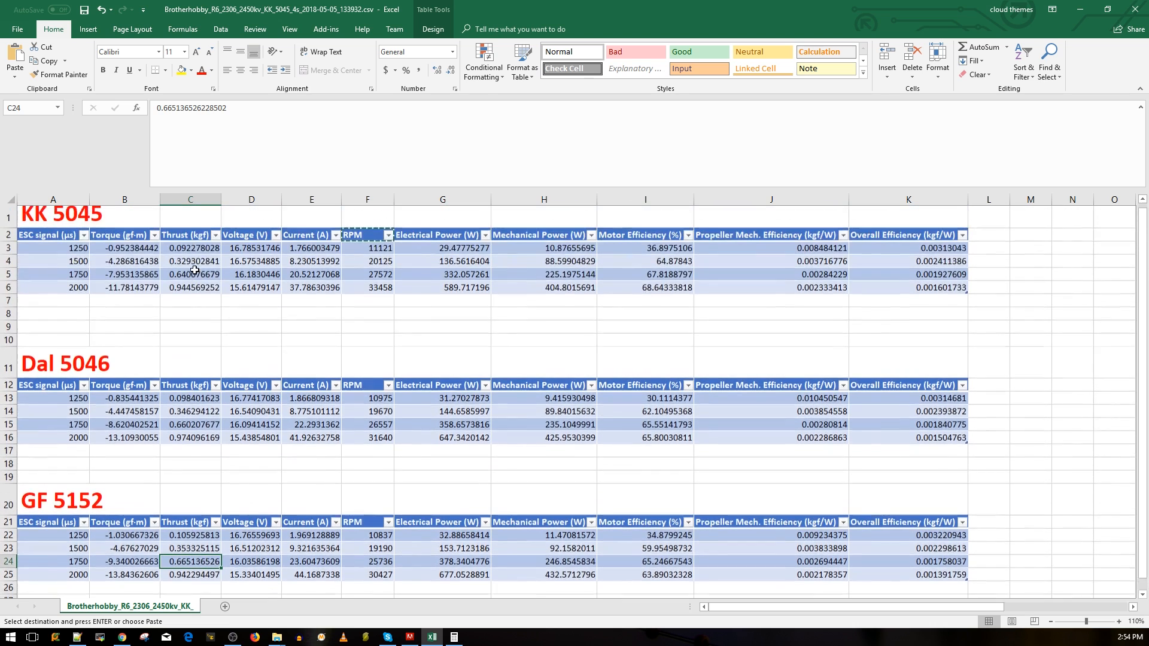
pyautogui.scroll(-3)
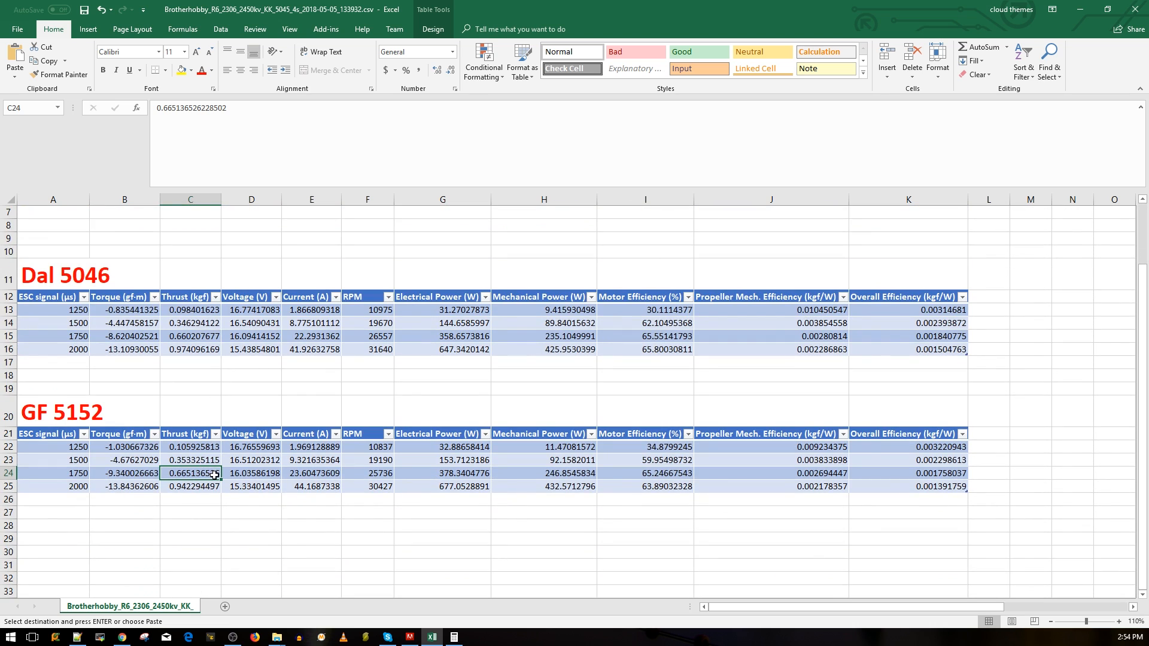
pyautogui.click(312, 473)
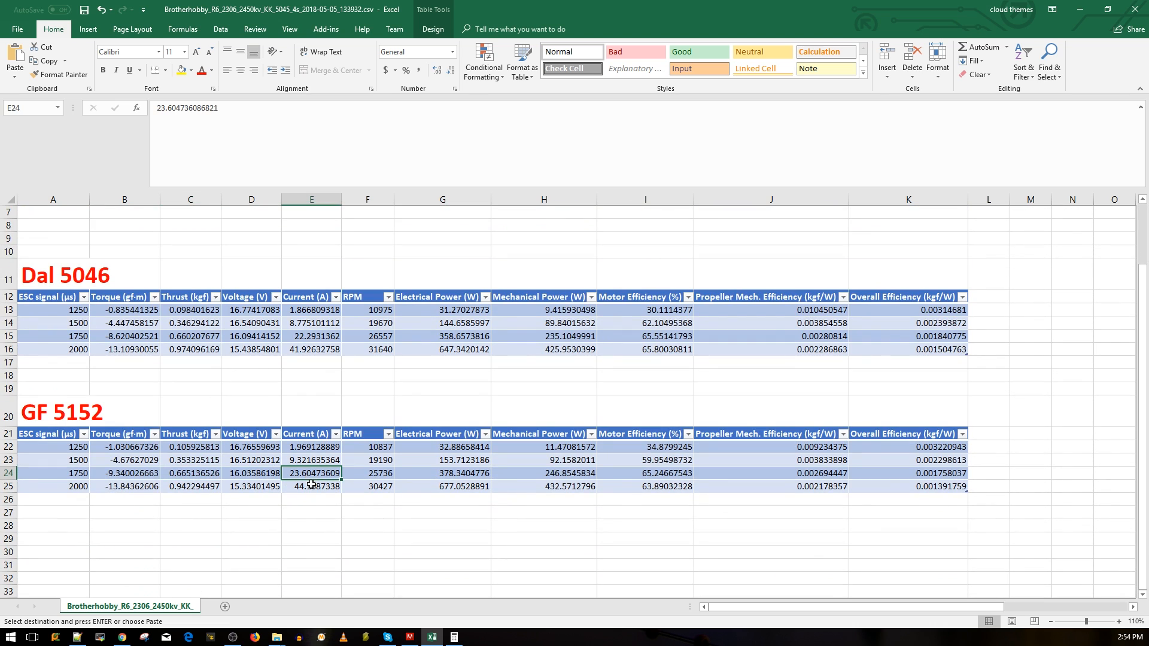
pyautogui.scroll(3)
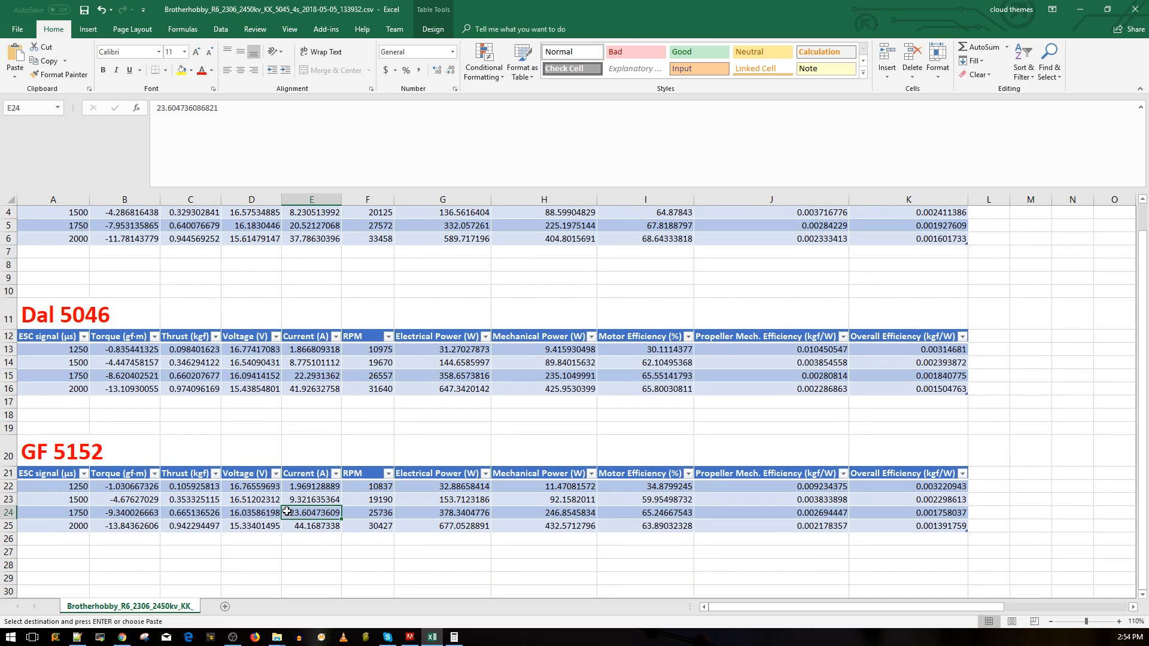
pyautogui.moveTo(348, 533)
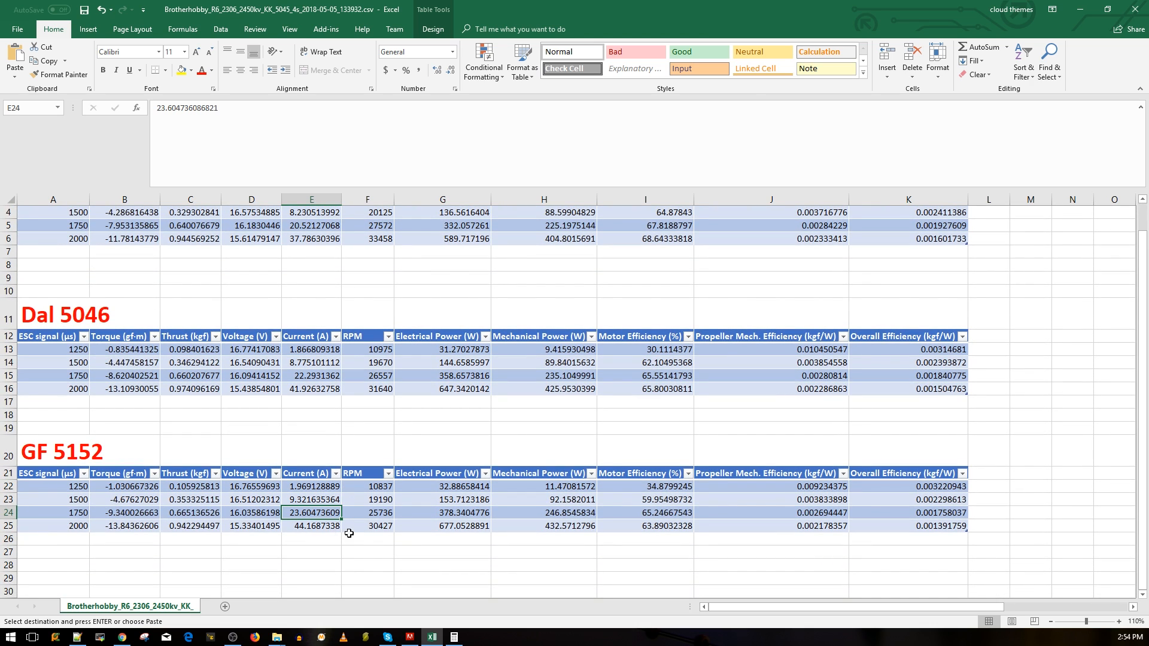
pyautogui.moveTo(200, 500)
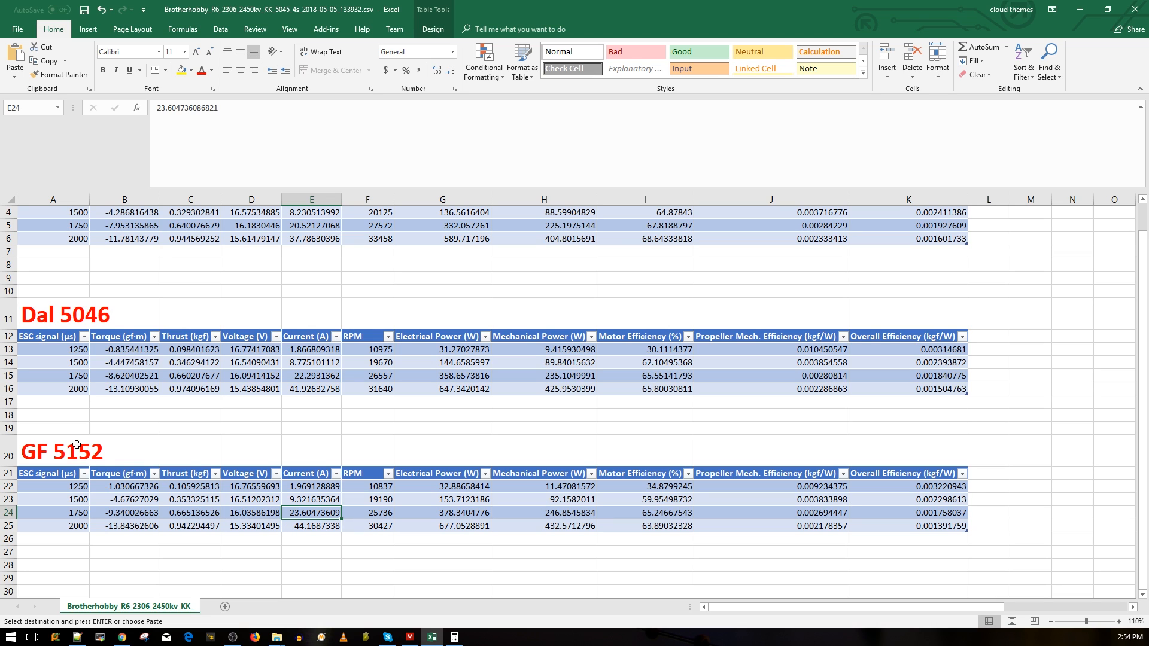
pyautogui.click(125, 501)
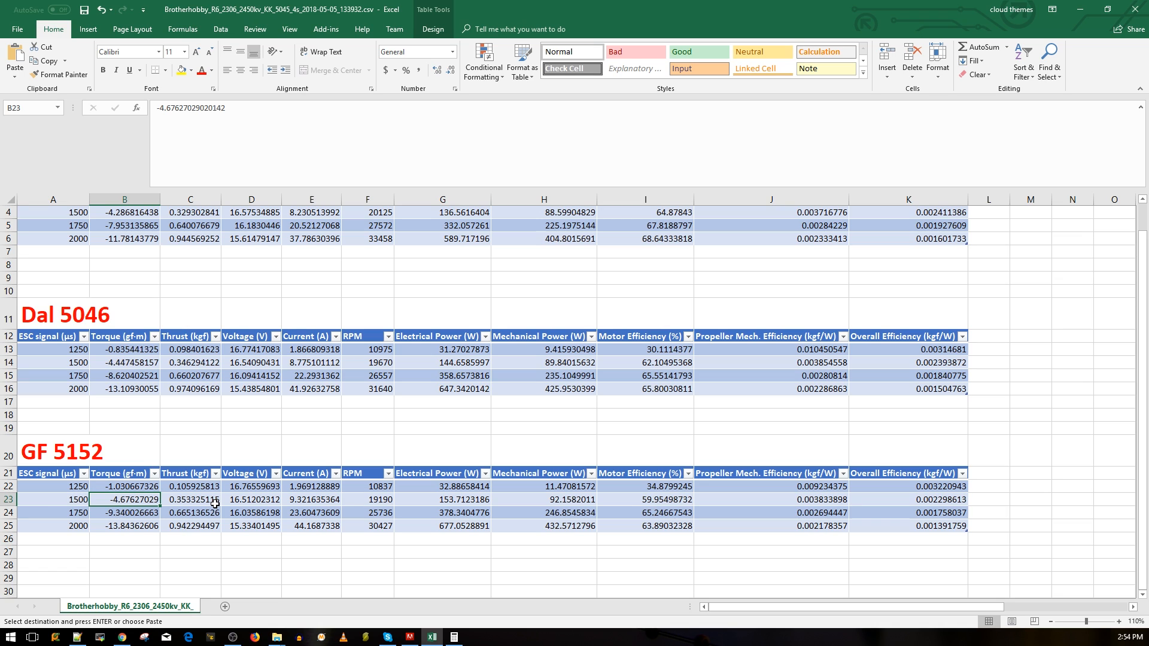
pyautogui.click(191, 499)
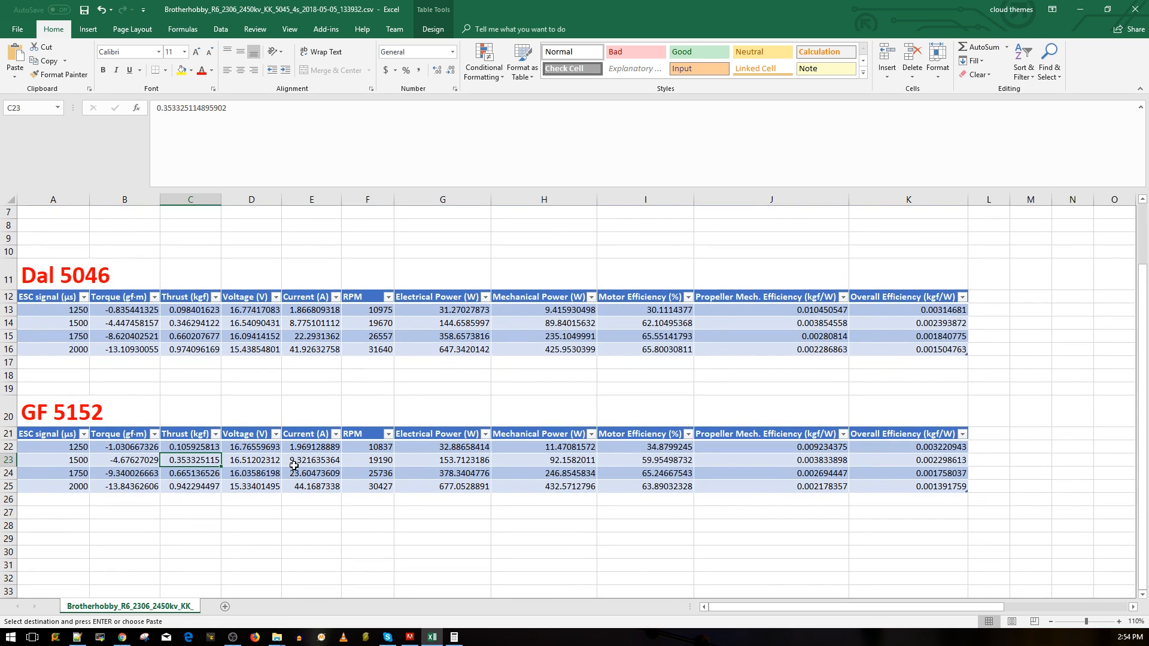
pyautogui.moveTo(125, 469)
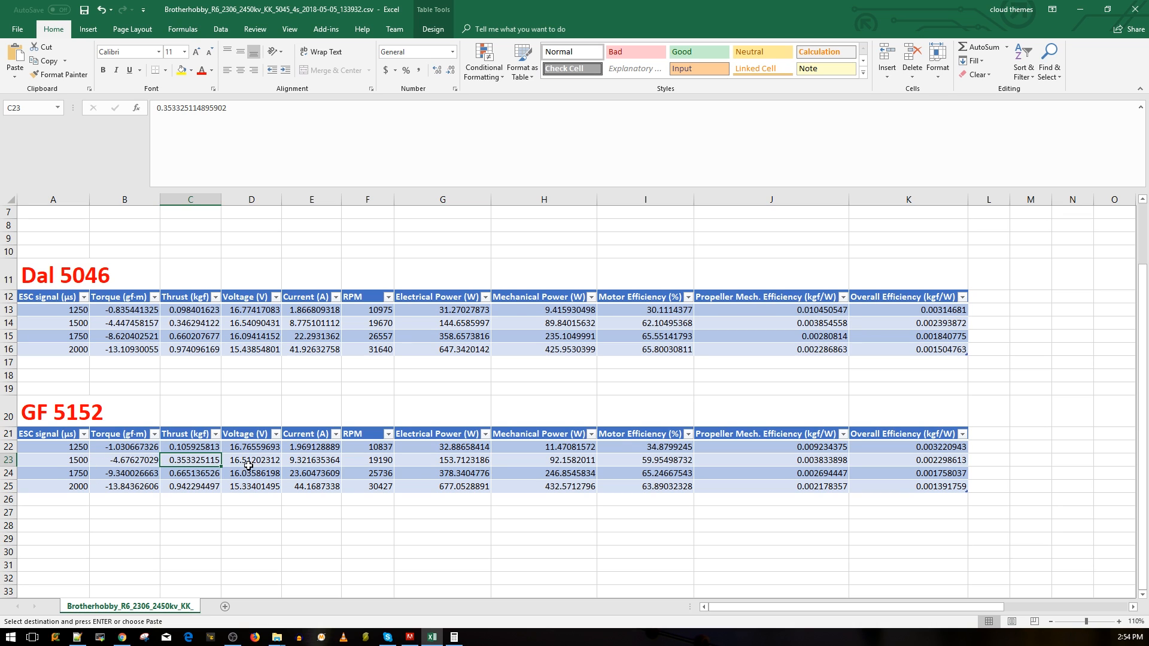
pyautogui.click(311, 460)
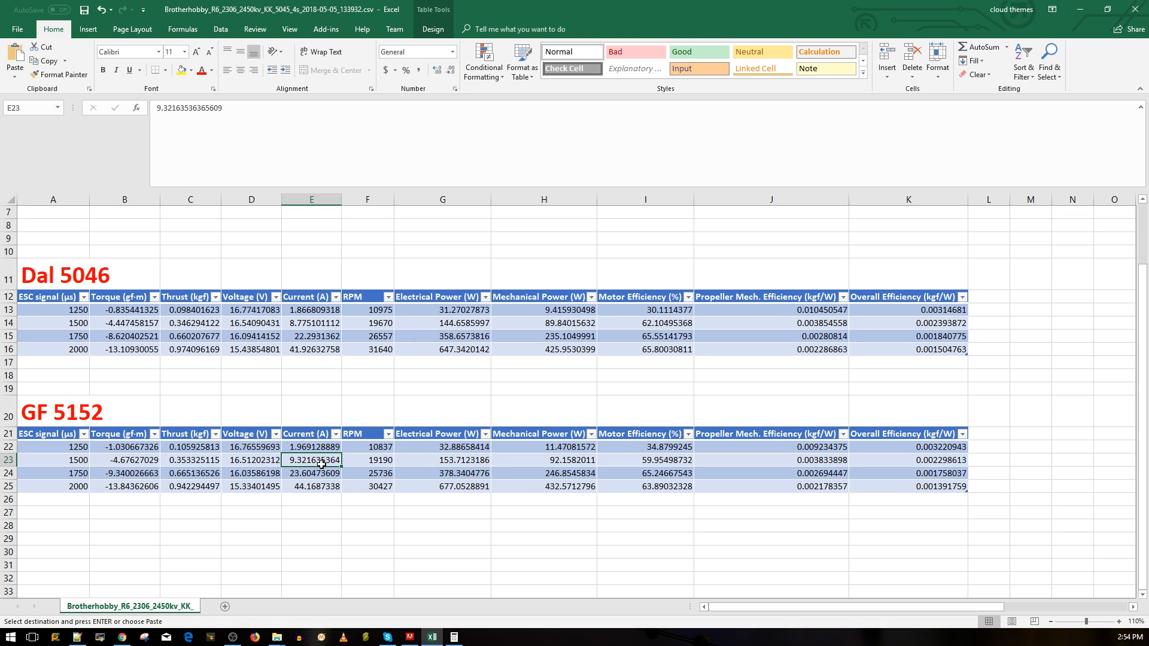
pyautogui.scroll(3)
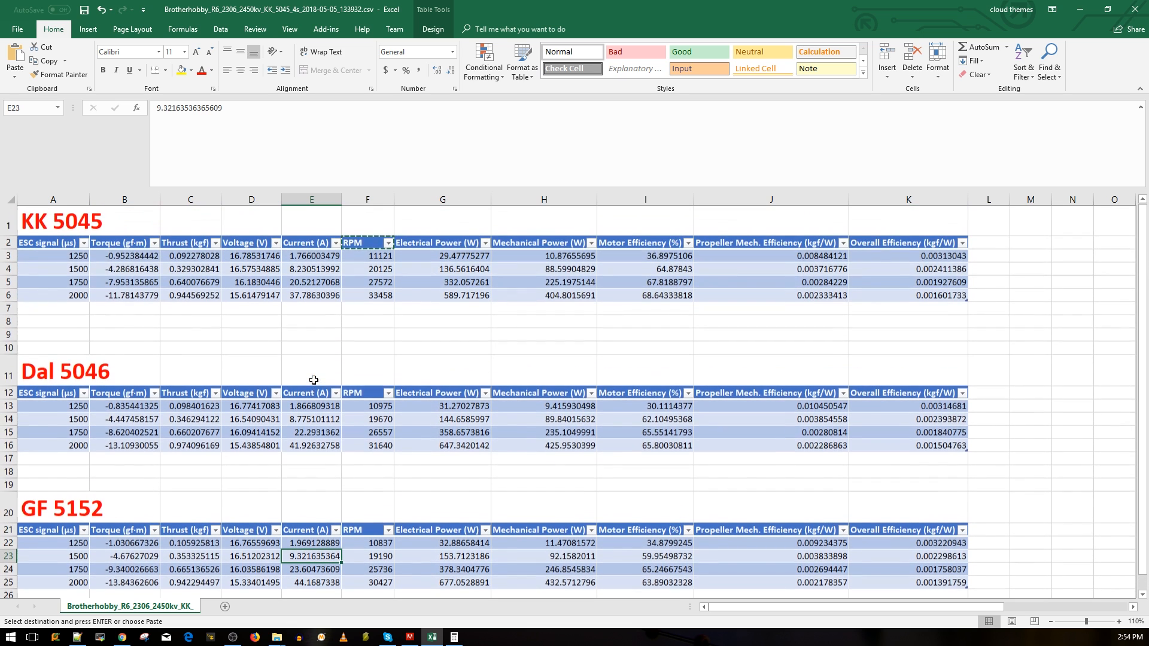
pyautogui.scroll(-3)
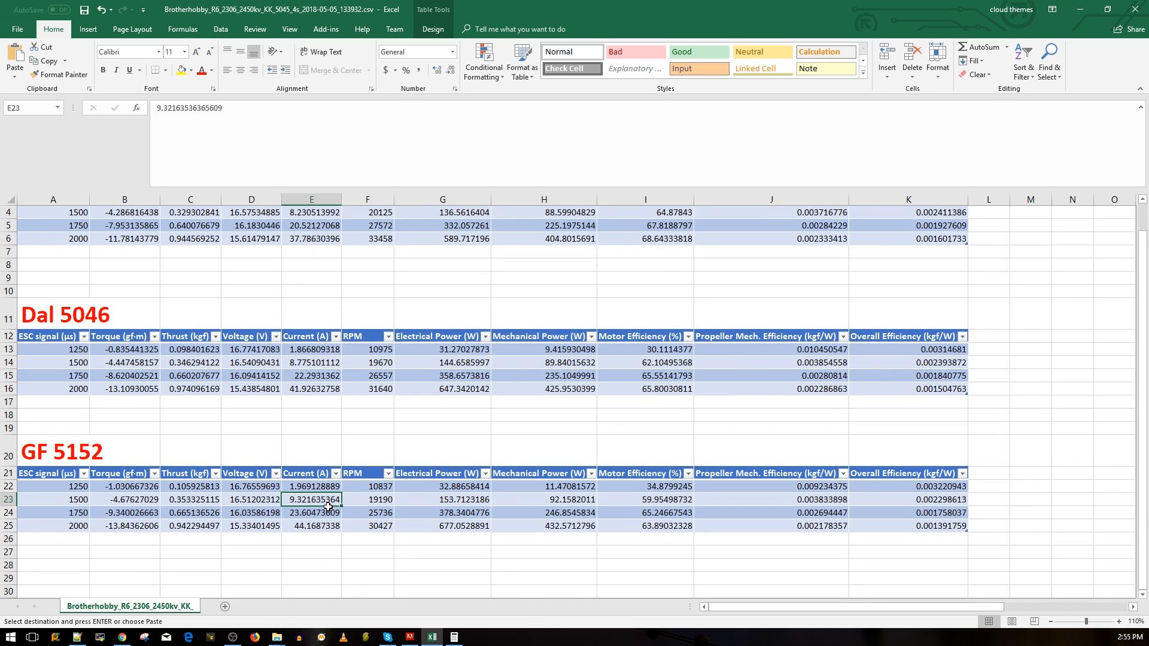
pyautogui.moveTo(326, 513)
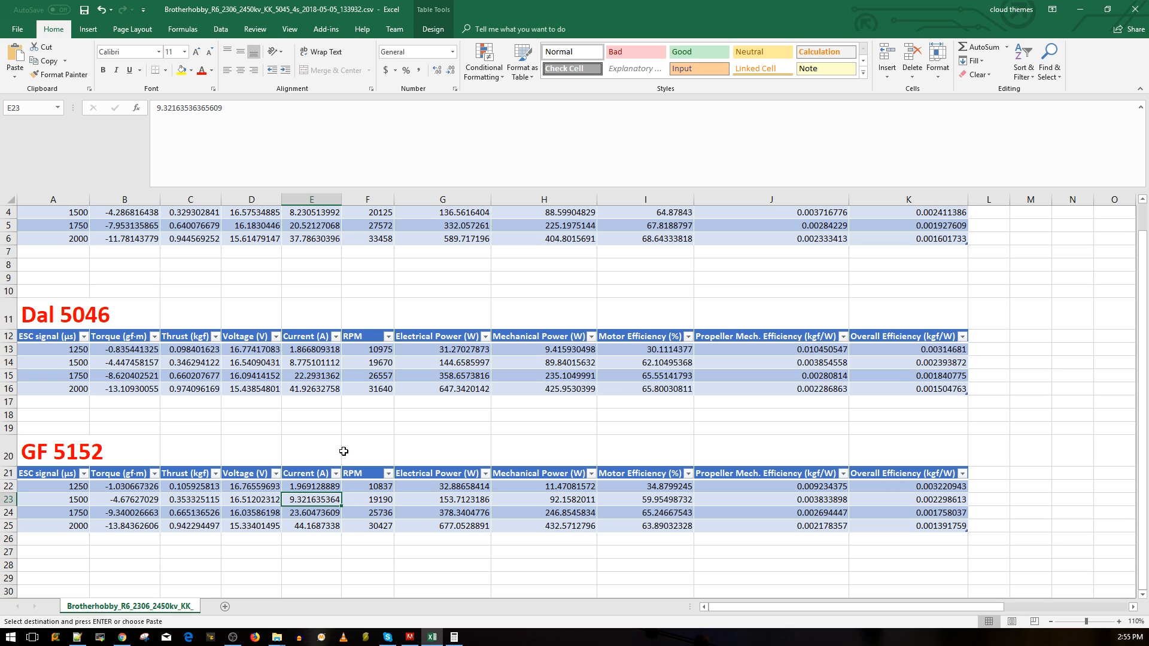
pyautogui.scroll(3)
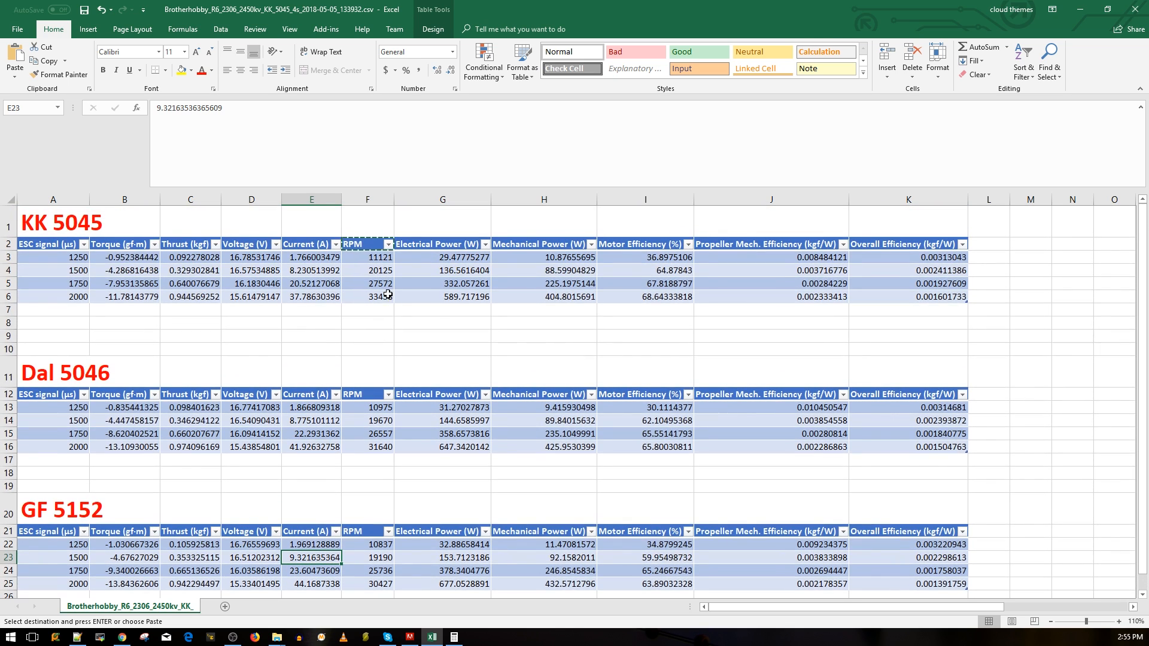
pyautogui.click(909, 256)
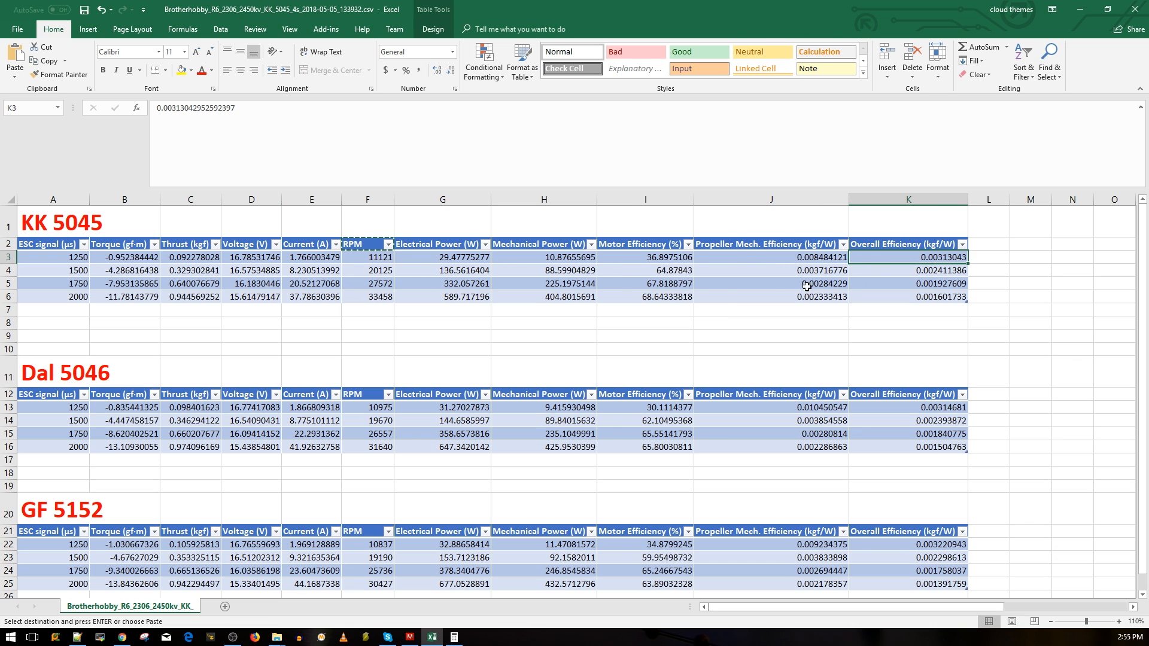
pyautogui.click(191, 282)
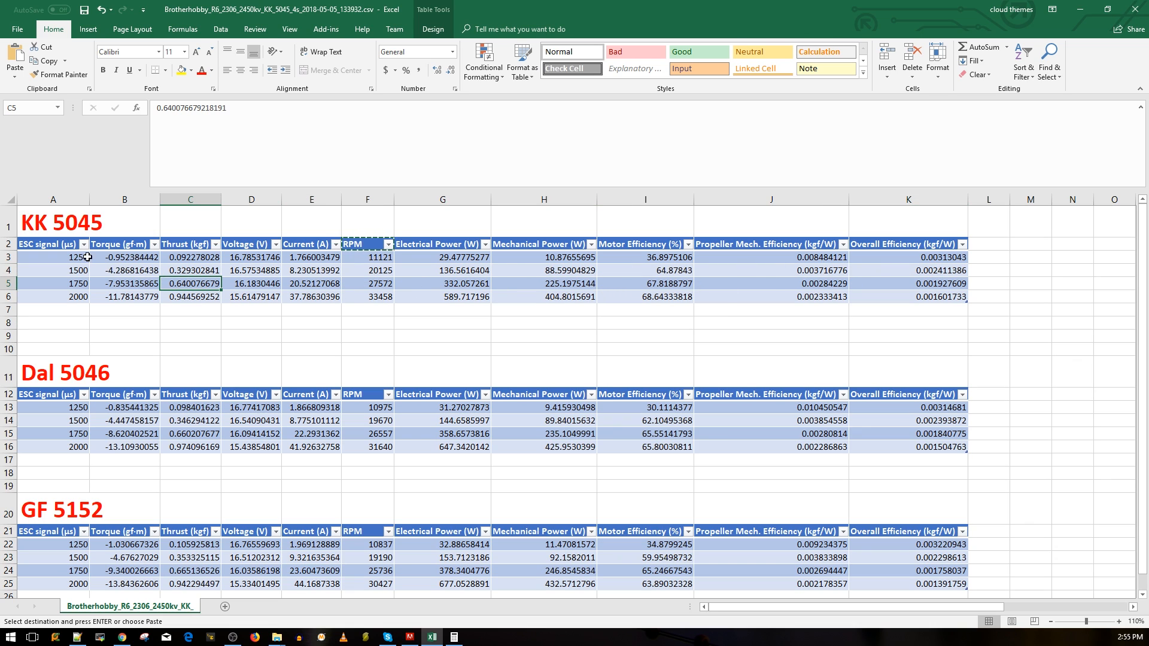
pyautogui.click(53, 257)
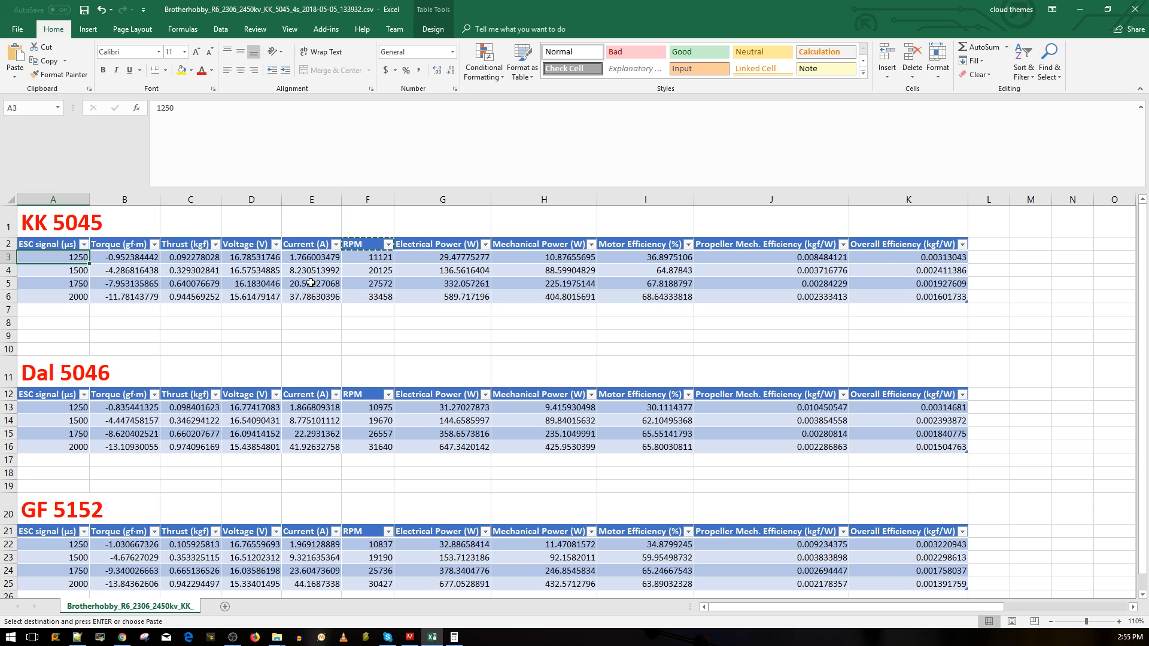
pyautogui.click(191, 297)
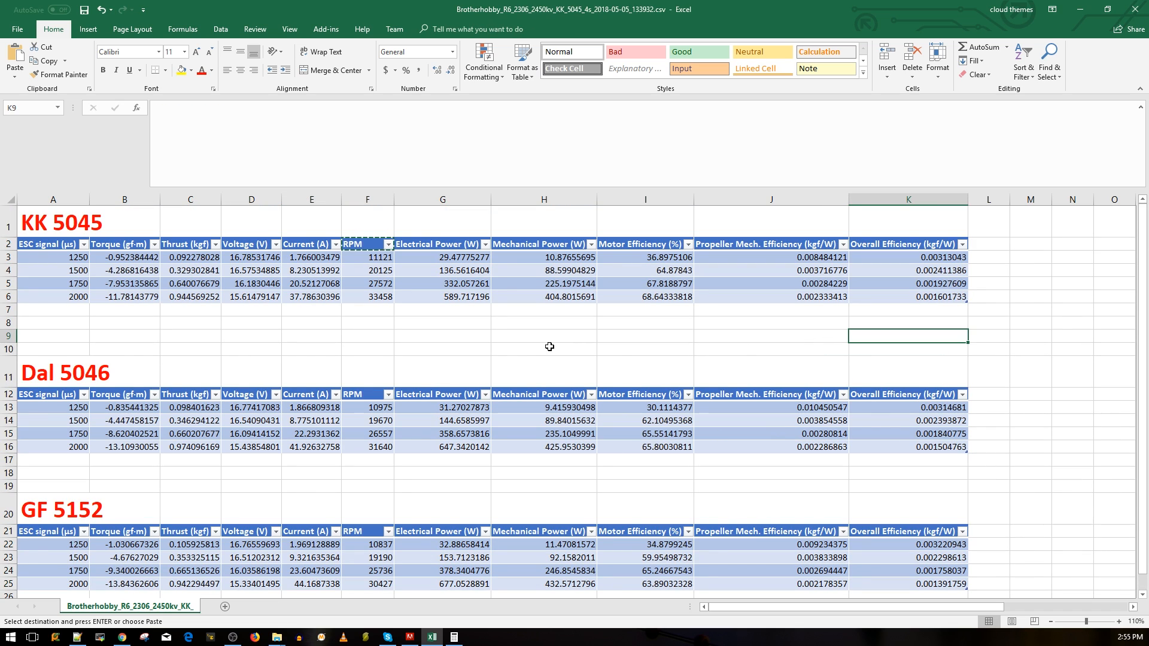
pyautogui.click(367, 297)
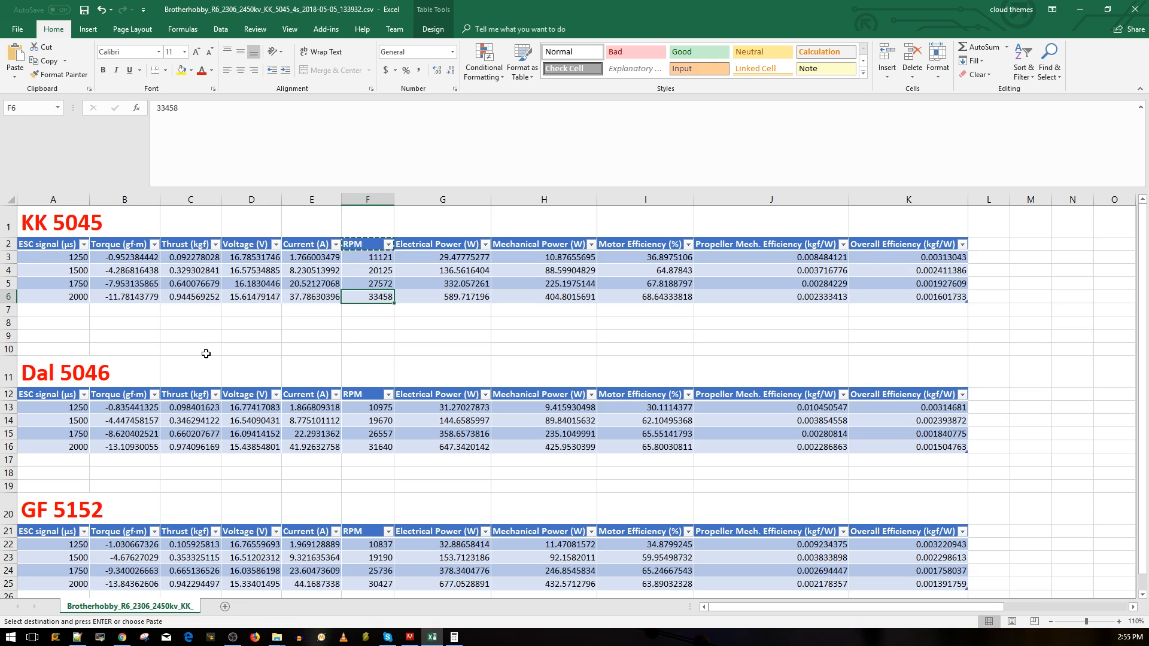
pyautogui.scroll(-3)
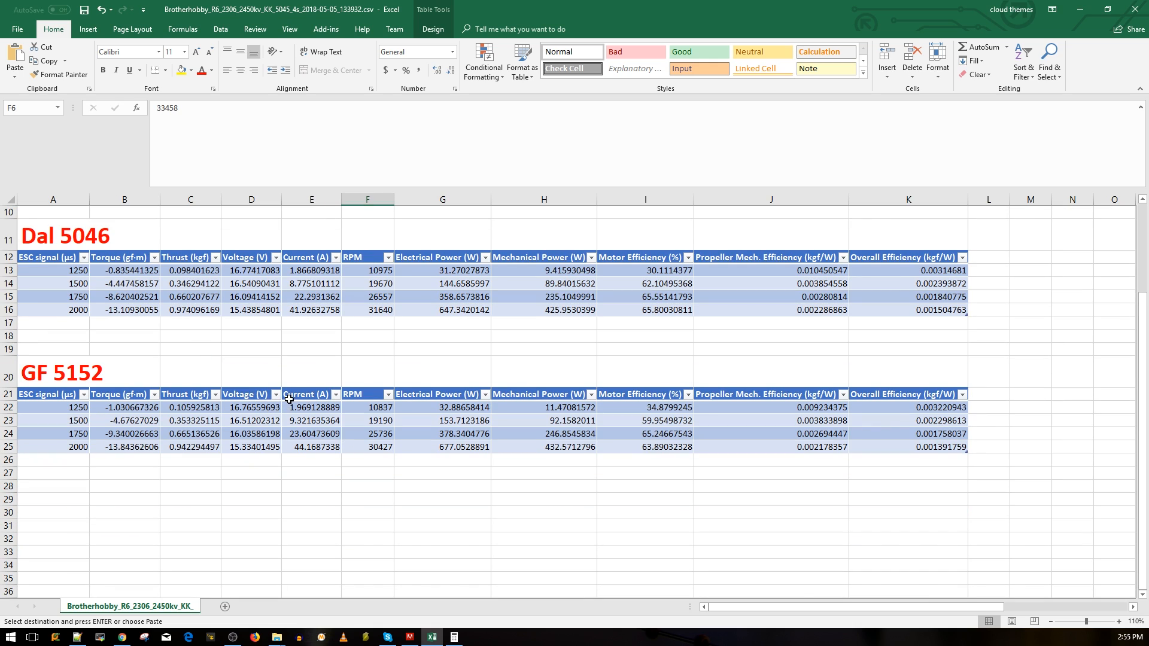
pyautogui.moveTo(299, 377)
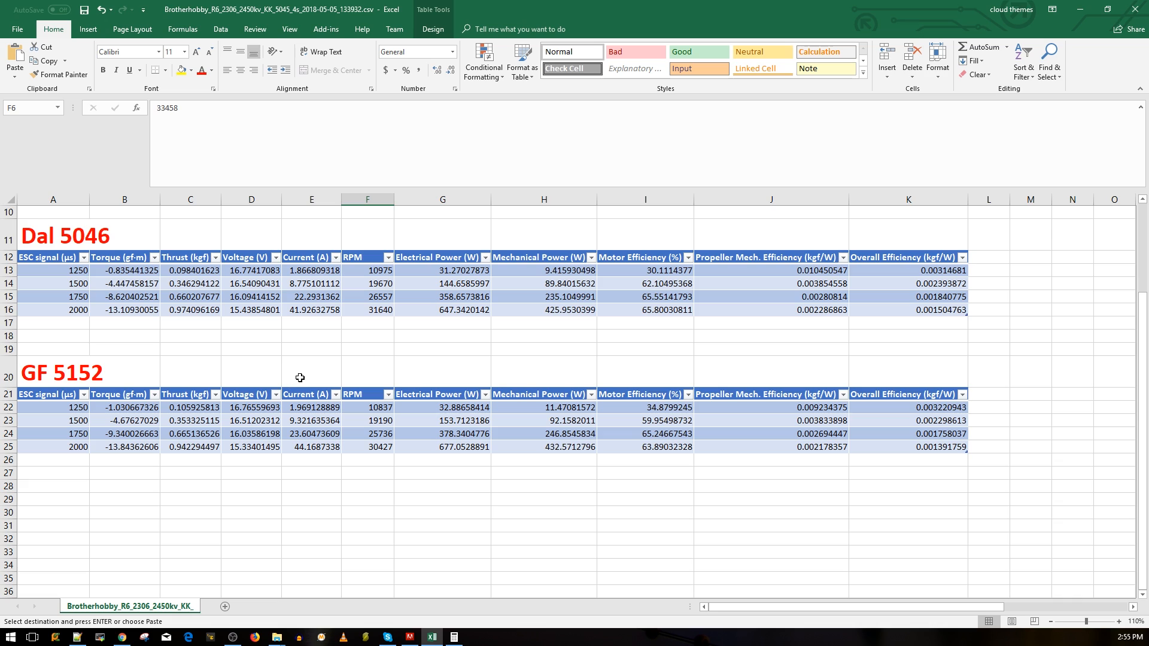
pyautogui.moveTo(292, 395)
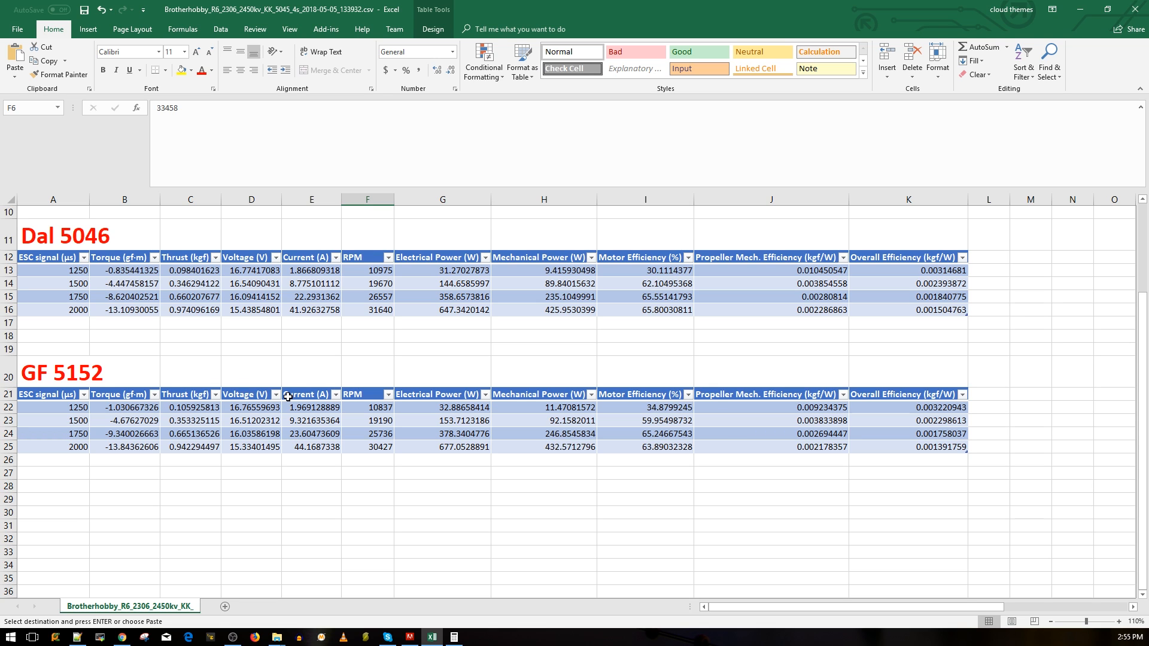
pyautogui.scroll(3)
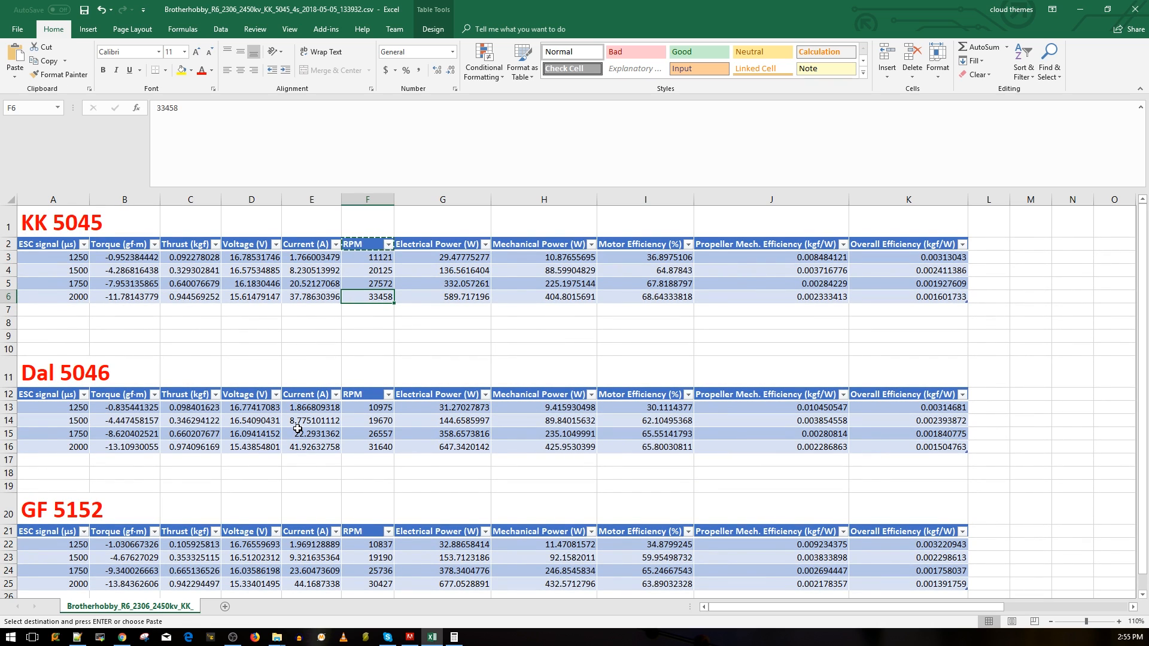
pyautogui.moveTo(328, 382)
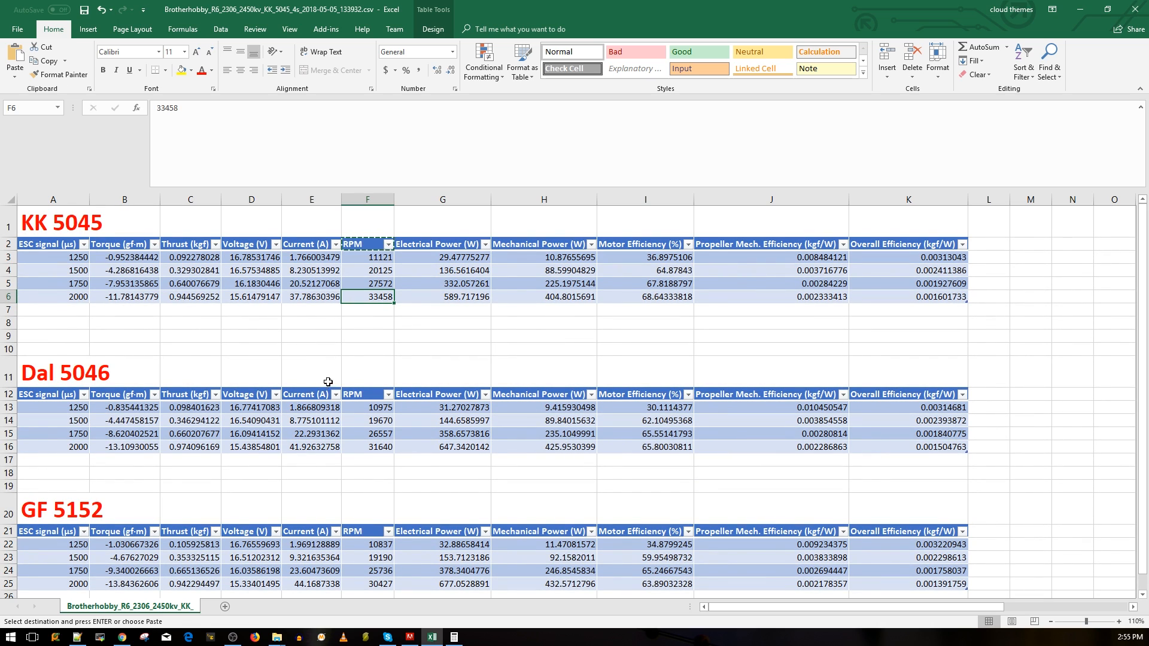
pyautogui.click(442, 295)
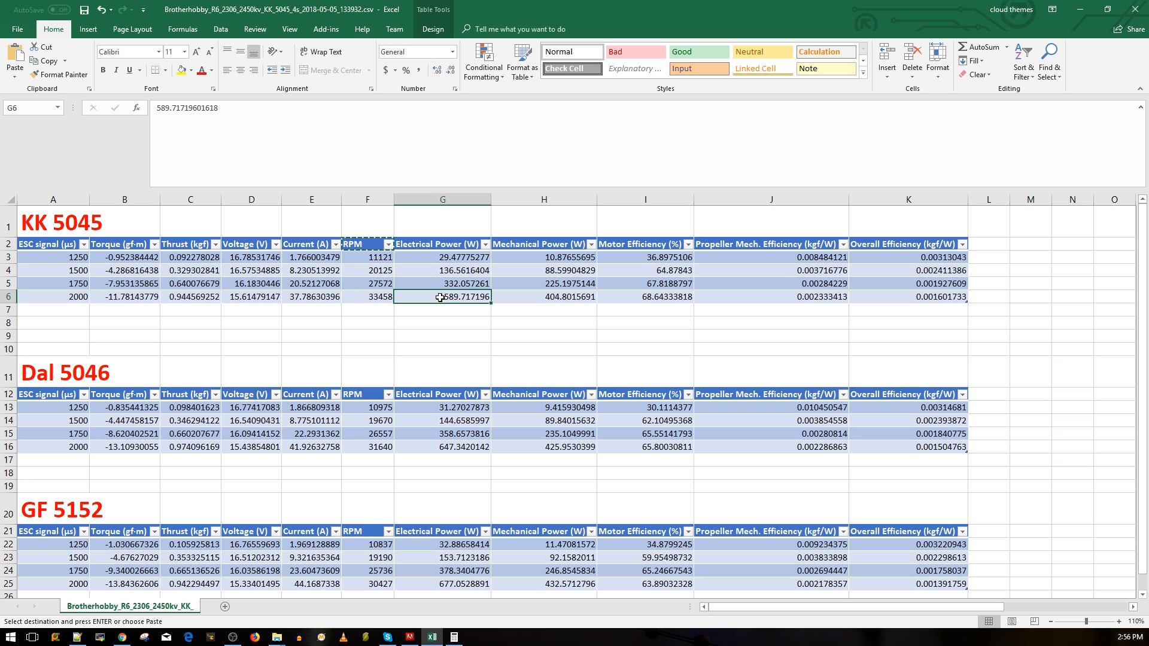
pyautogui.click(190, 297)
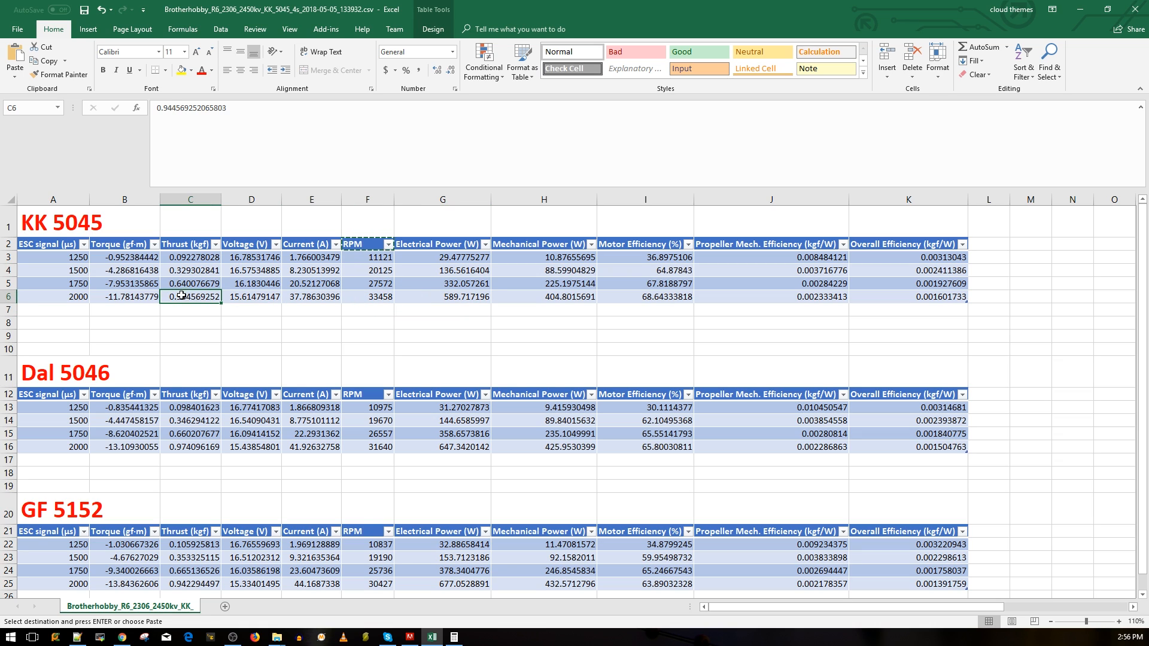
pyautogui.scroll(-3)
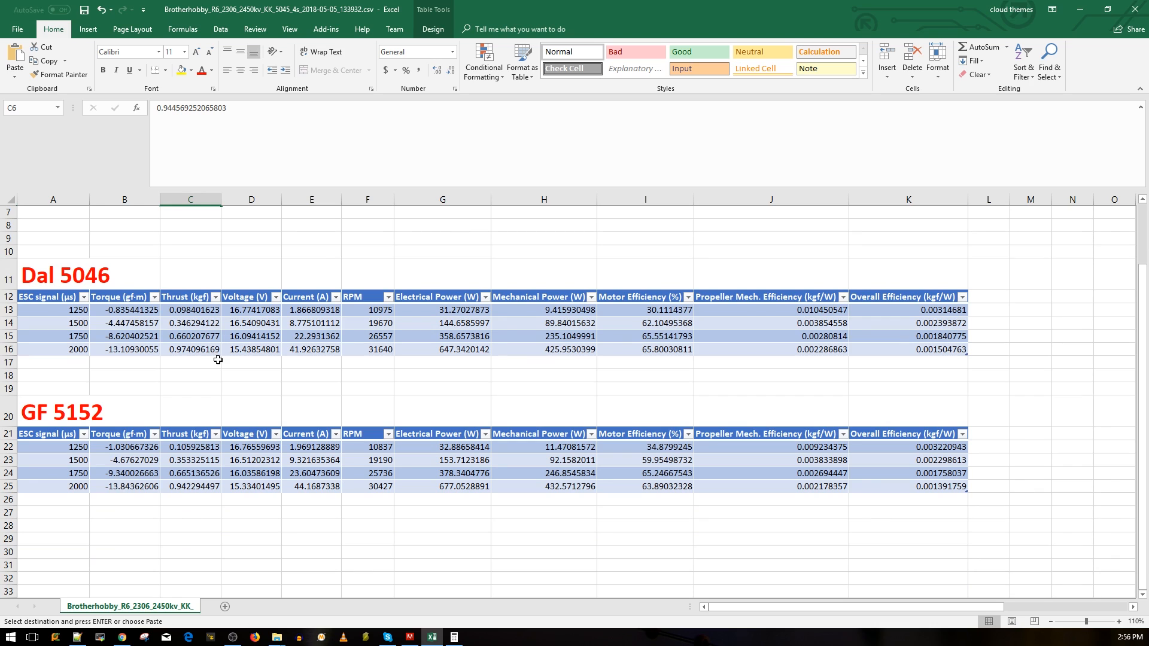
pyautogui.scroll(3)
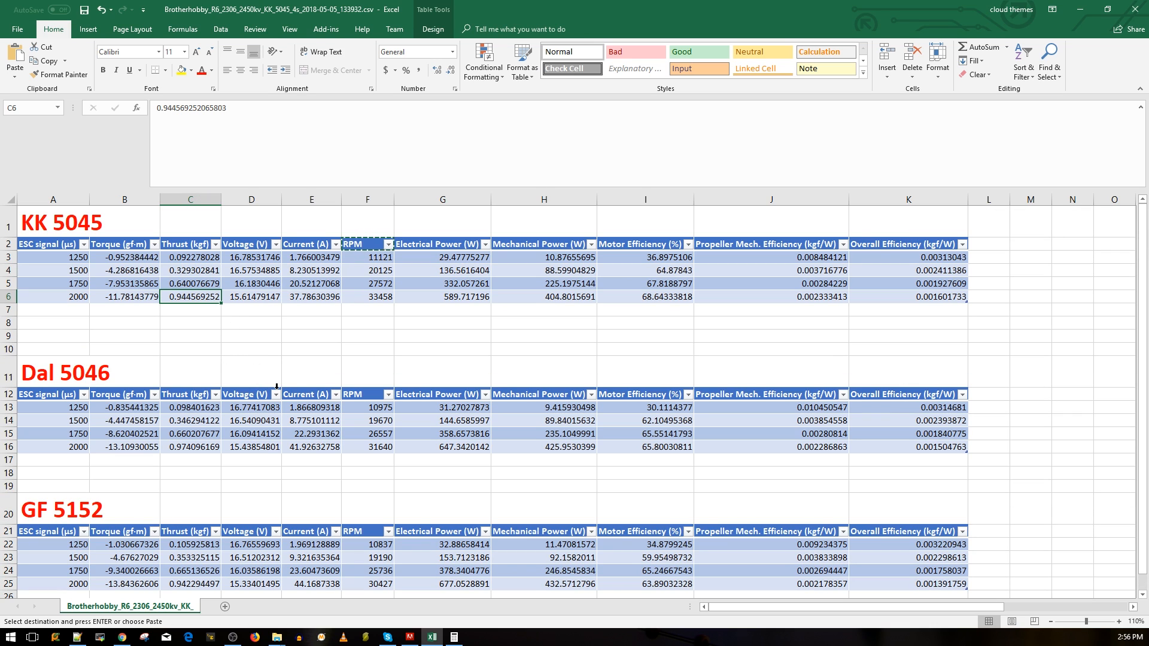
pyautogui.click(368, 297)
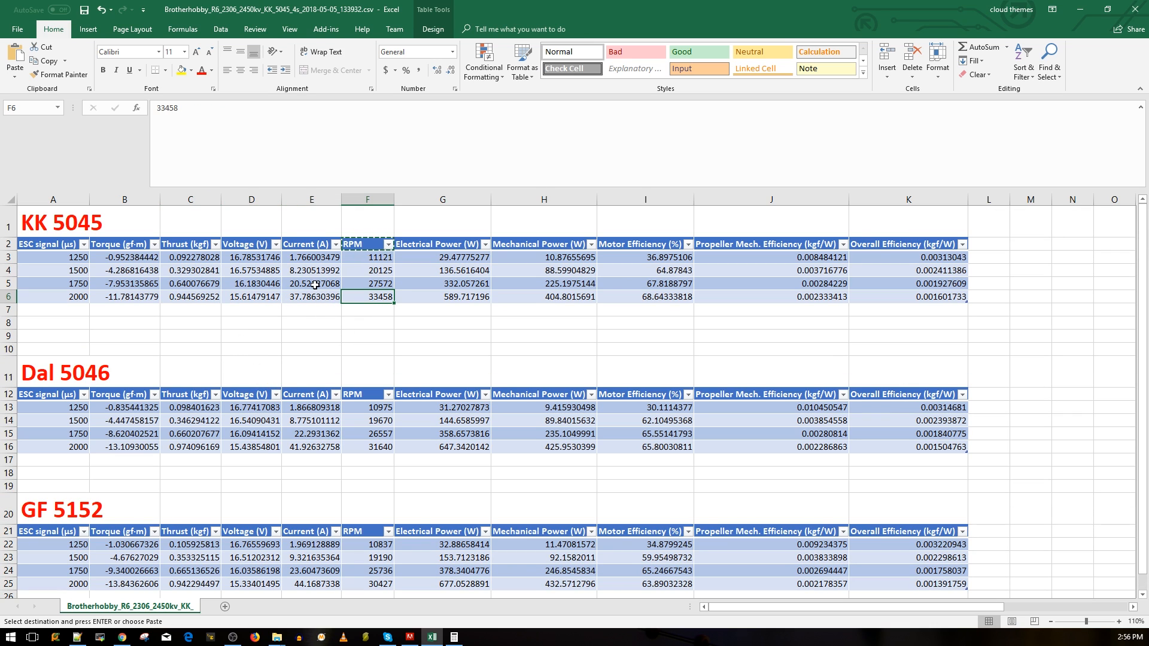
pyautogui.click(311, 295)
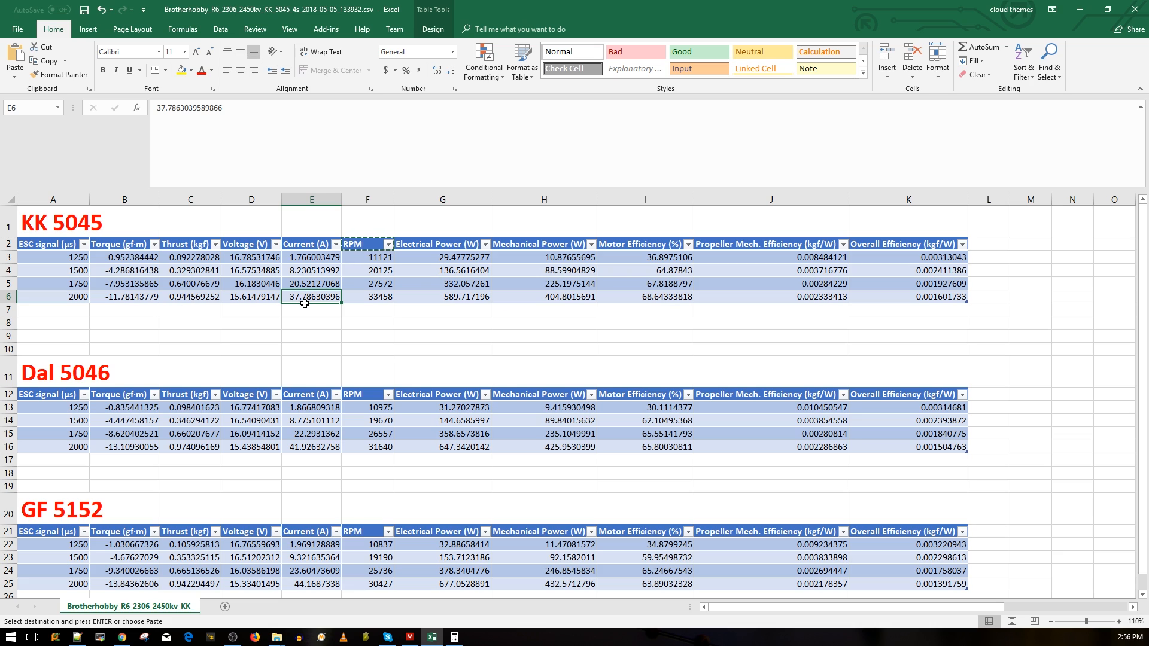
pyautogui.moveTo(155, 297)
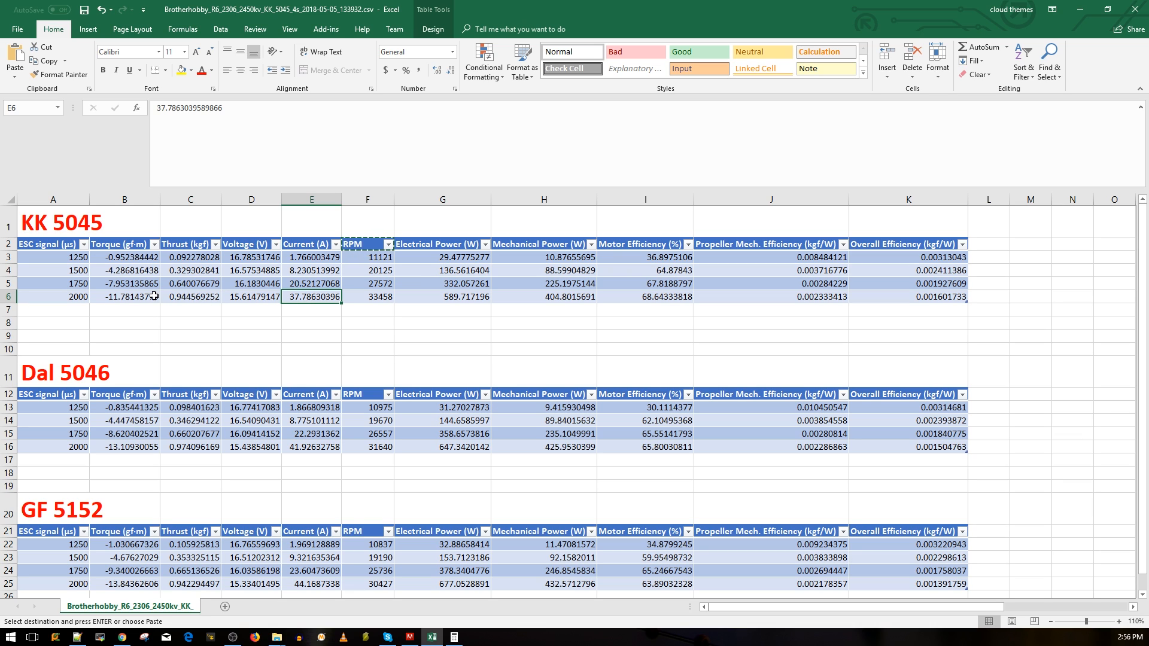
pyautogui.click(190, 297)
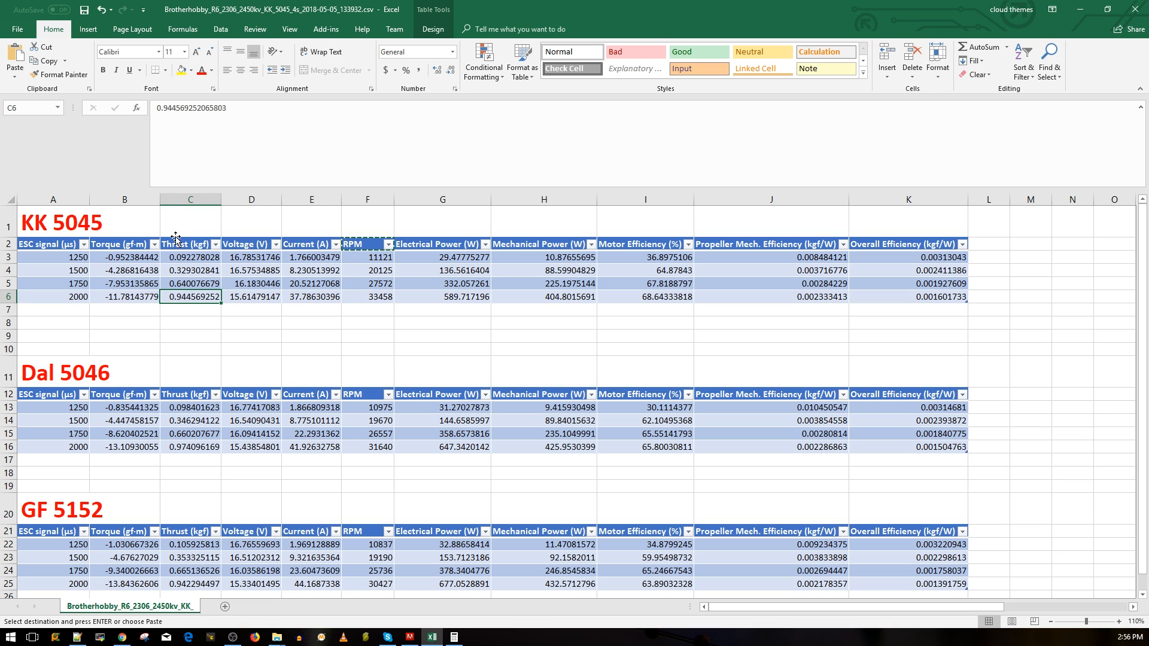
pyautogui.click(311, 296)
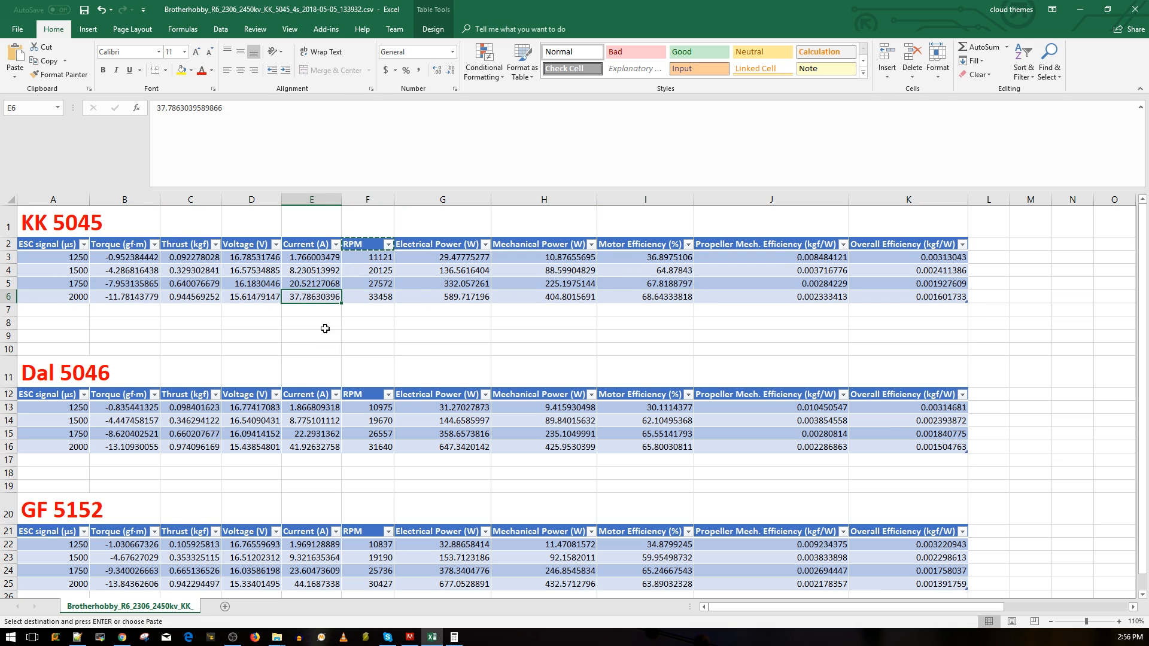
pyautogui.click(53, 226)
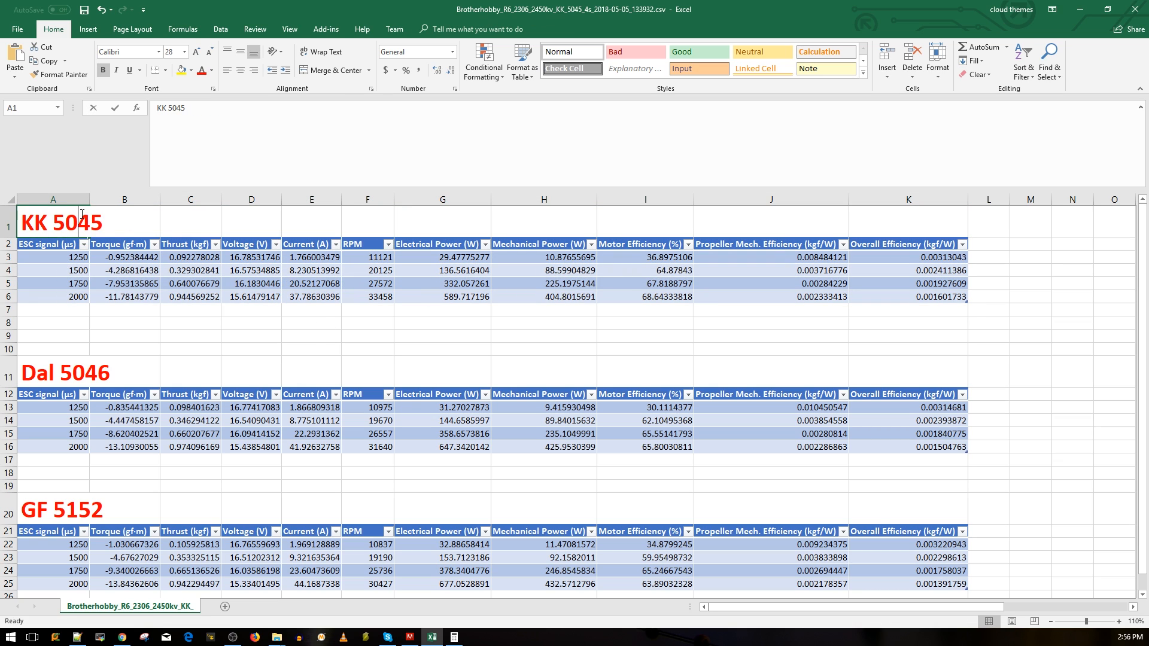
pyautogui.click(311, 257)
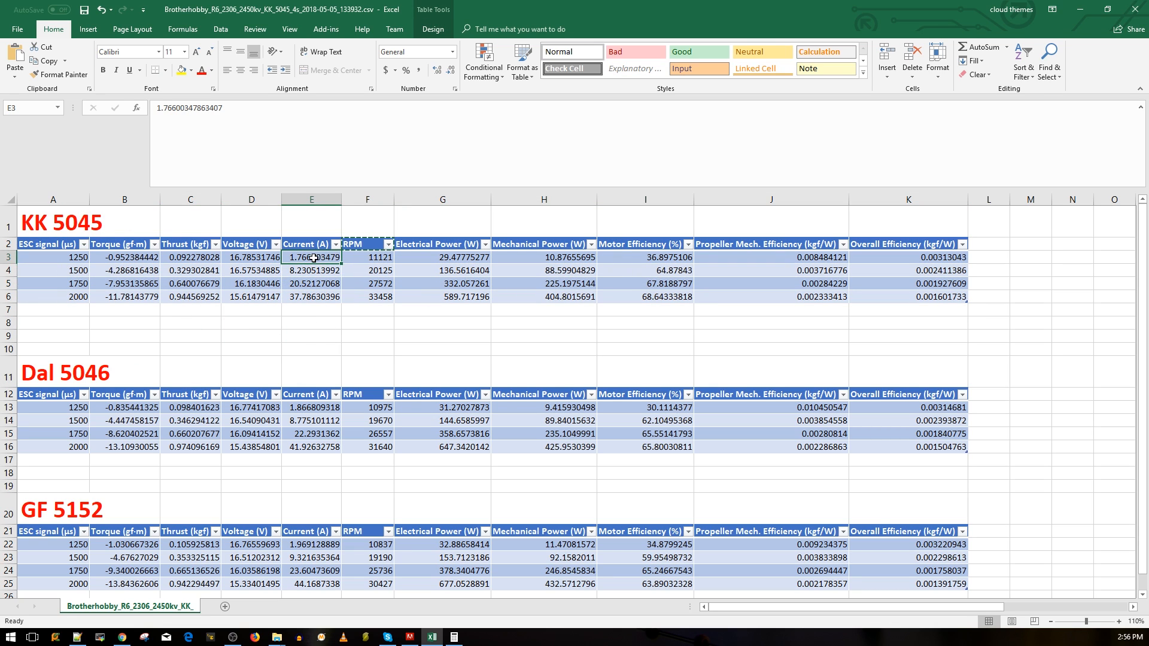
pyautogui.click(367, 218)
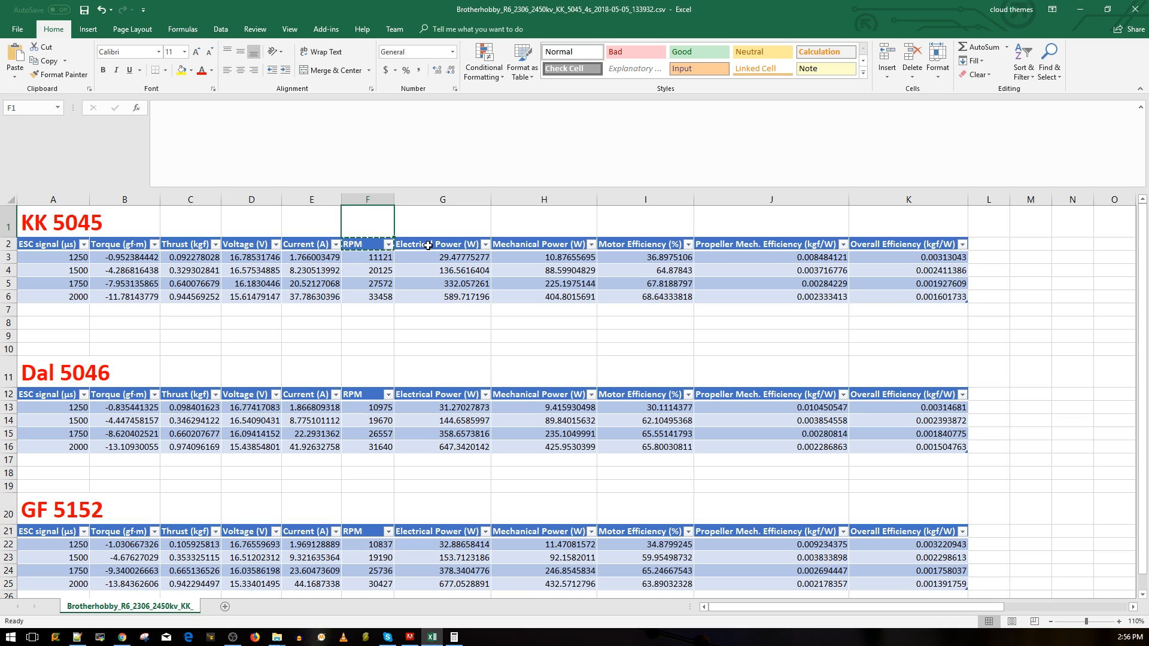